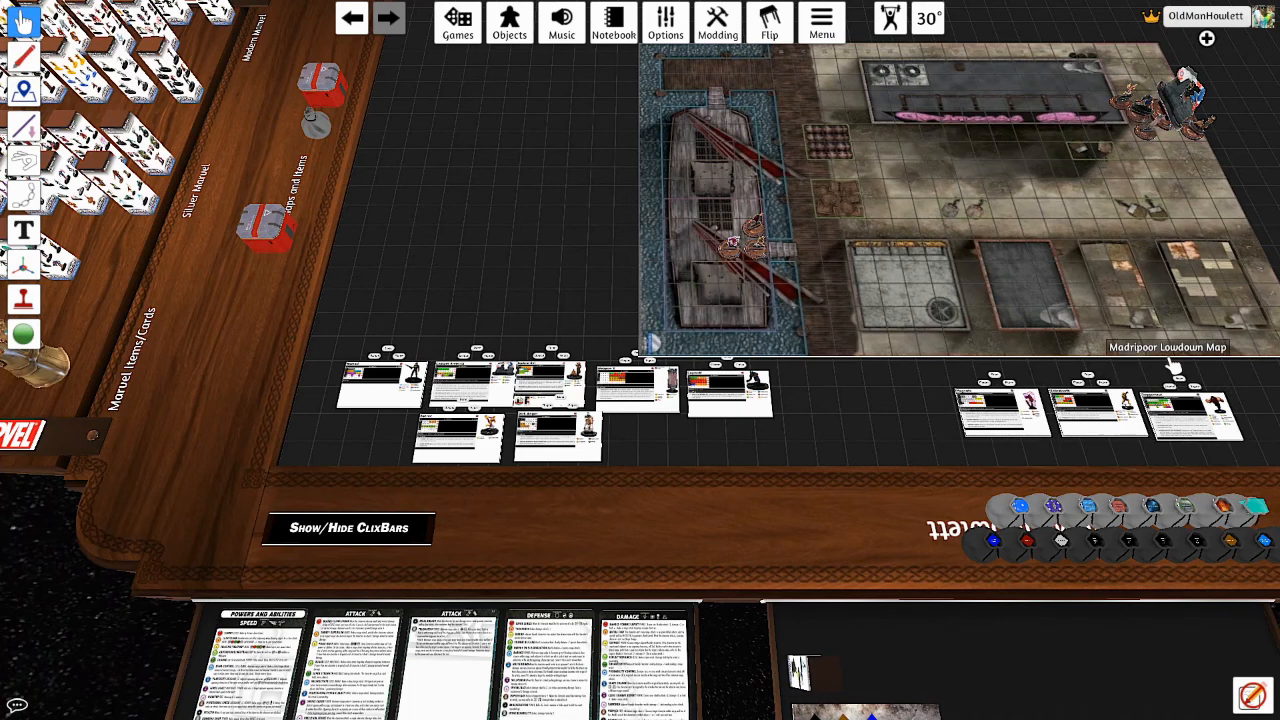
pyautogui.moveTo(570, 276)
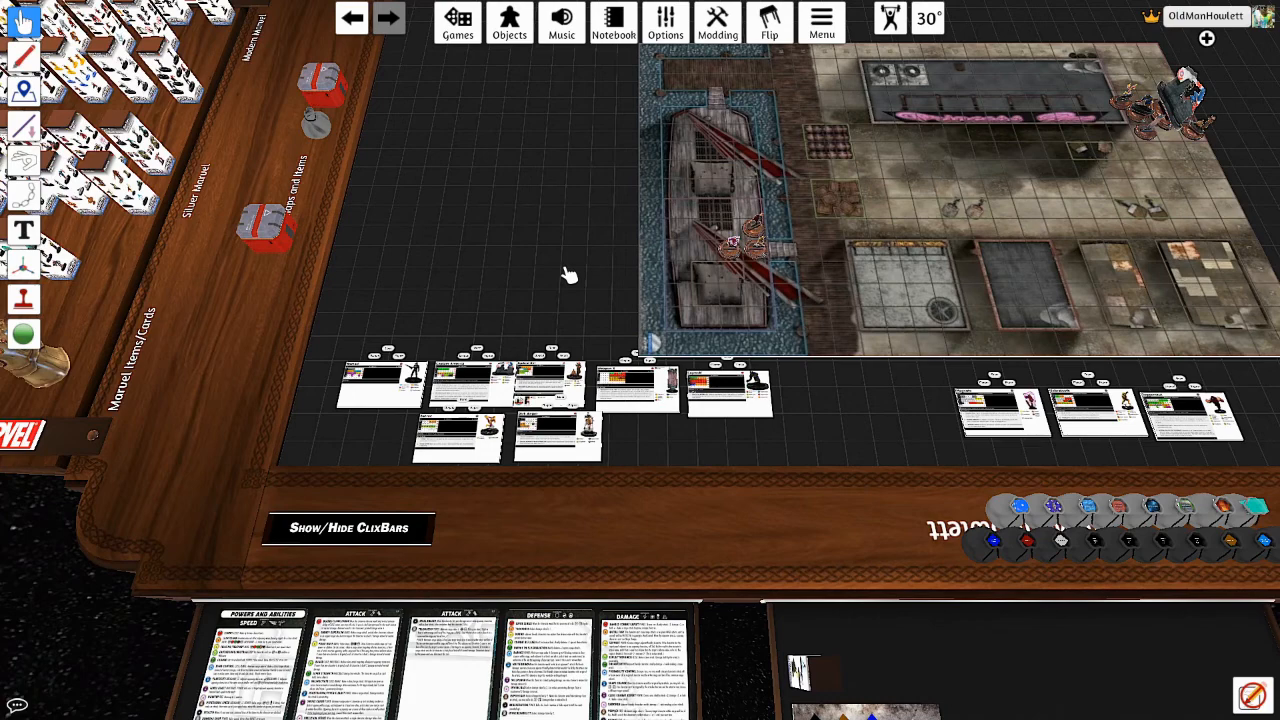
pyautogui.moveTo(496, 304)
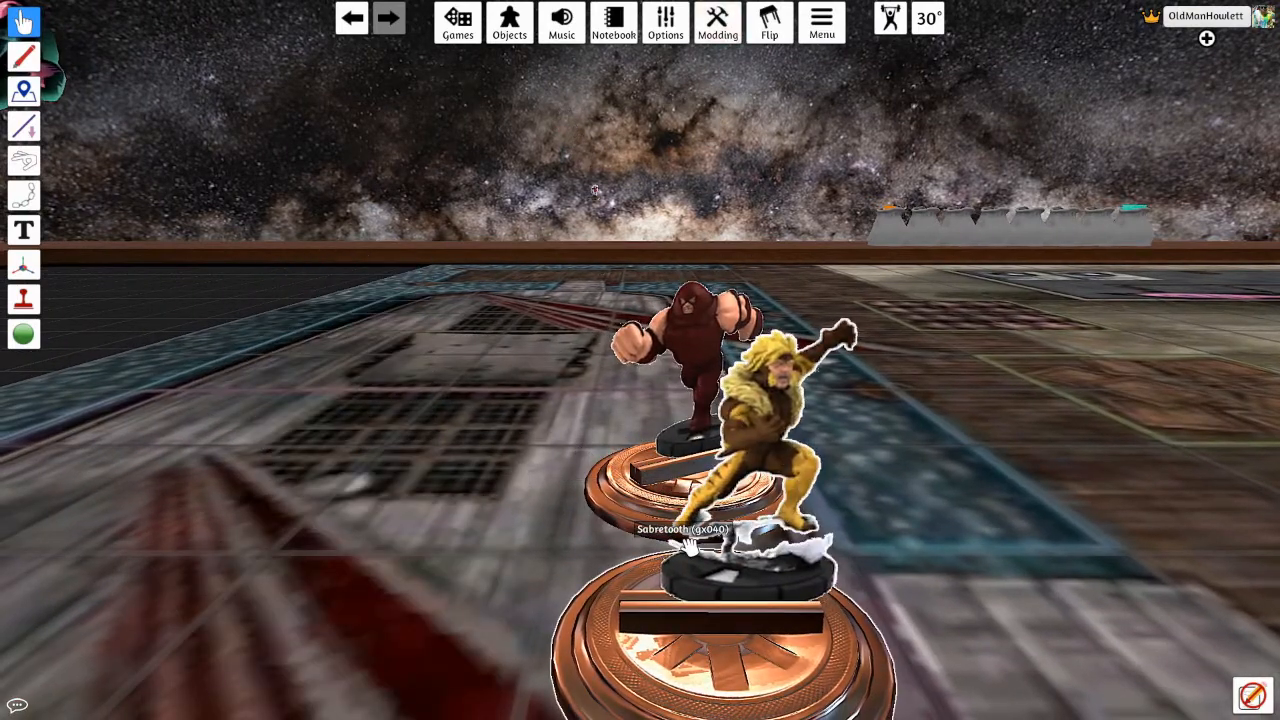
pyautogui.moveTo(420, 598)
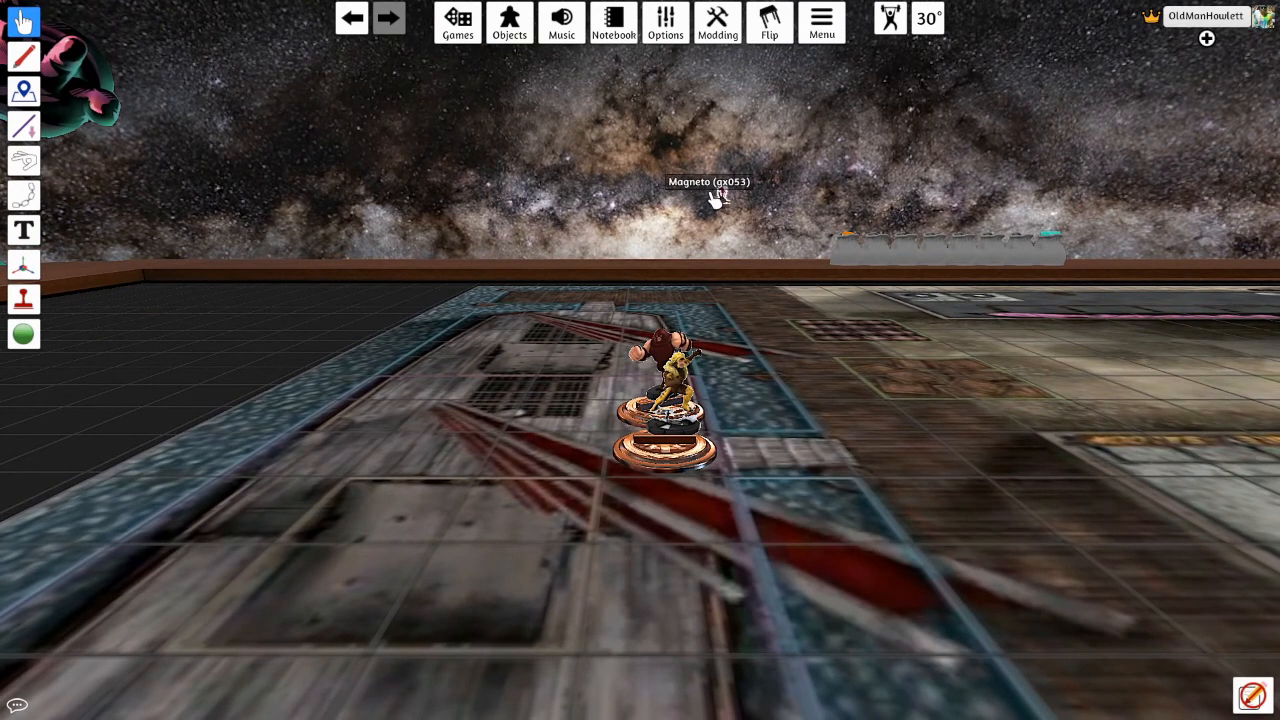
pyautogui.moveTo(778, 240)
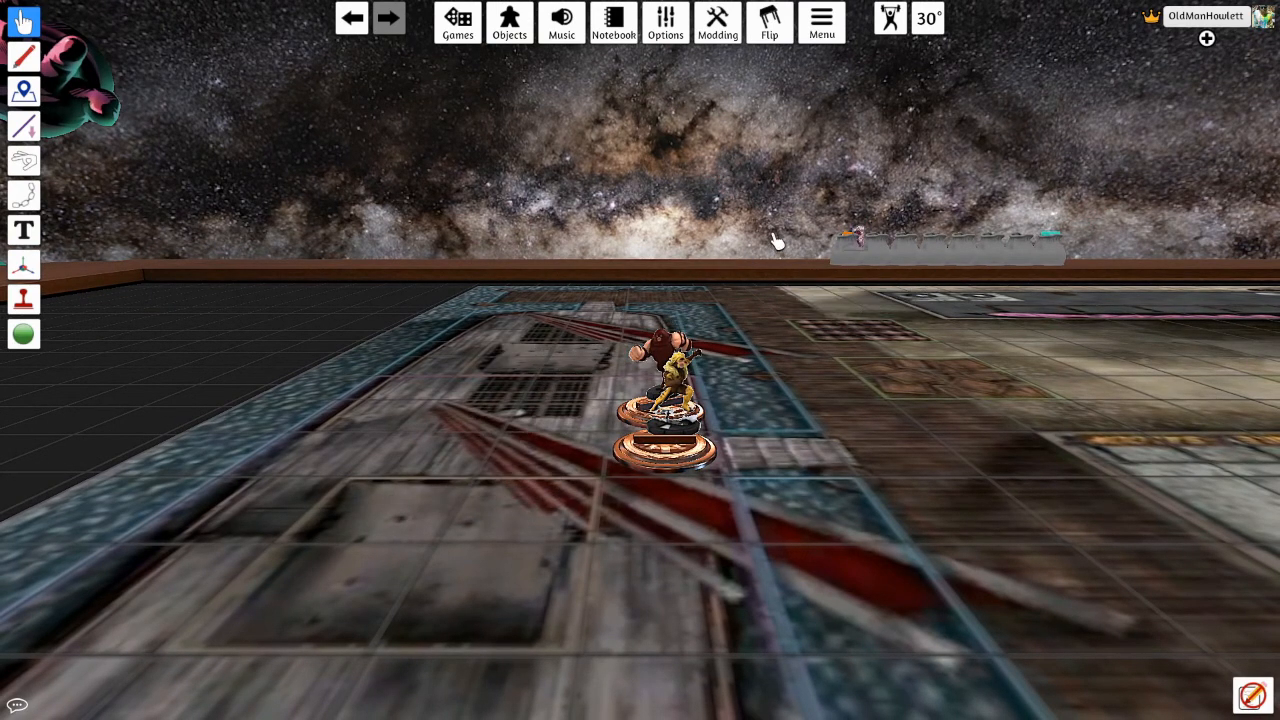
pyautogui.moveTo(636, 252)
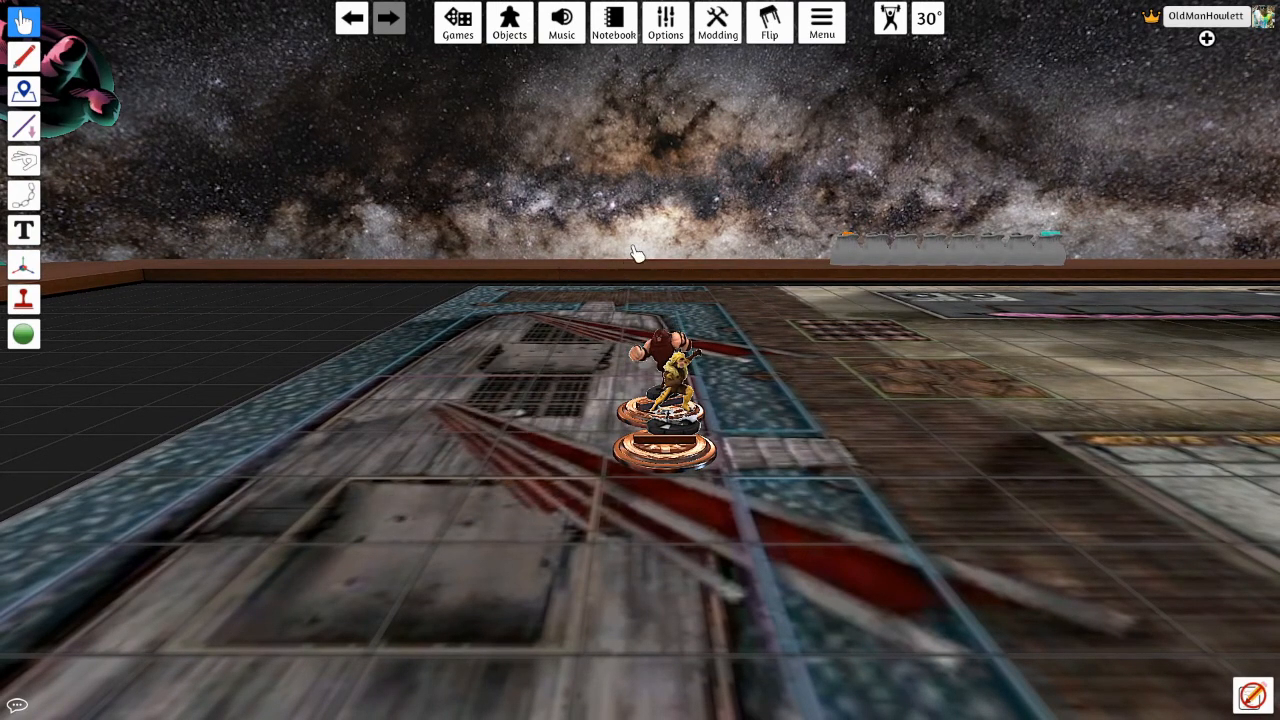
pyautogui.moveTo(536, 482)
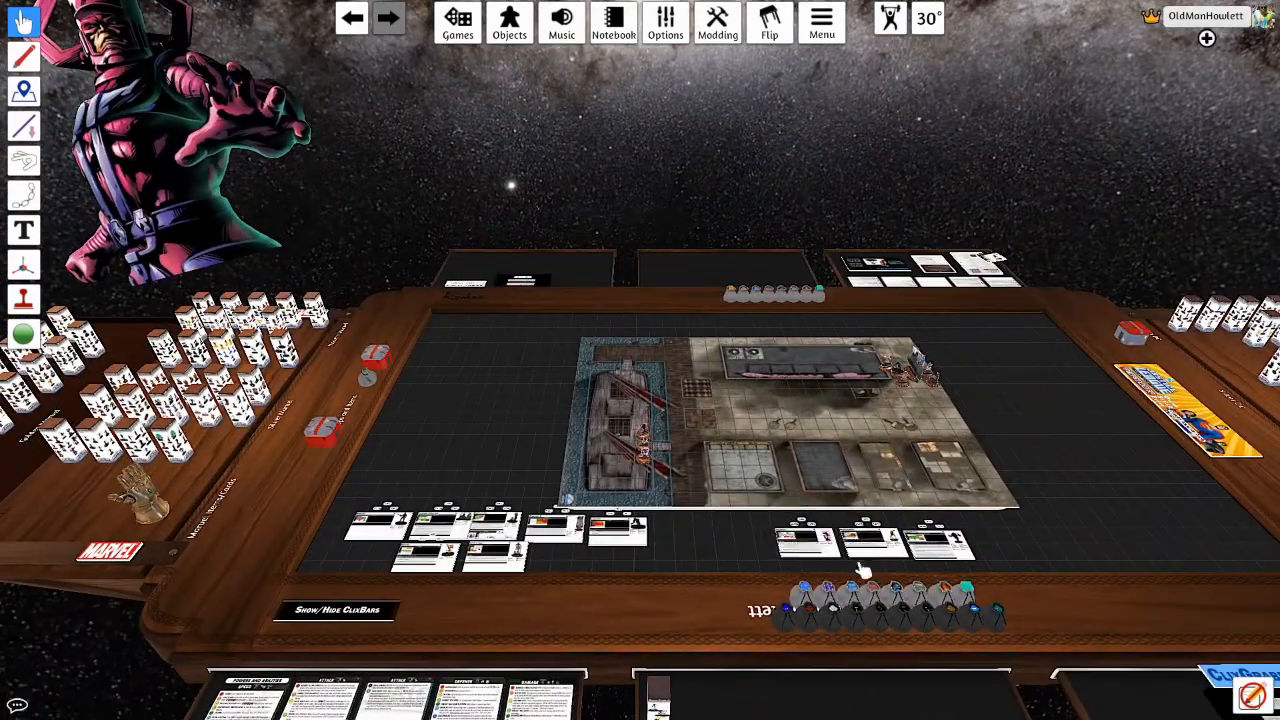
pyautogui.moveTo(976, 624)
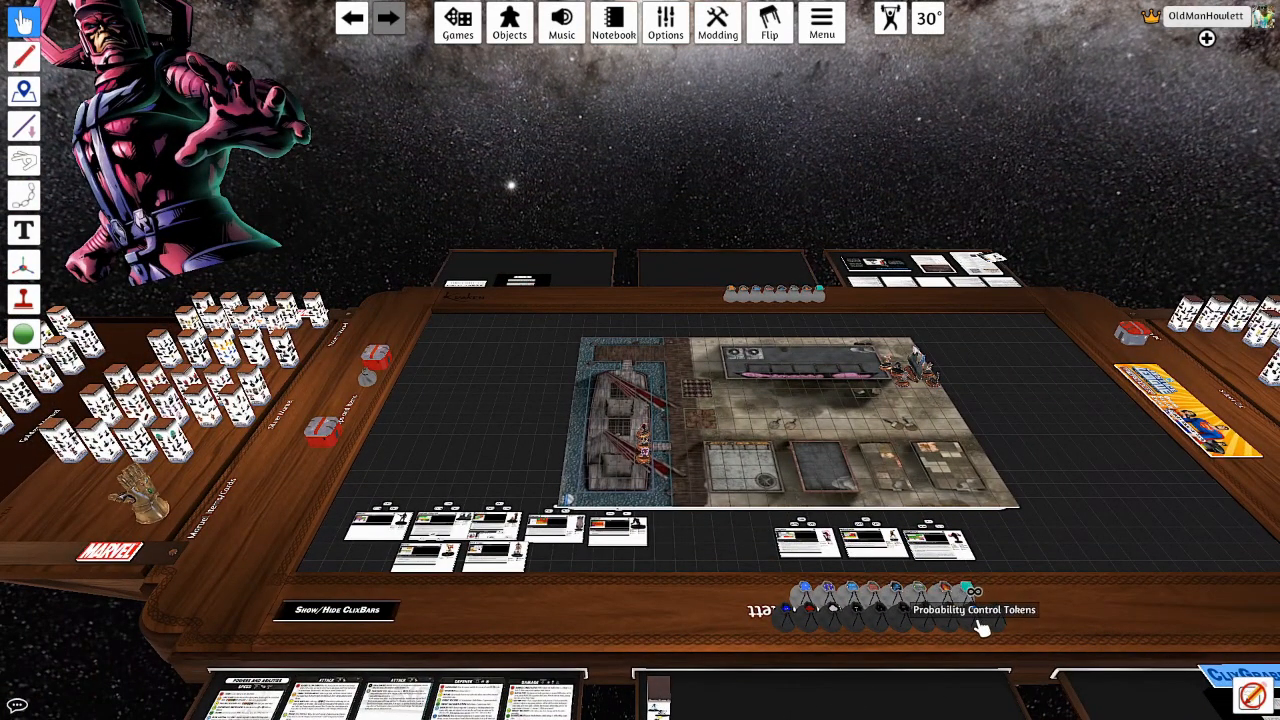
pyautogui.moveTo(930, 610)
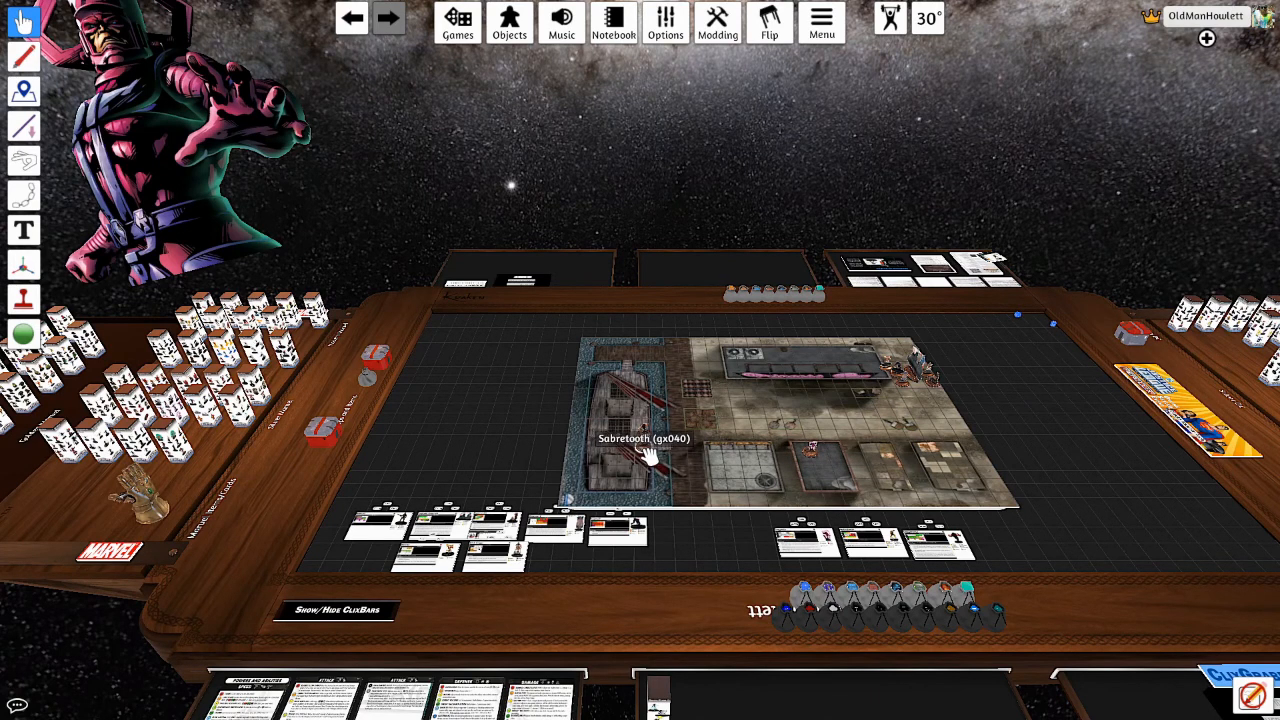
pyautogui.moveTo(836, 448)
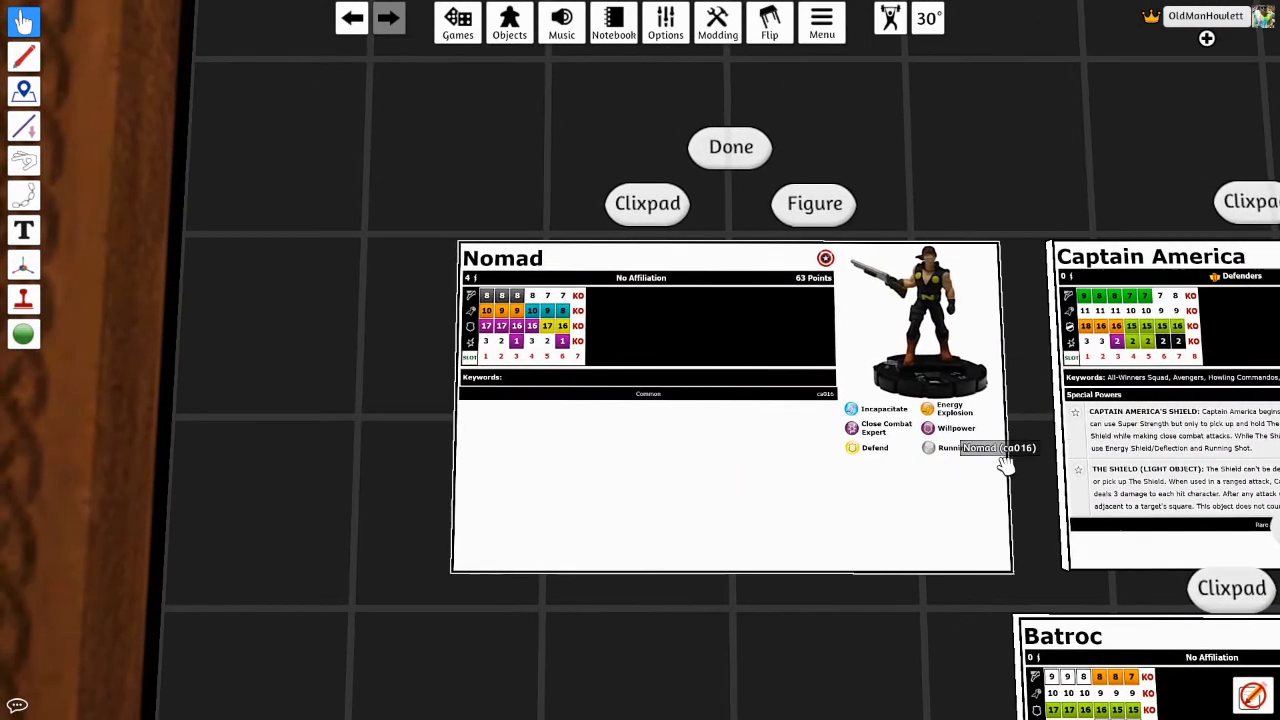
pyautogui.moveTo(1038, 432)
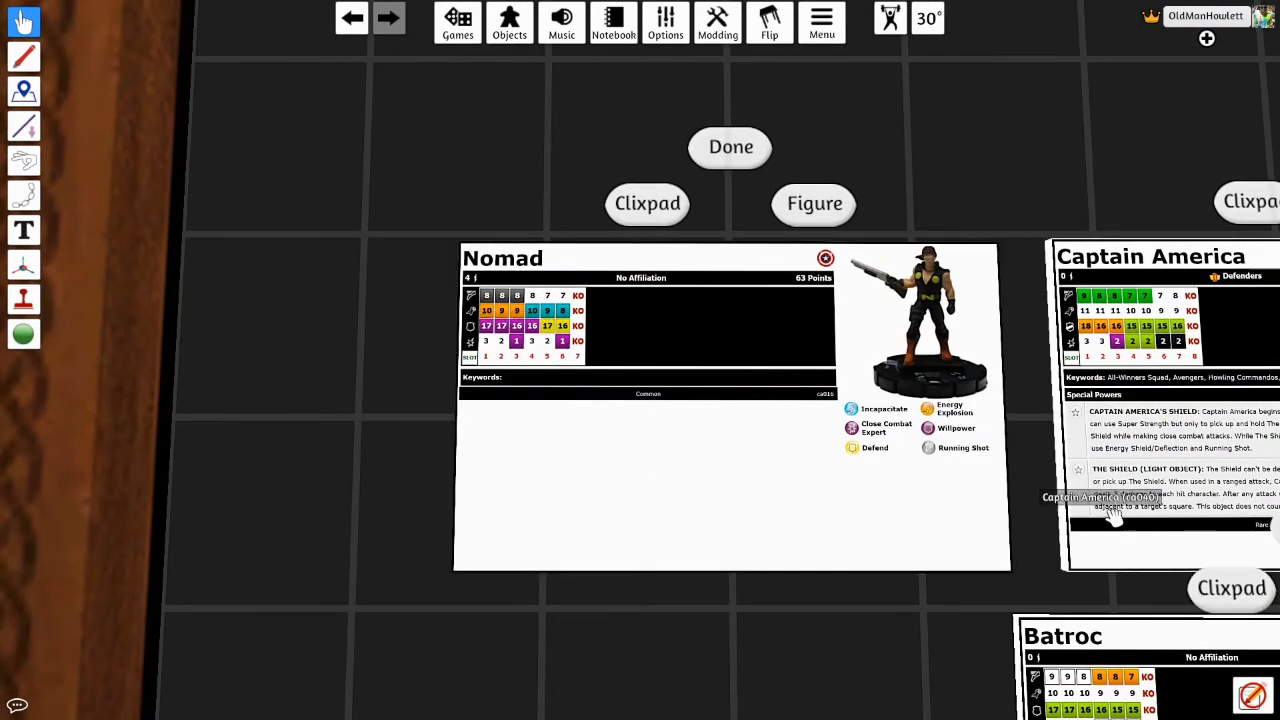
pyautogui.moveTo(896, 472)
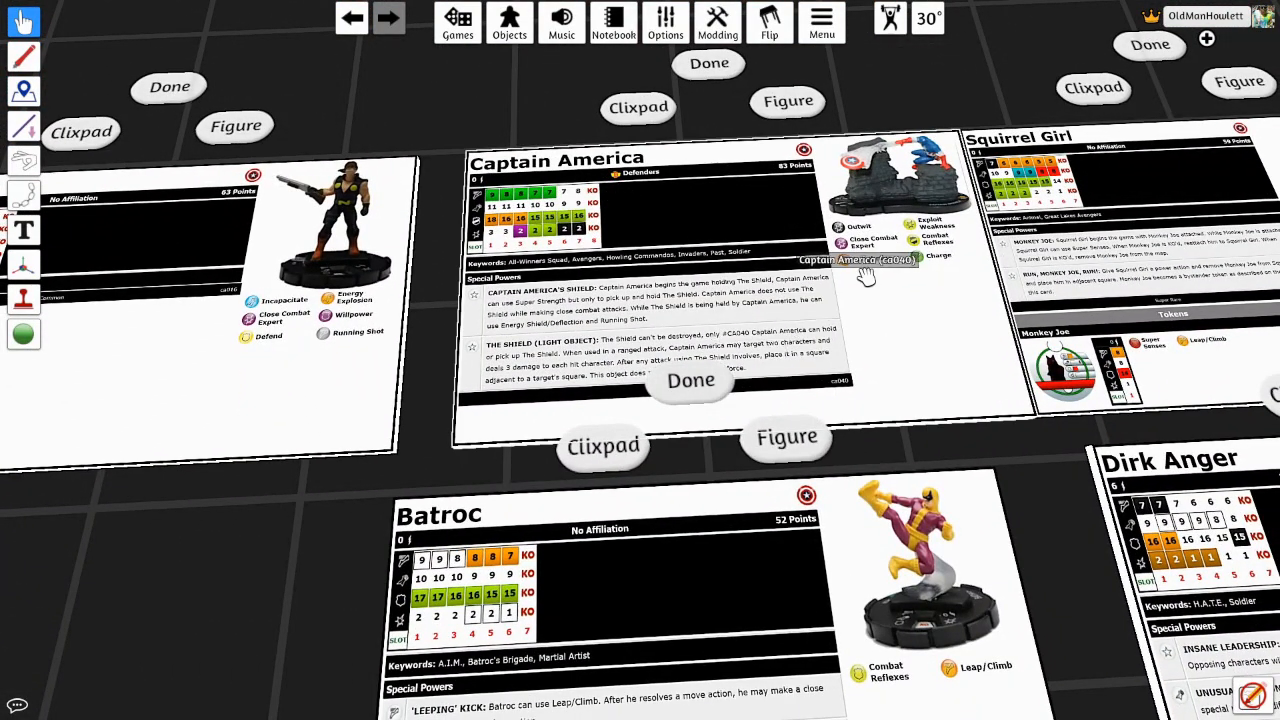
pyautogui.moveTo(888, 364)
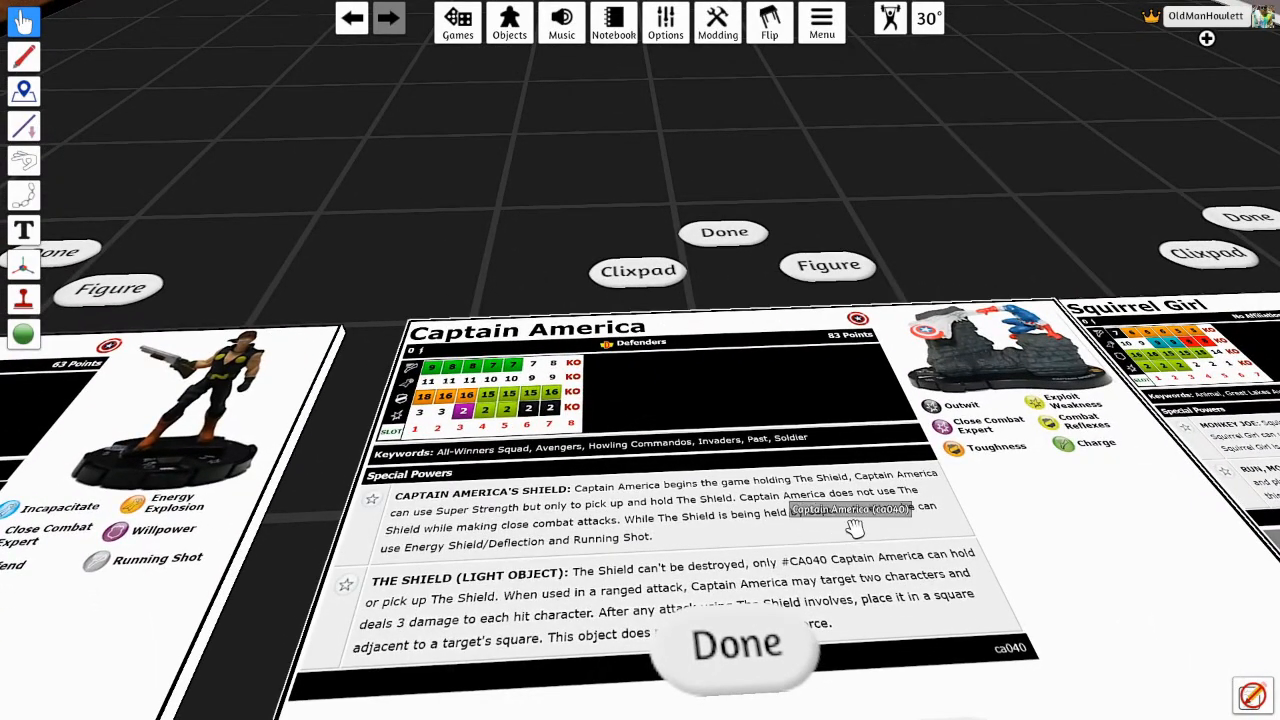
pyautogui.moveTo(476, 580)
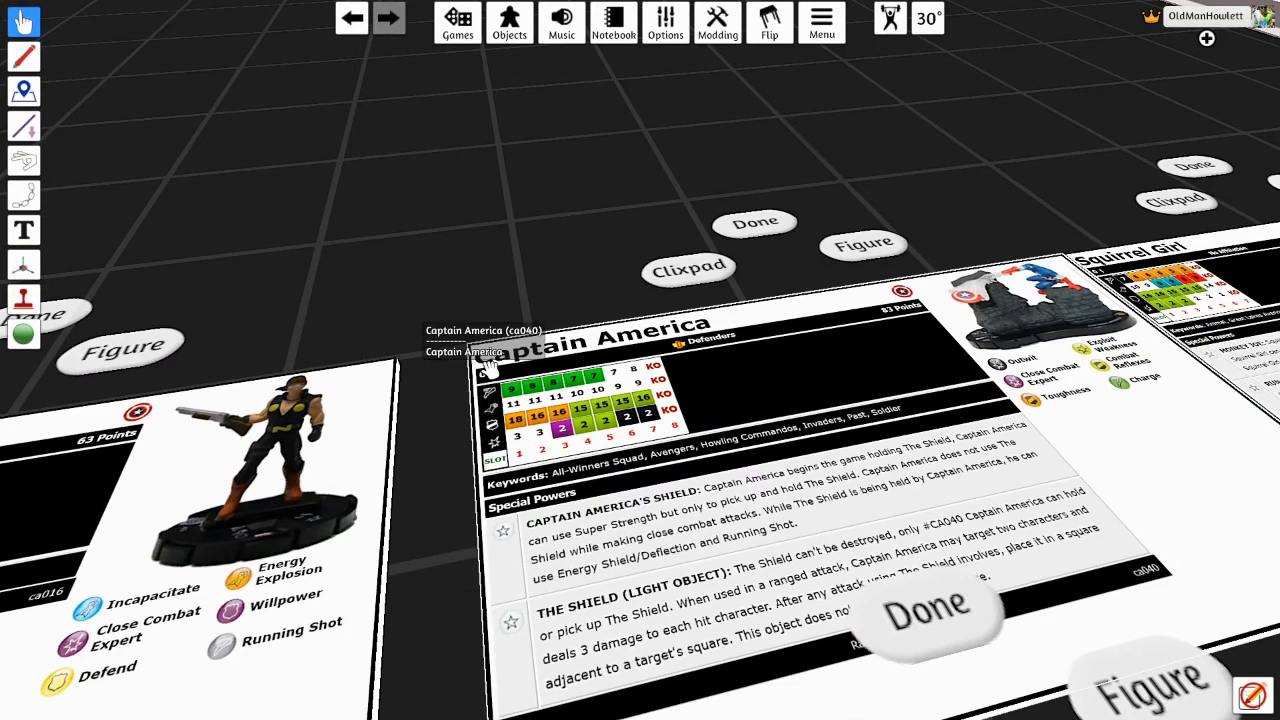
pyautogui.moveTo(1096, 530)
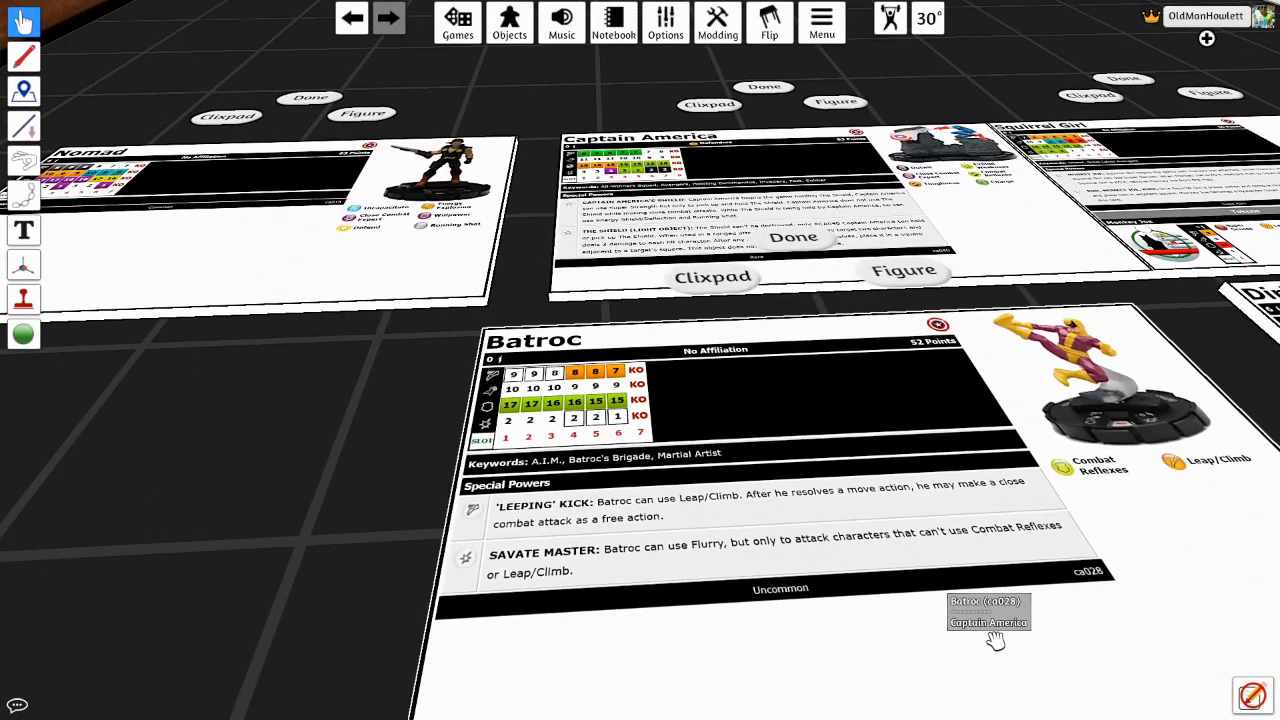
pyautogui.moveTo(1096, 570)
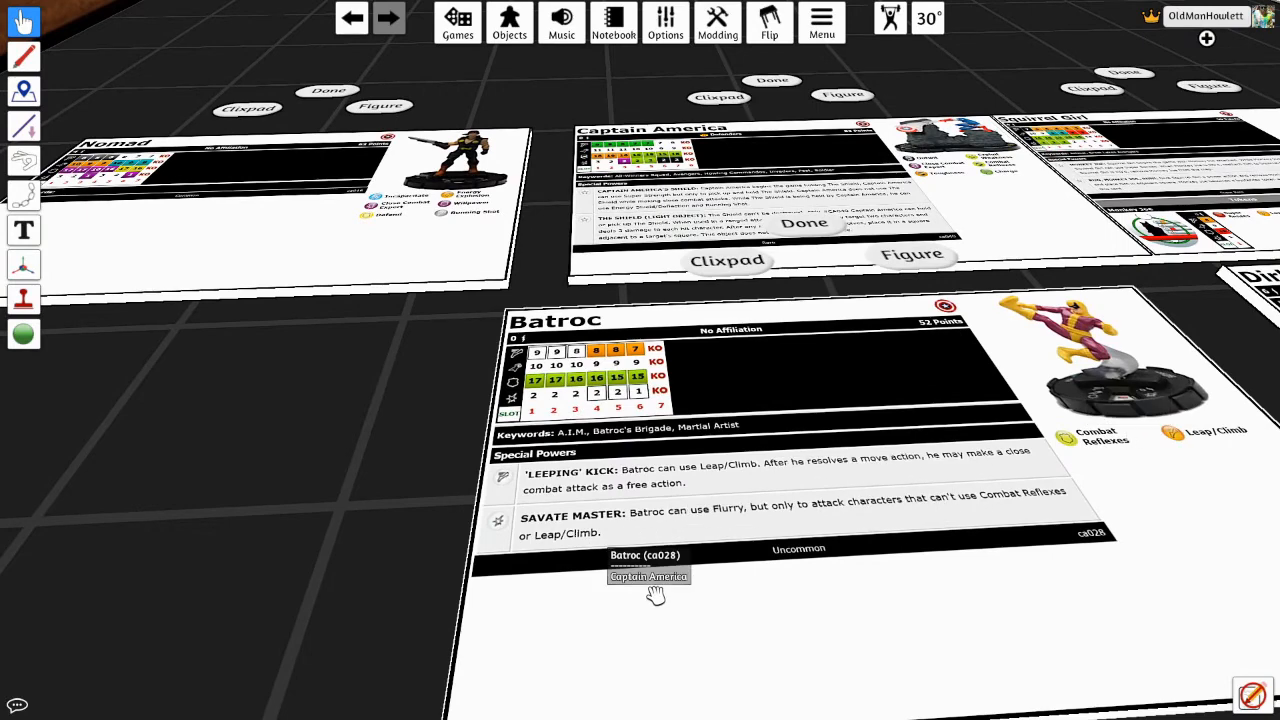
# - Drag the large vehicle figure from the map's top right to the centre near Juggernaut and Sabretooth
pyautogui.moveTo(656, 596); pyautogui.dragTo(916, 632)
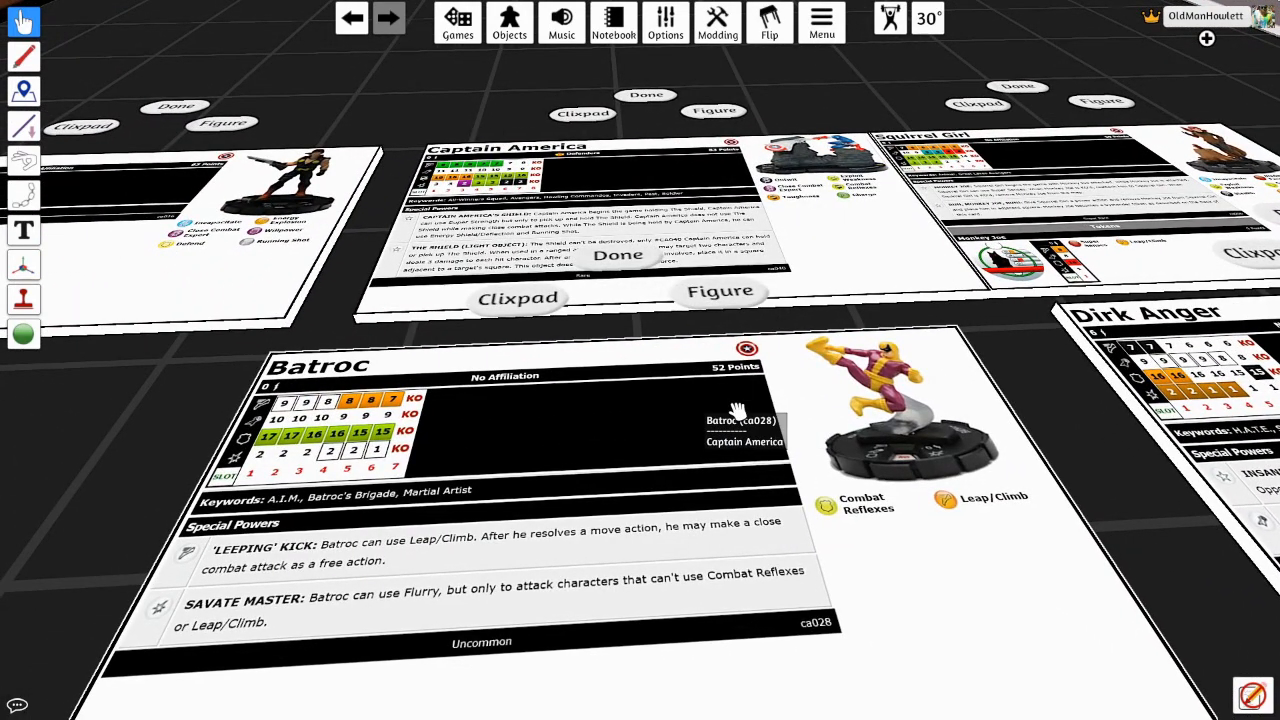
pyautogui.moveTo(668, 536)
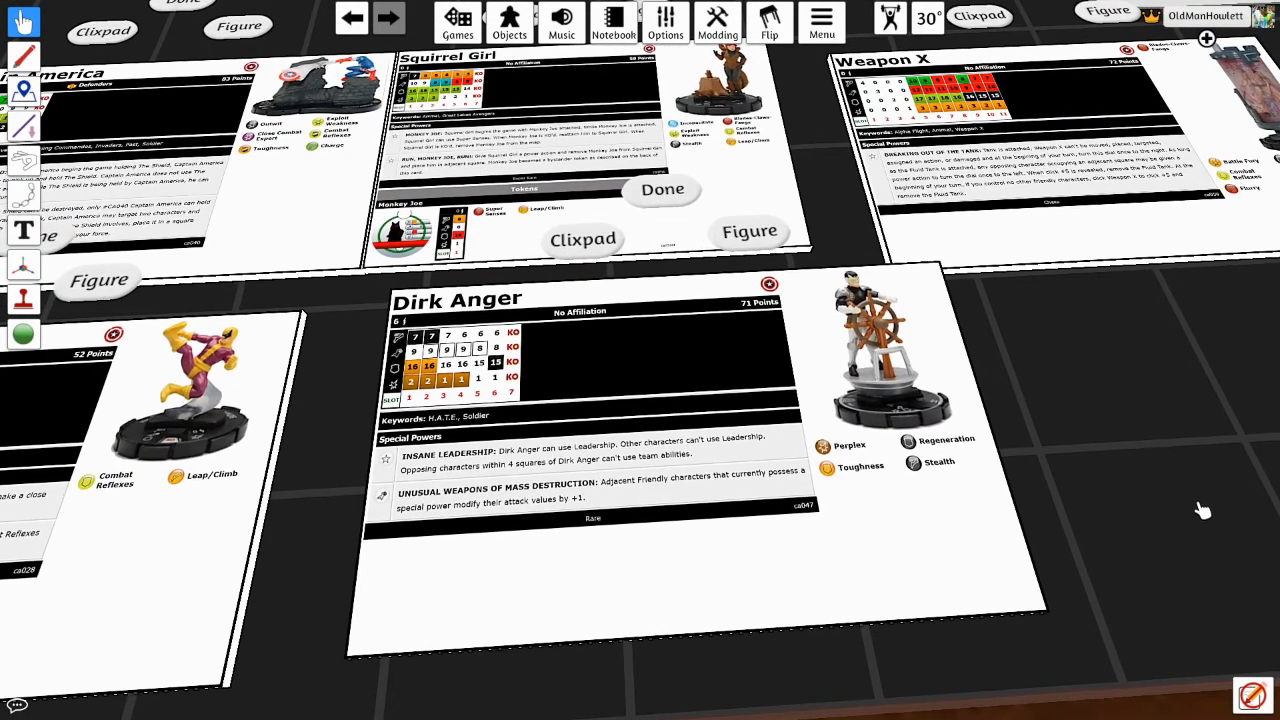
pyautogui.moveTo(1088, 544)
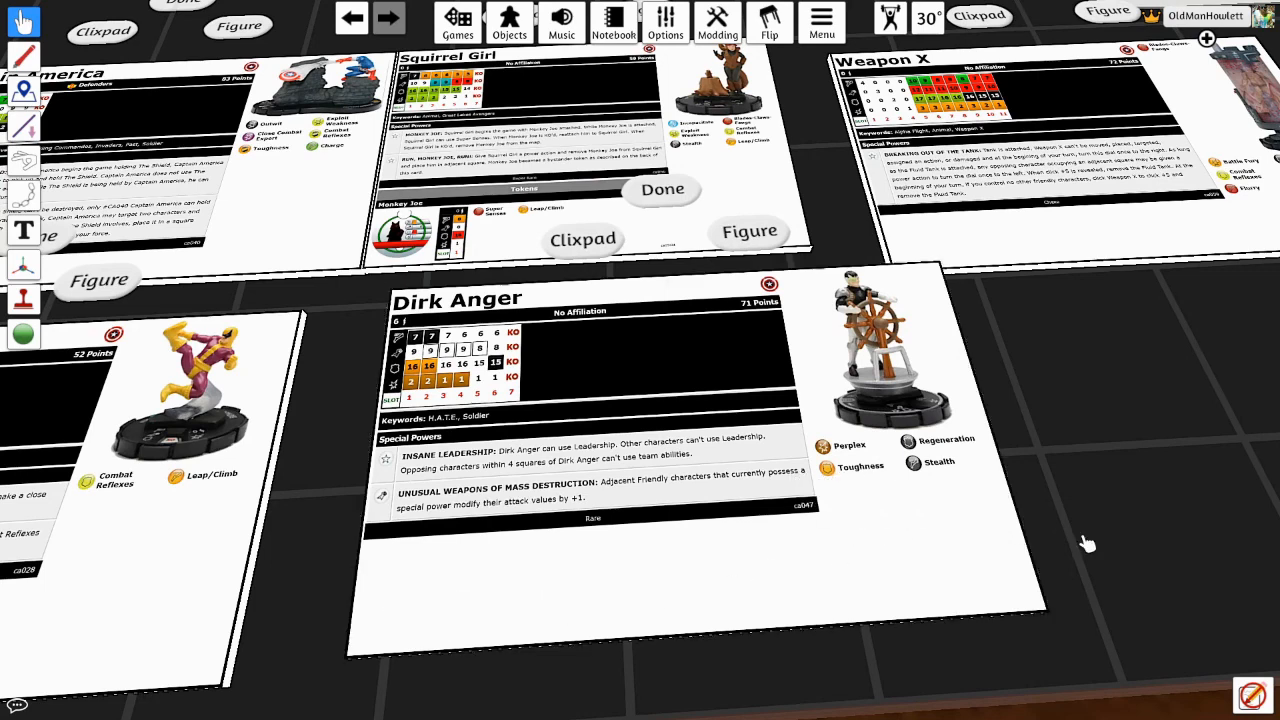
pyautogui.moveTo(380, 424)
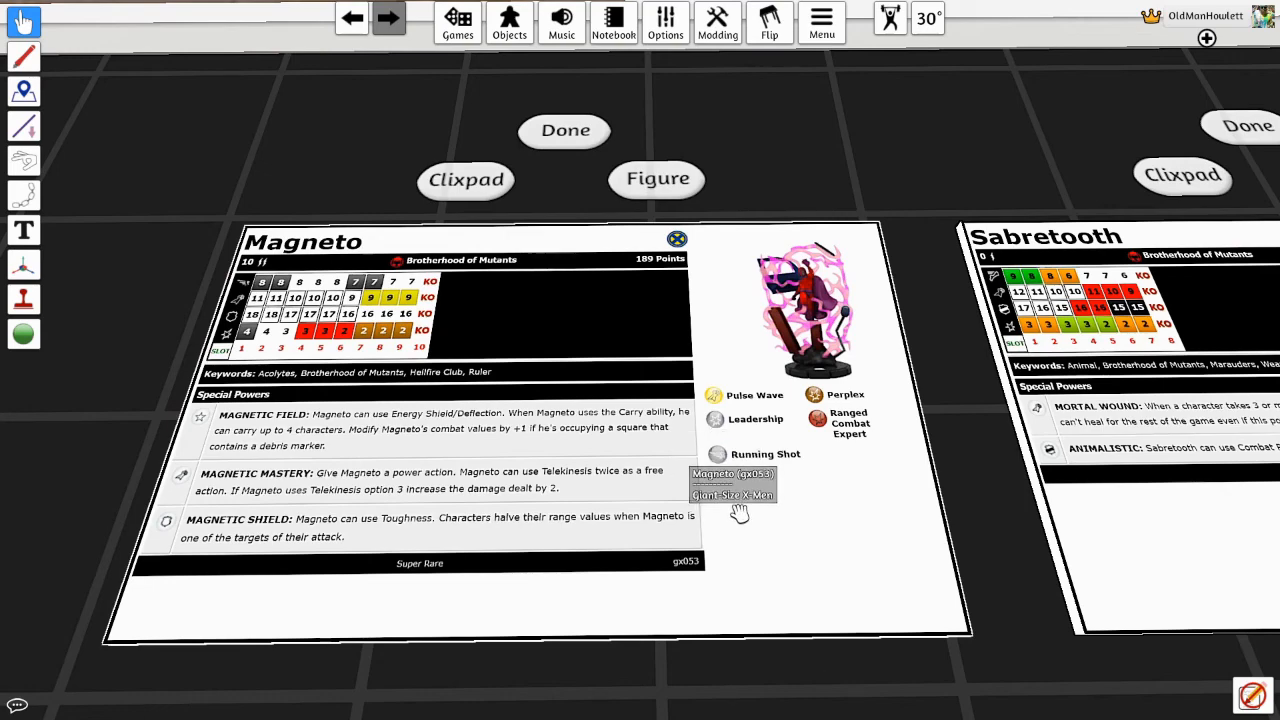
pyautogui.moveTo(976, 436)
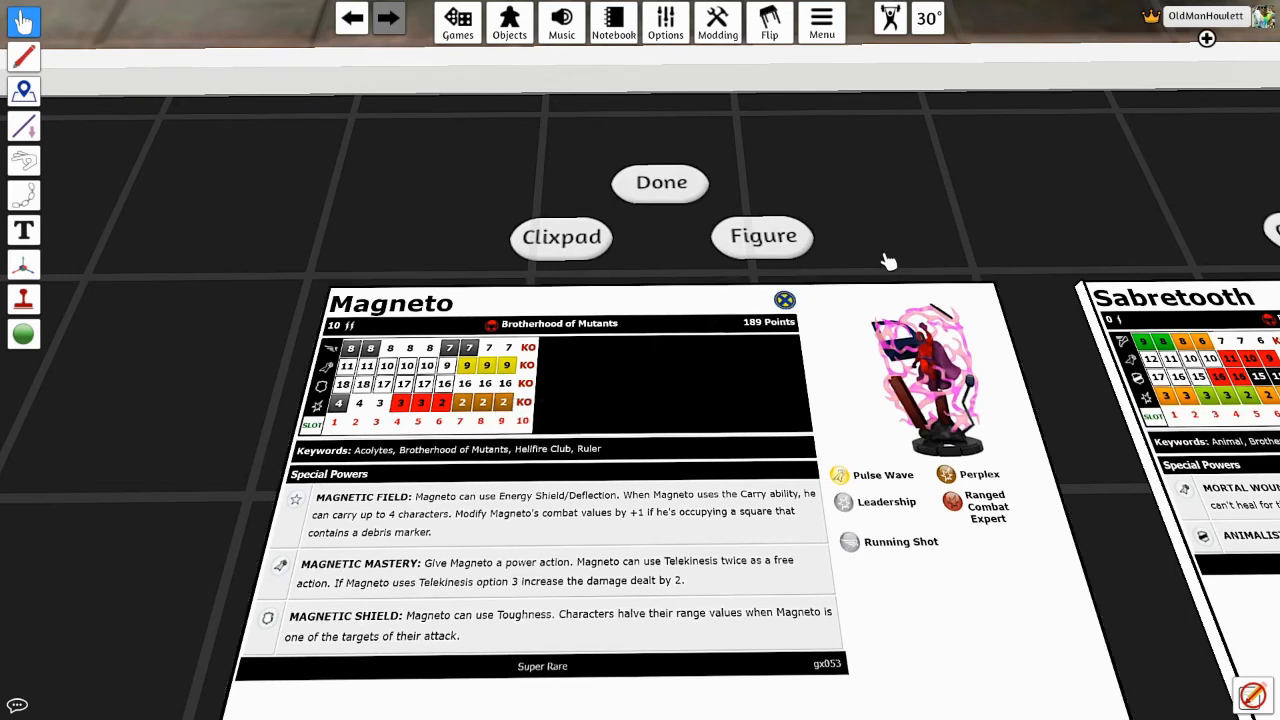
pyautogui.moveTo(1140, 204)
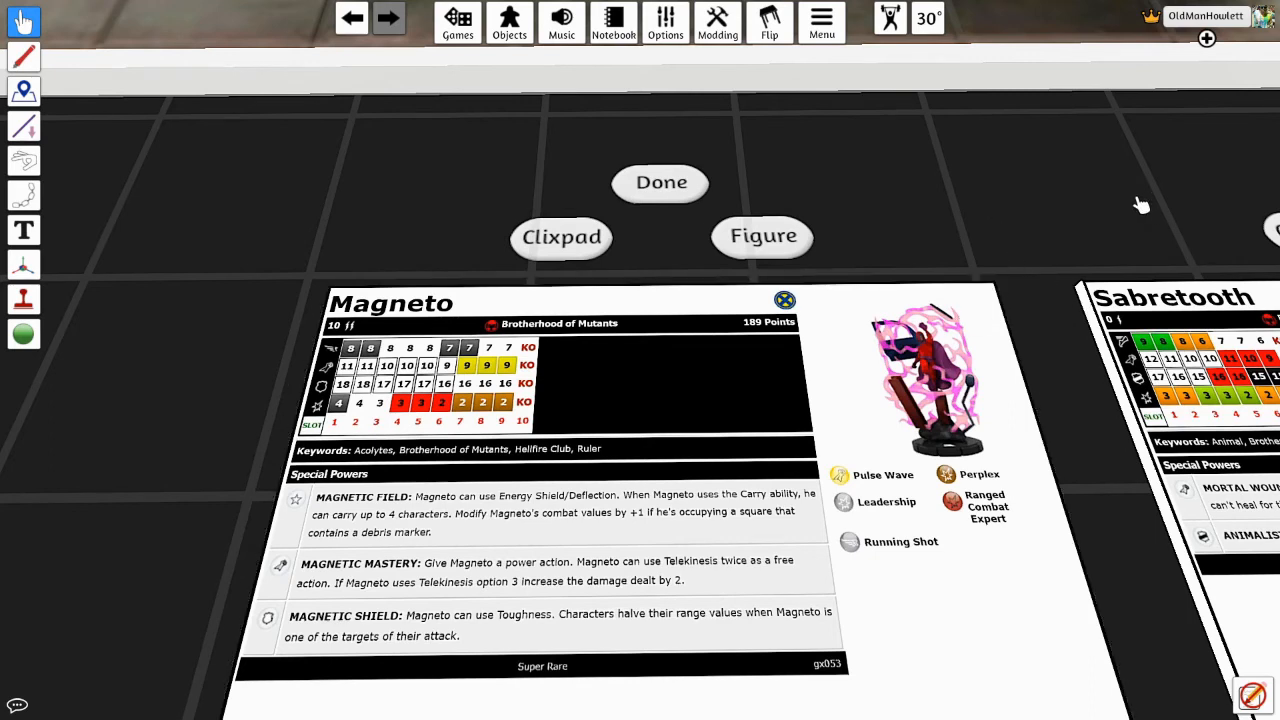
pyautogui.moveTo(1032, 164)
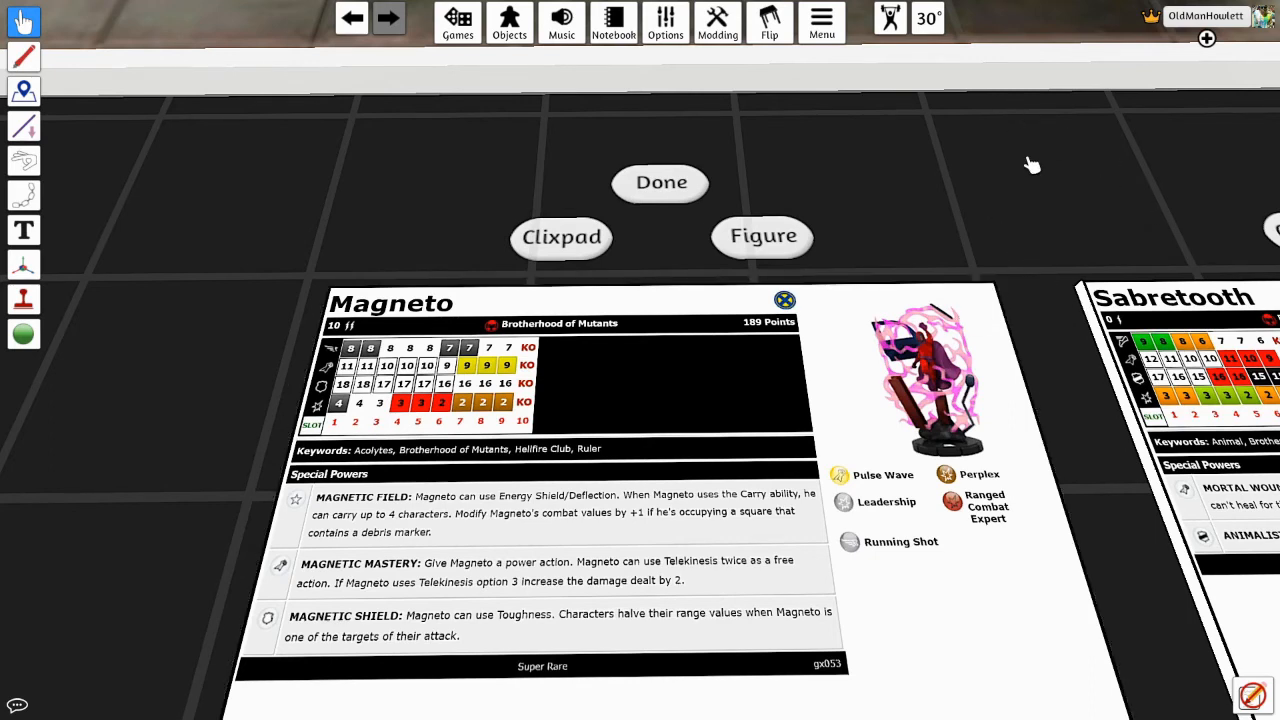
pyautogui.moveTo(1018, 240)
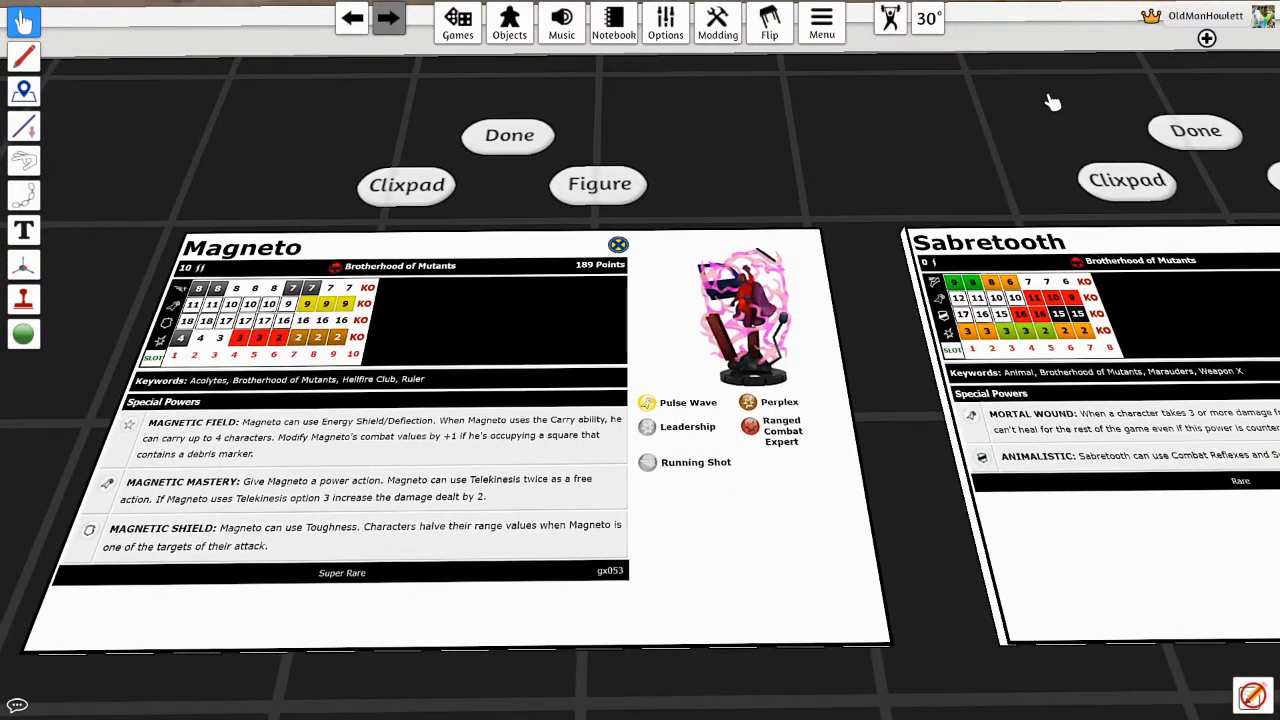
pyautogui.moveTo(1082, 110)
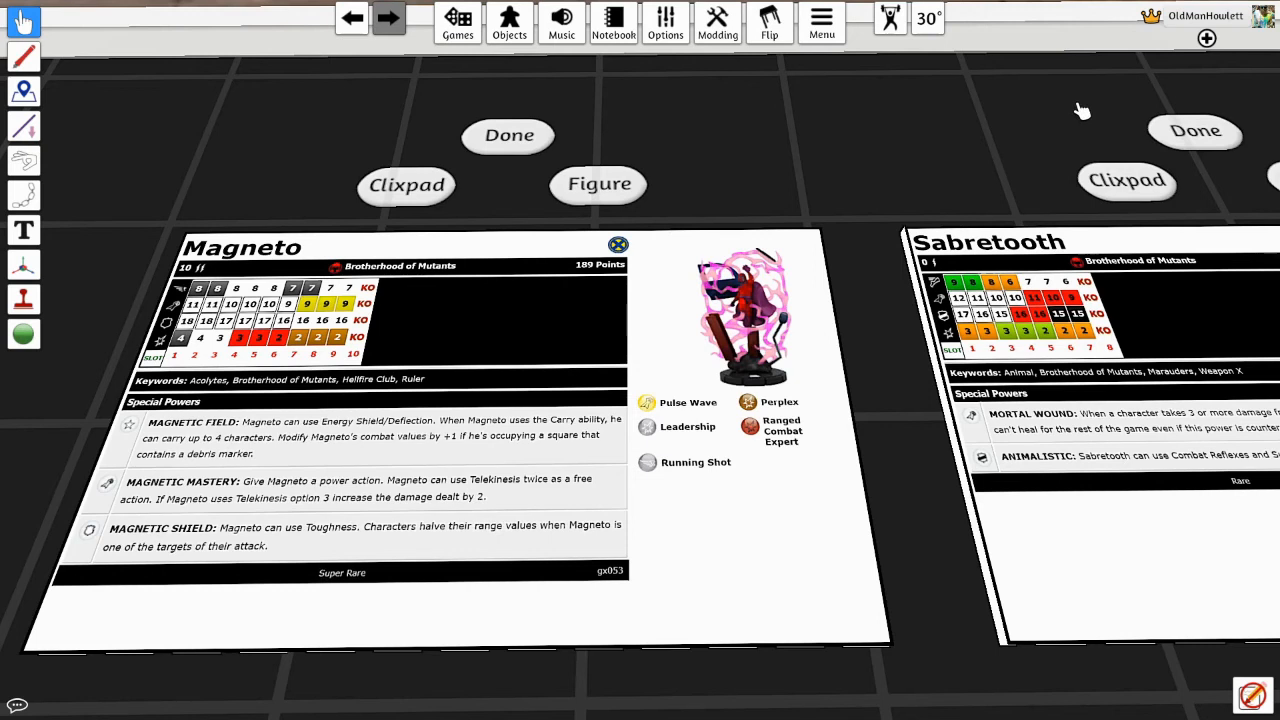
pyautogui.moveTo(20, 528)
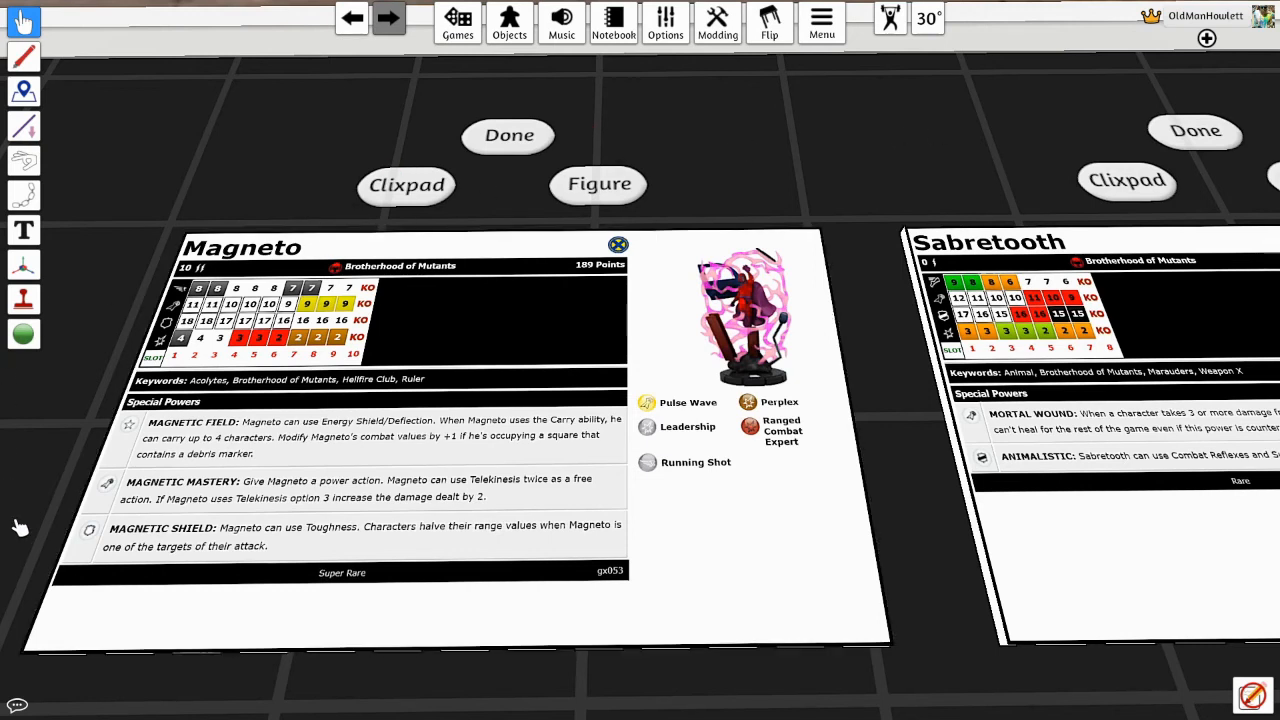
pyautogui.moveTo(844, 556)
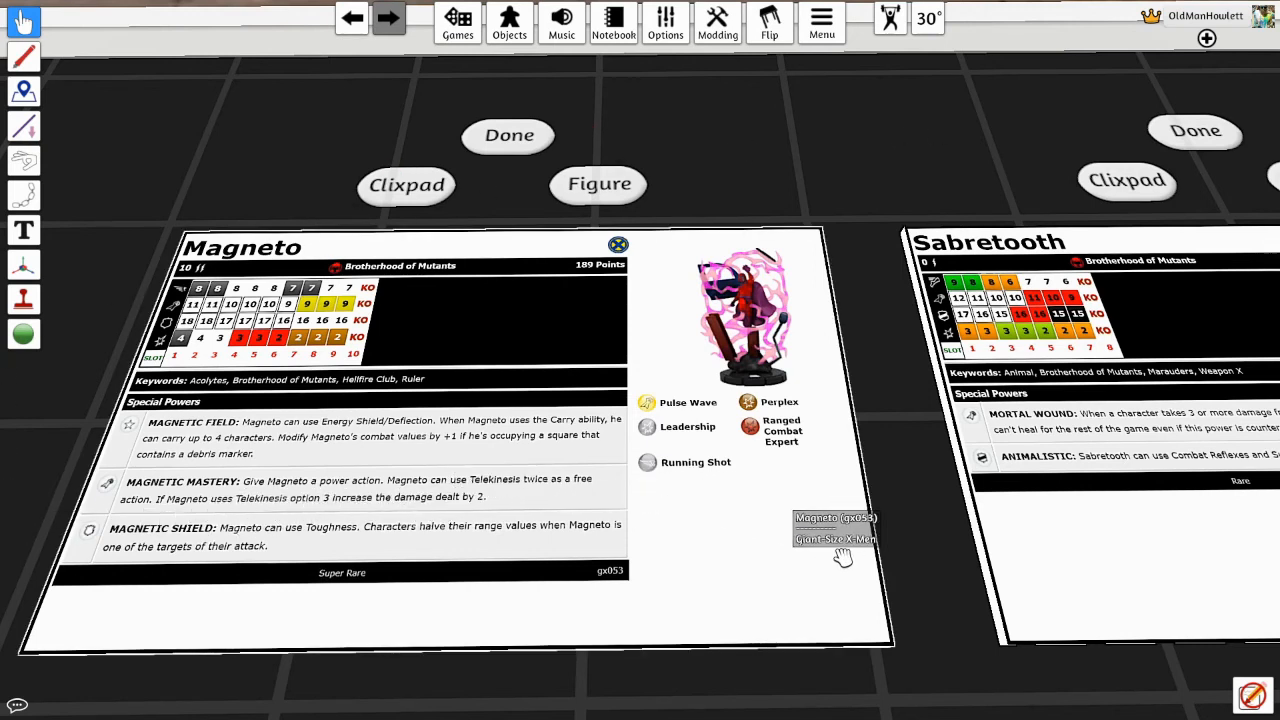
pyautogui.moveTo(896, 500)
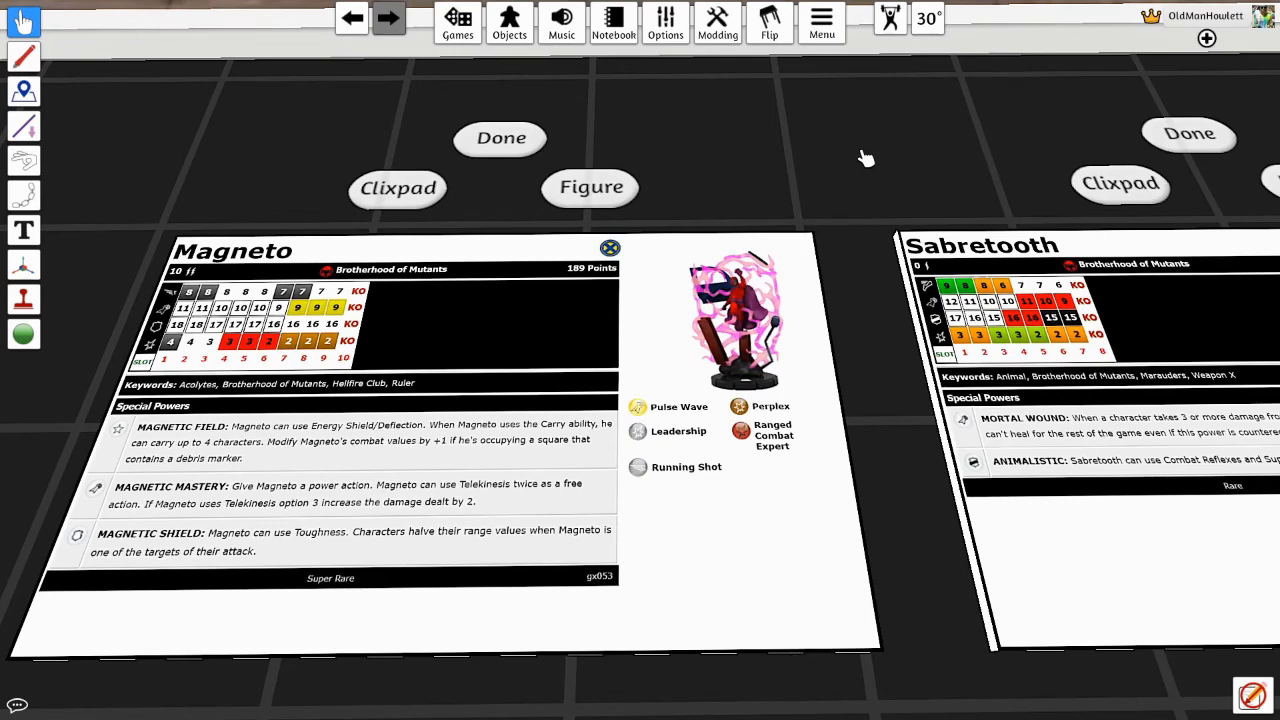
pyautogui.moveTo(836, 156)
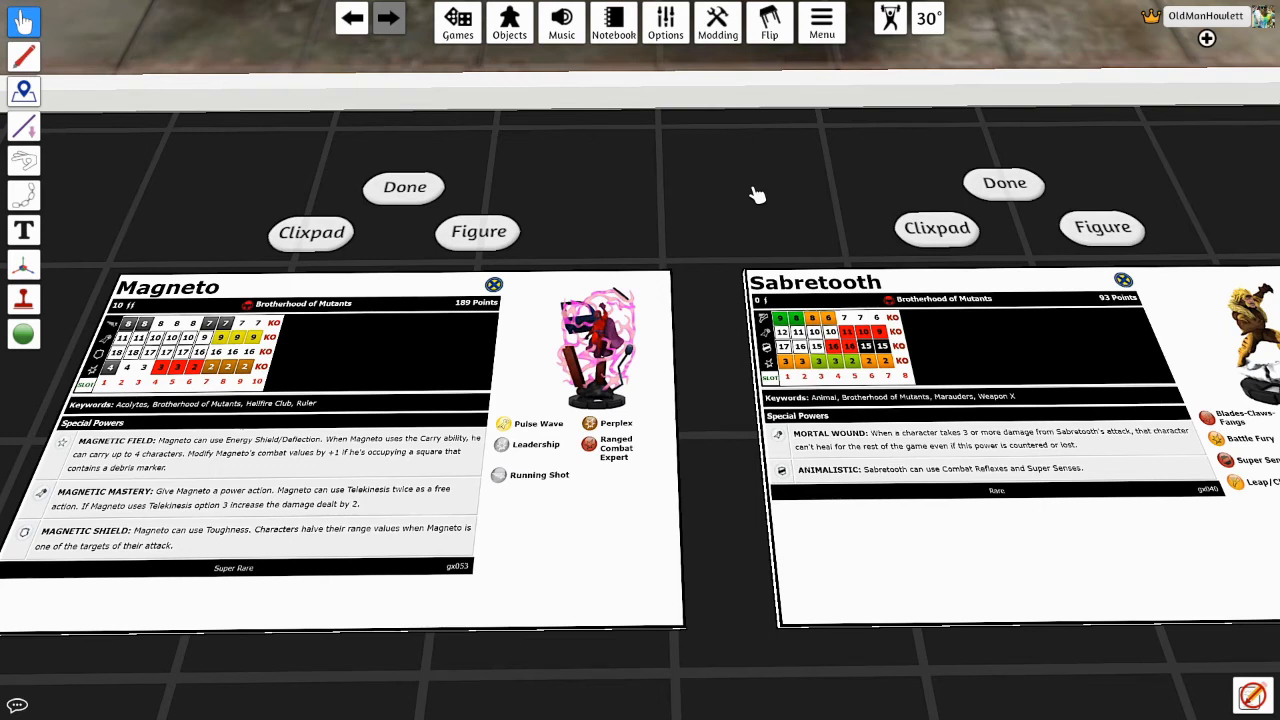
pyautogui.moveTo(264, 512)
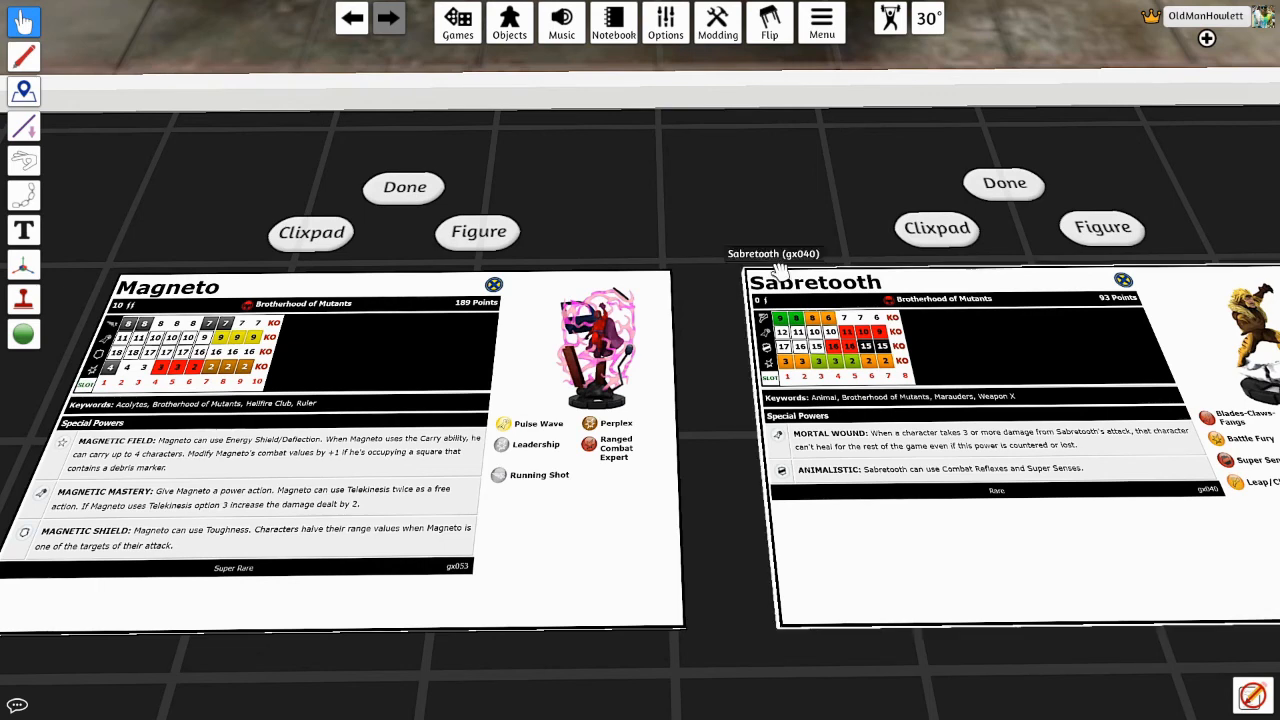
pyautogui.moveTo(650, 214)
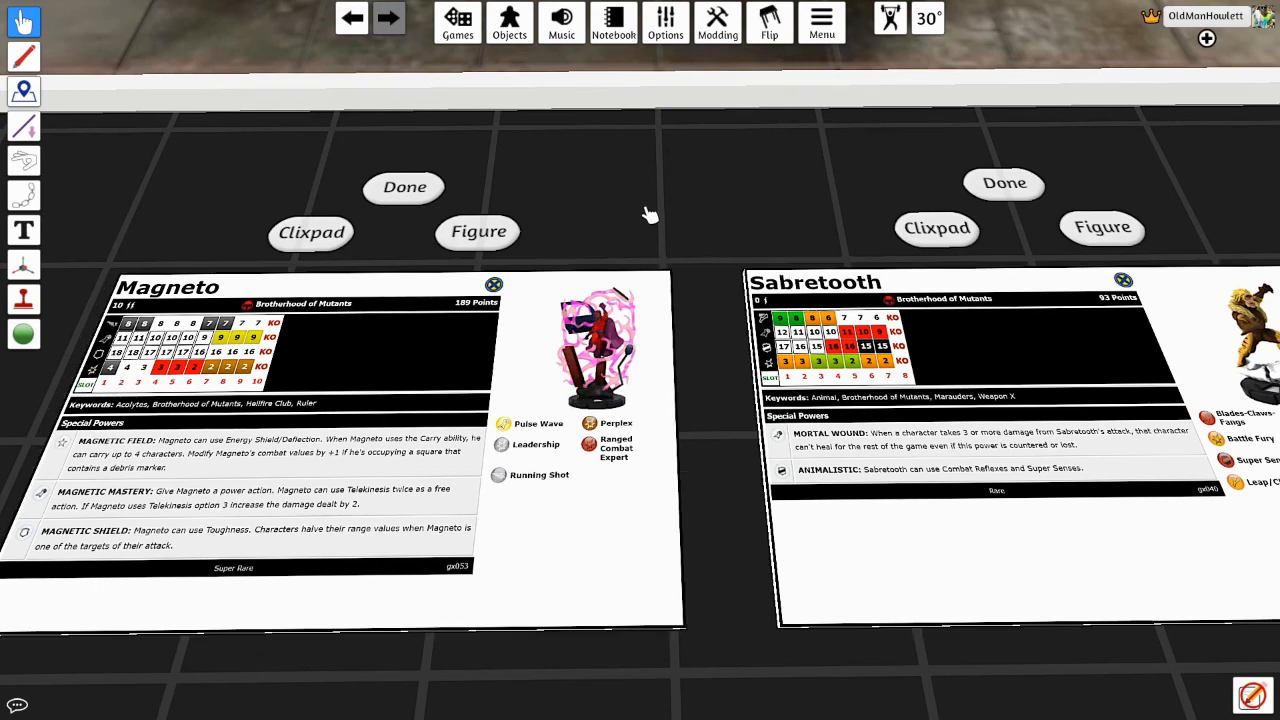
pyautogui.moveTo(696, 178)
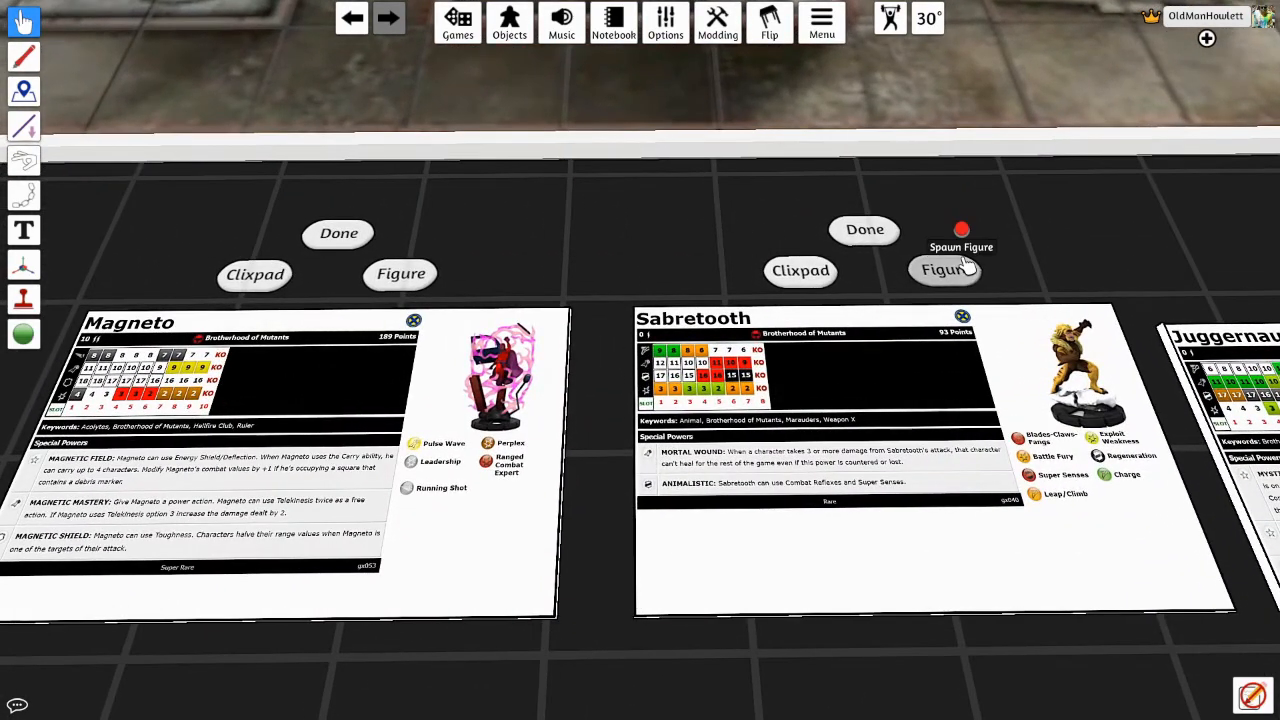
pyautogui.click(944, 268)
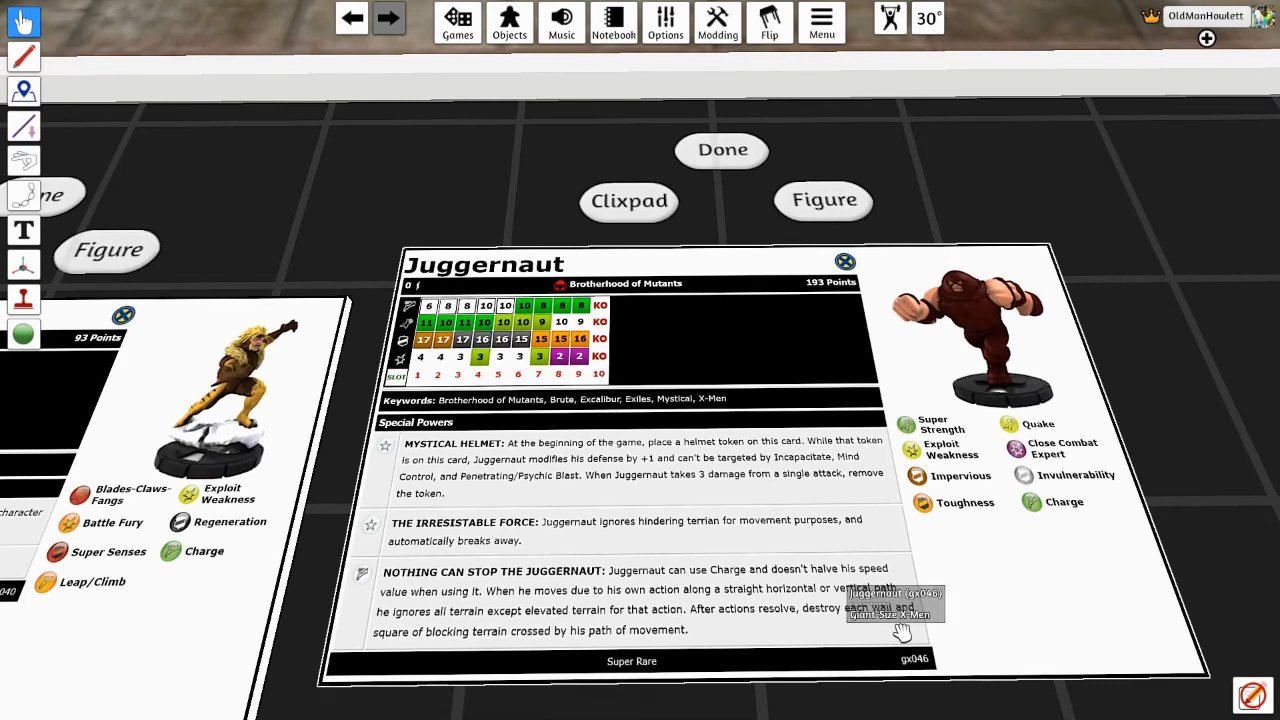
pyautogui.moveTo(956, 712)
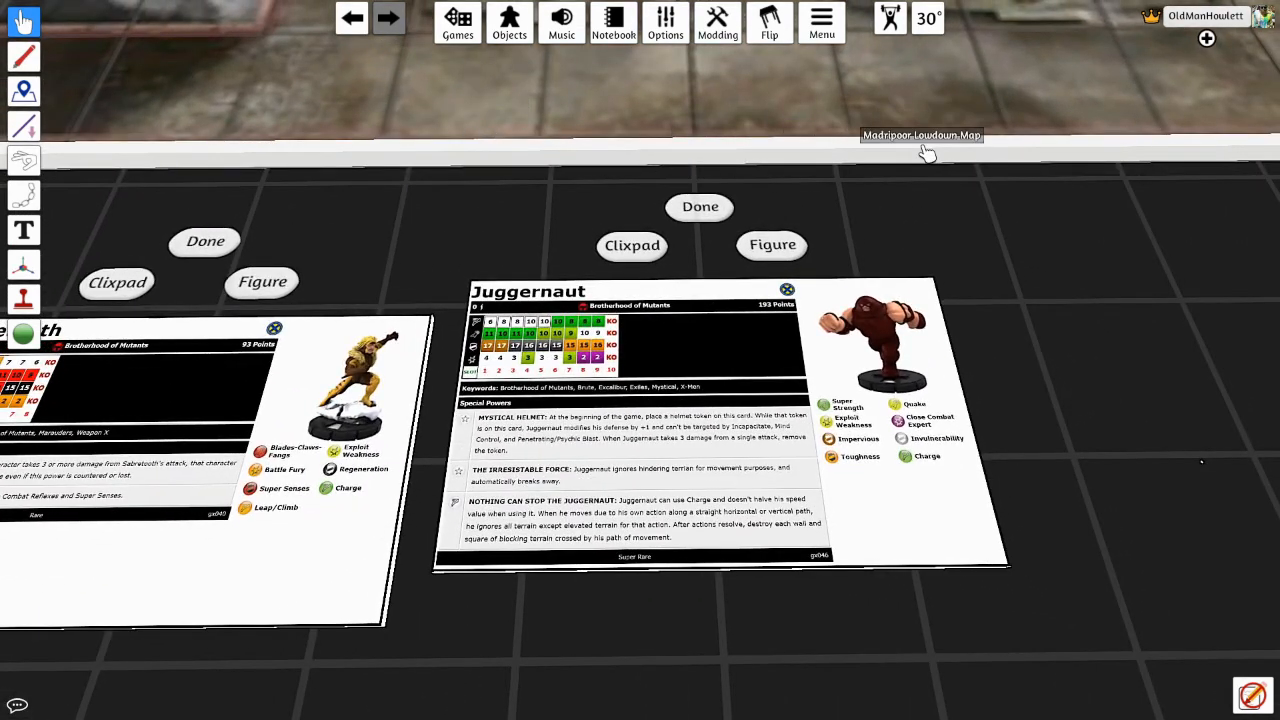
pyautogui.moveTo(908, 90)
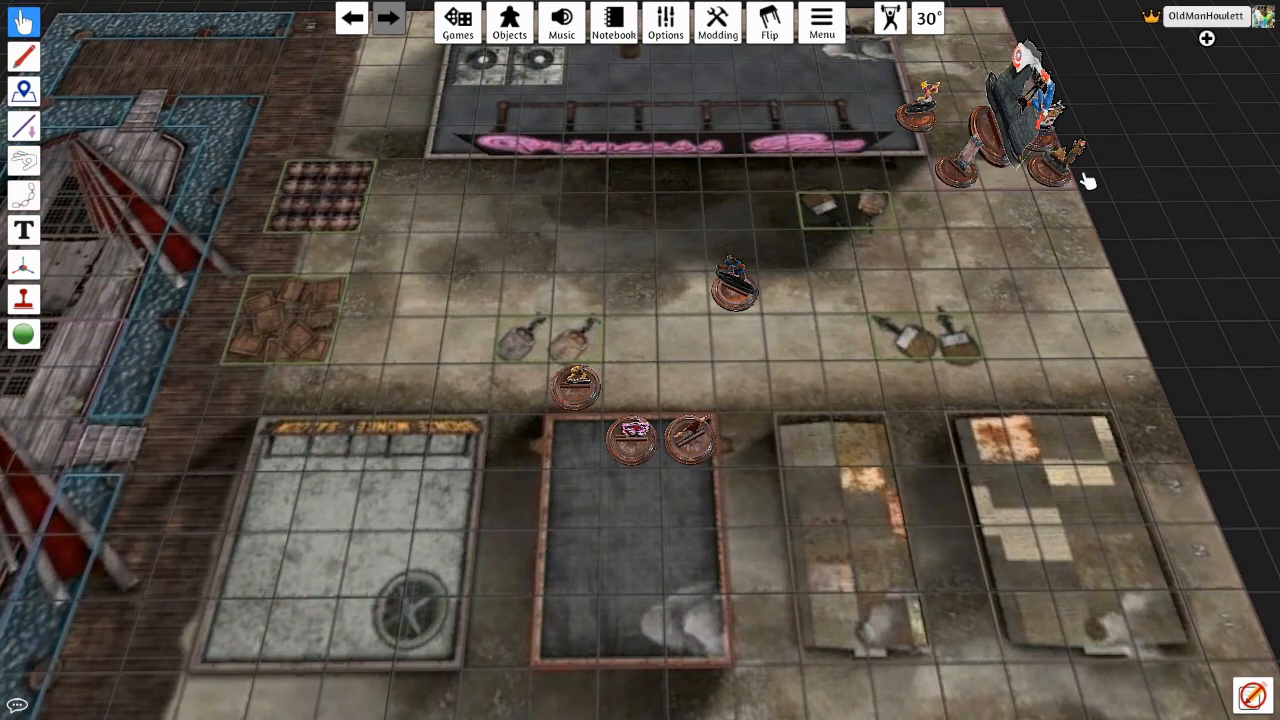
pyautogui.moveTo(964, 190)
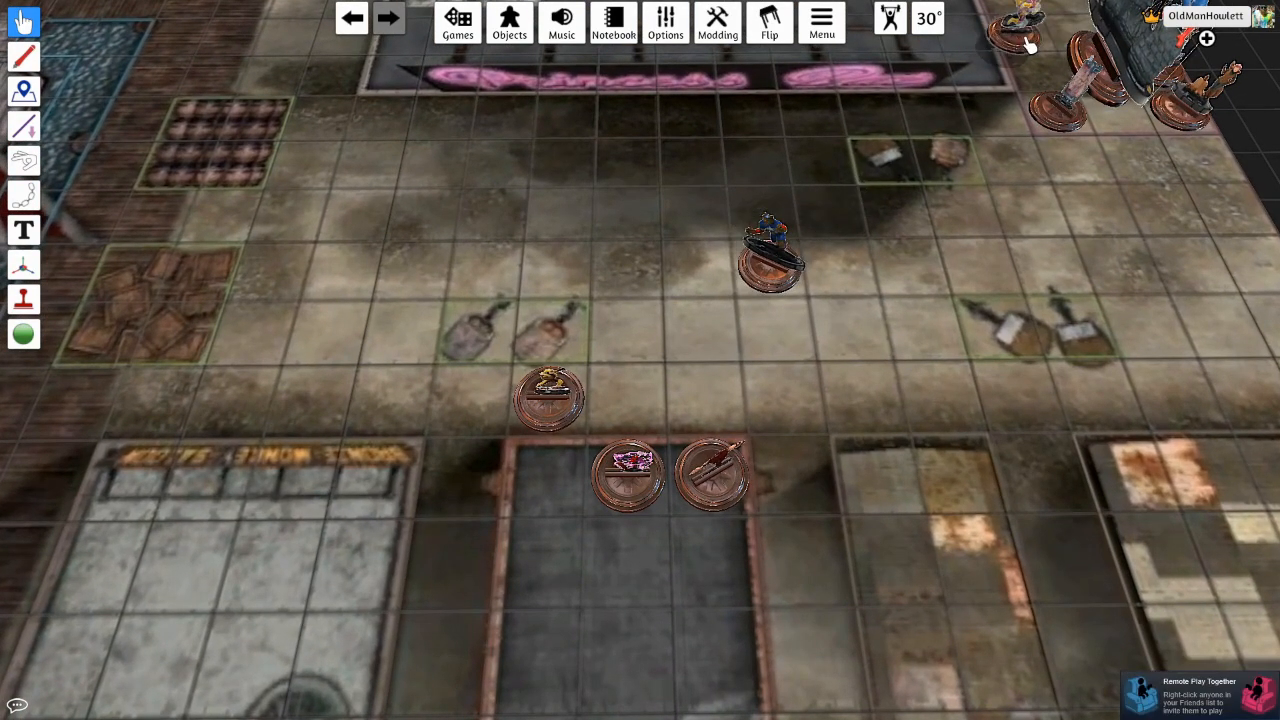
pyautogui.moveTo(624, 476)
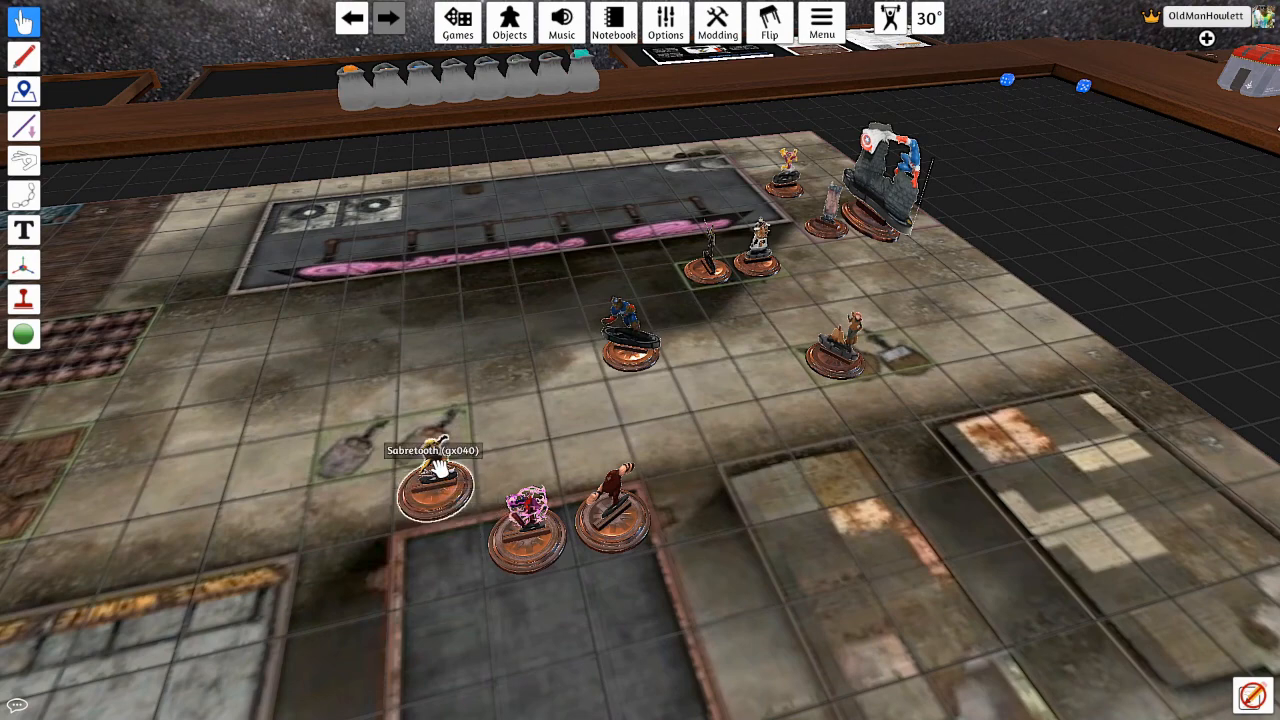
pyautogui.moveTo(432, 480); pyautogui.dragTo(580, 376)
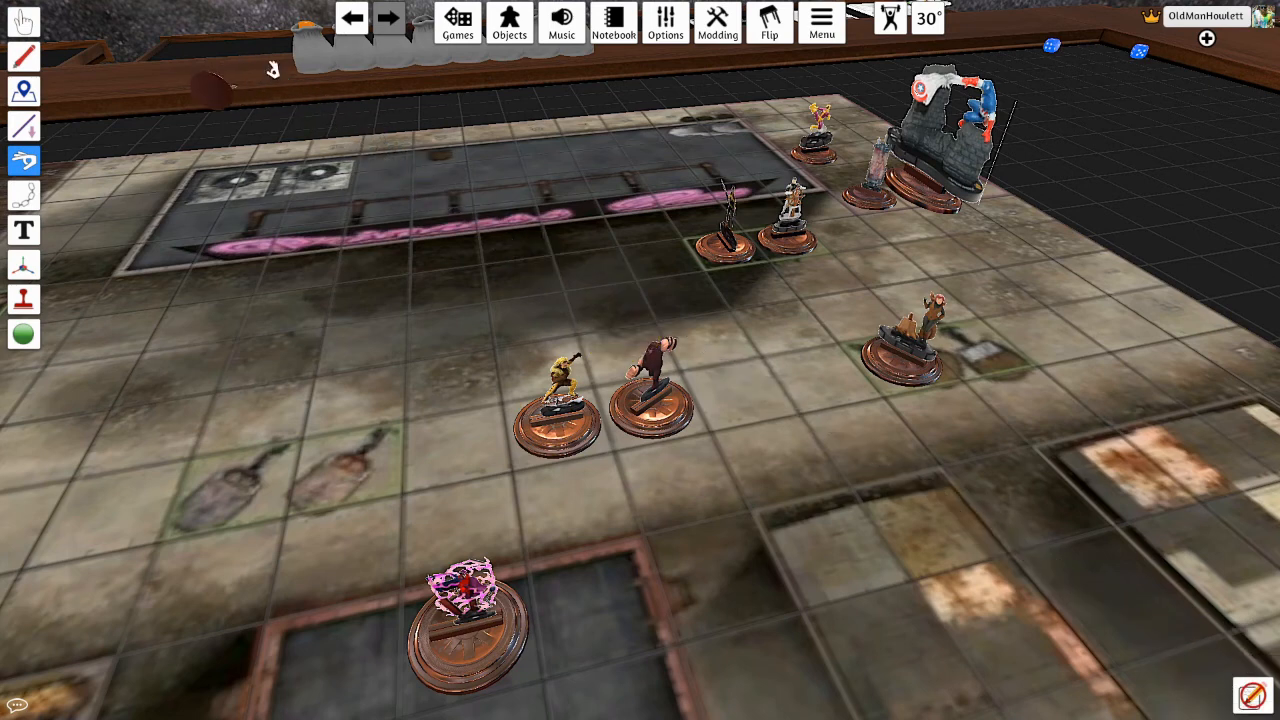
pyautogui.moveTo(556, 530)
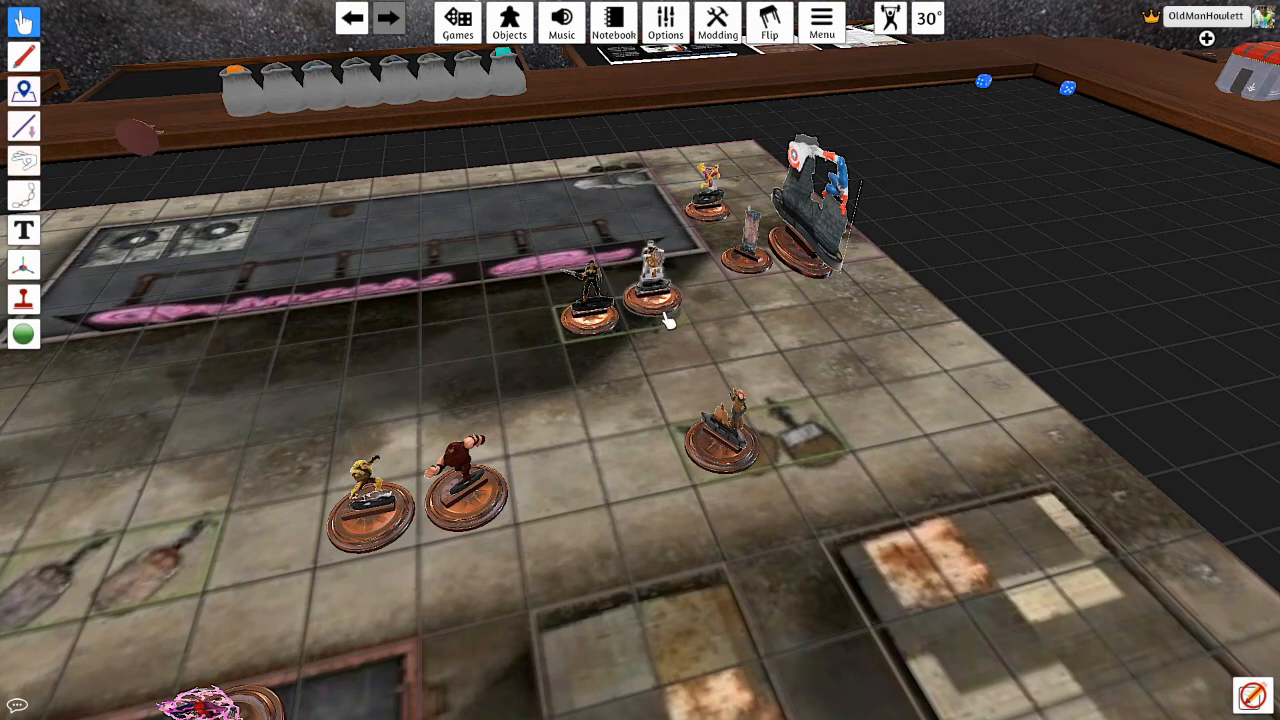
pyautogui.moveTo(810, 200)
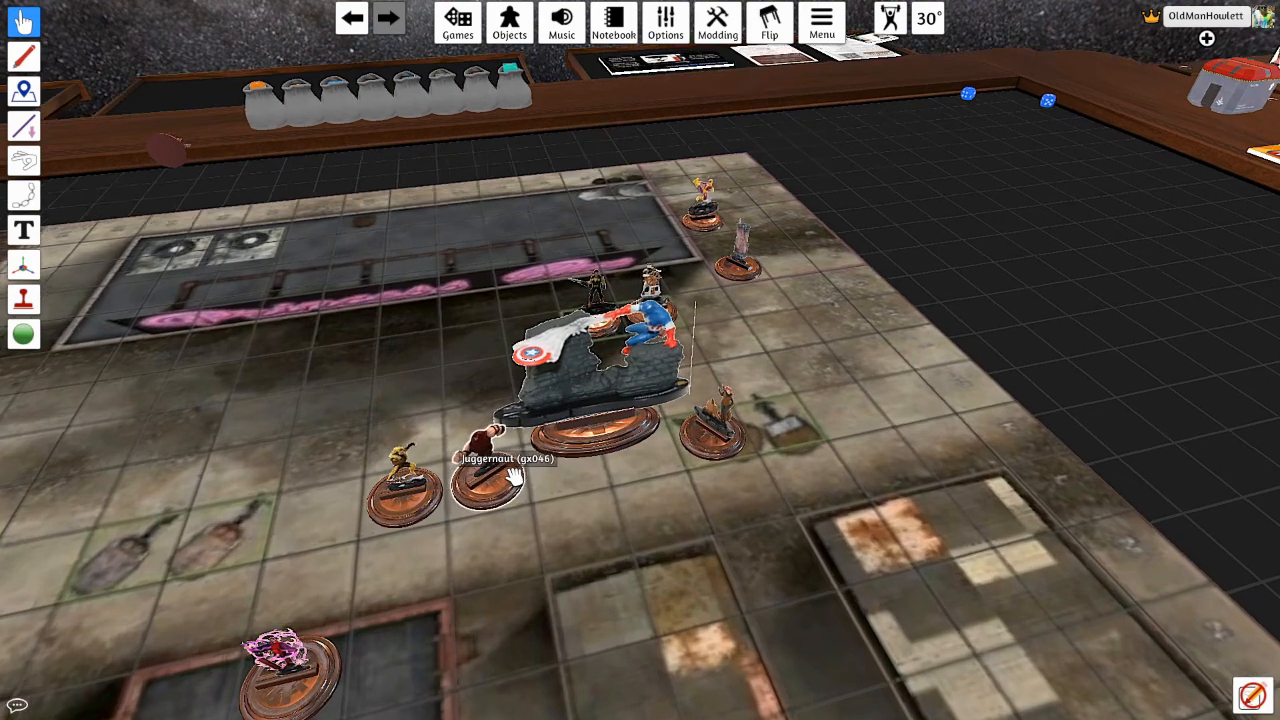
pyautogui.click(640, 350)
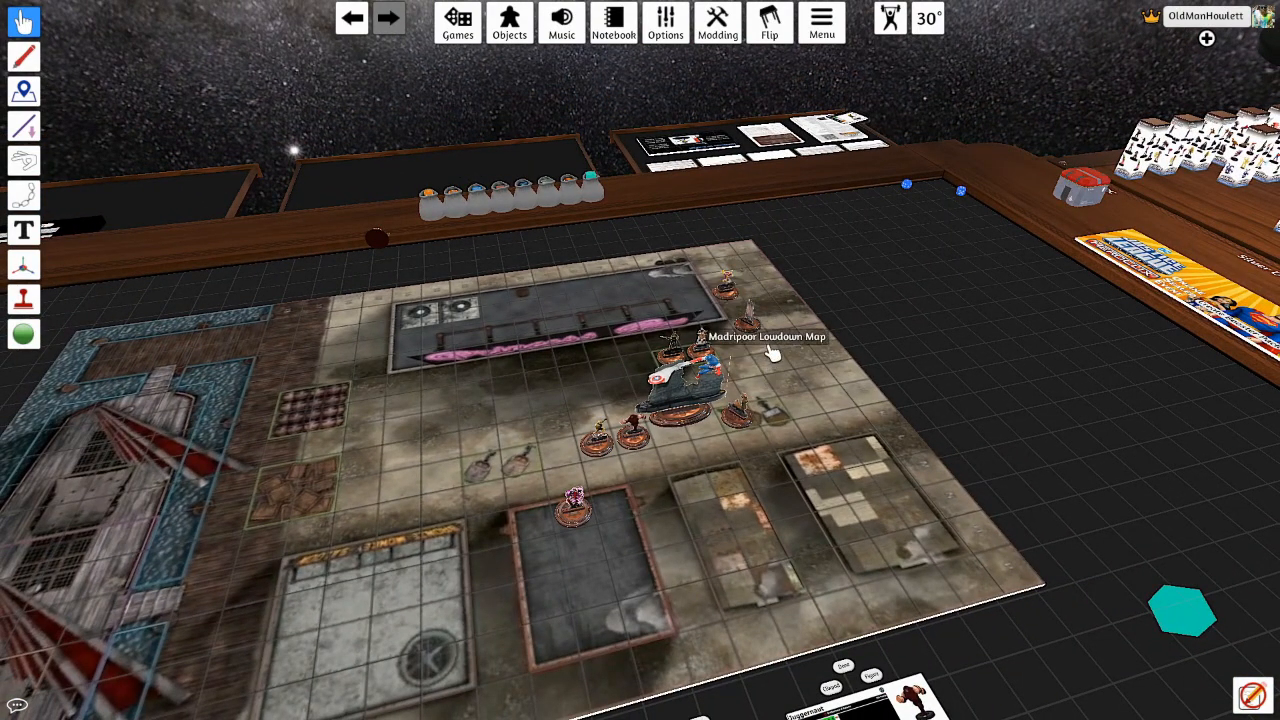
pyautogui.moveTo(764, 356)
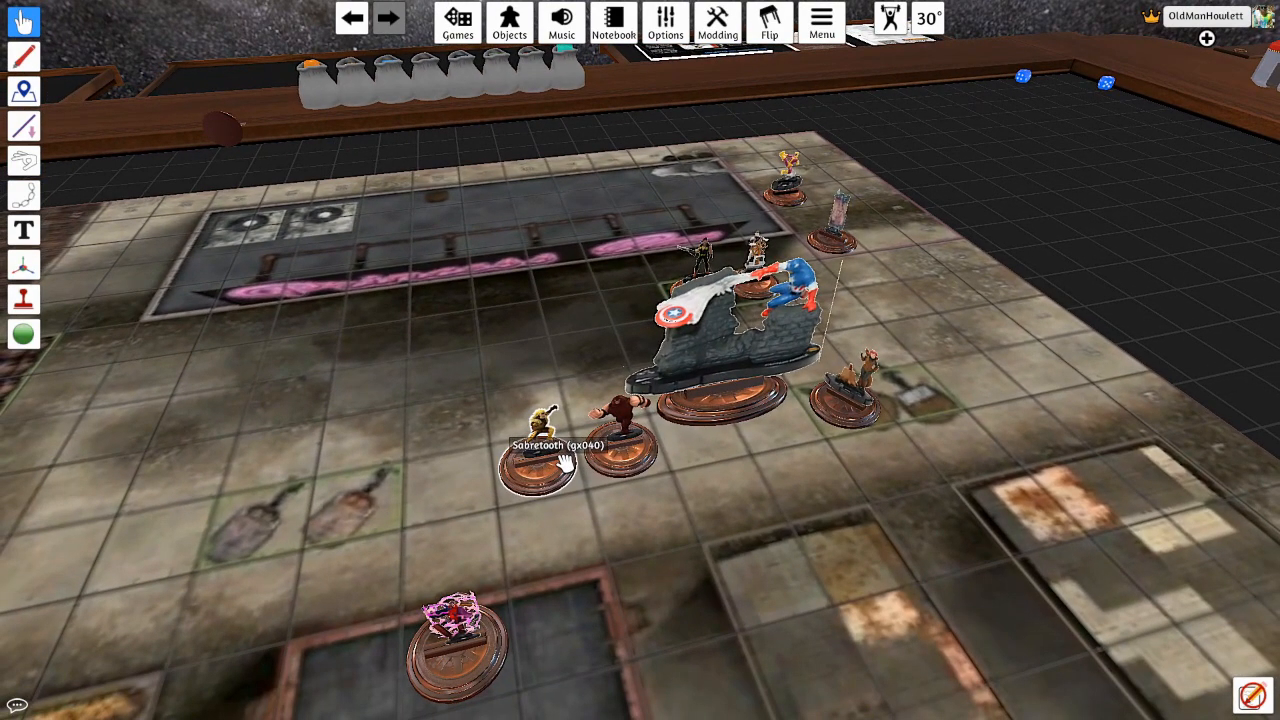
pyautogui.moveTo(618, 414)
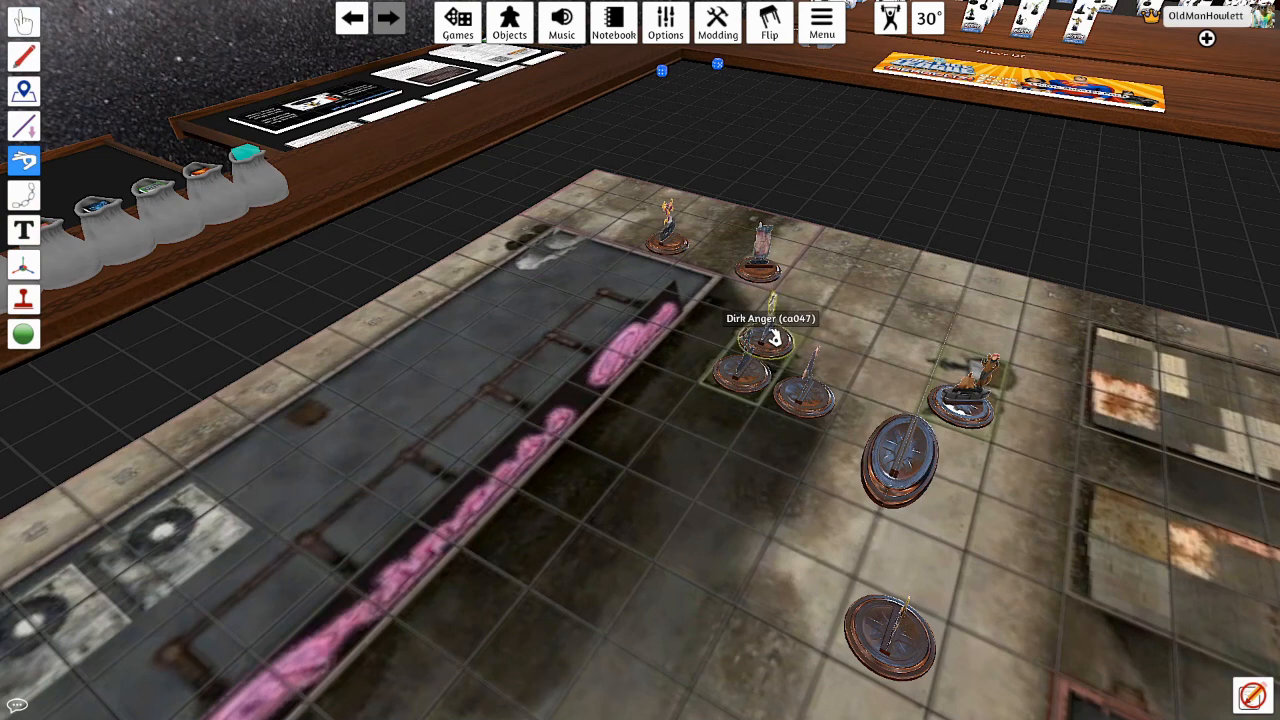
pyautogui.click(760, 356)
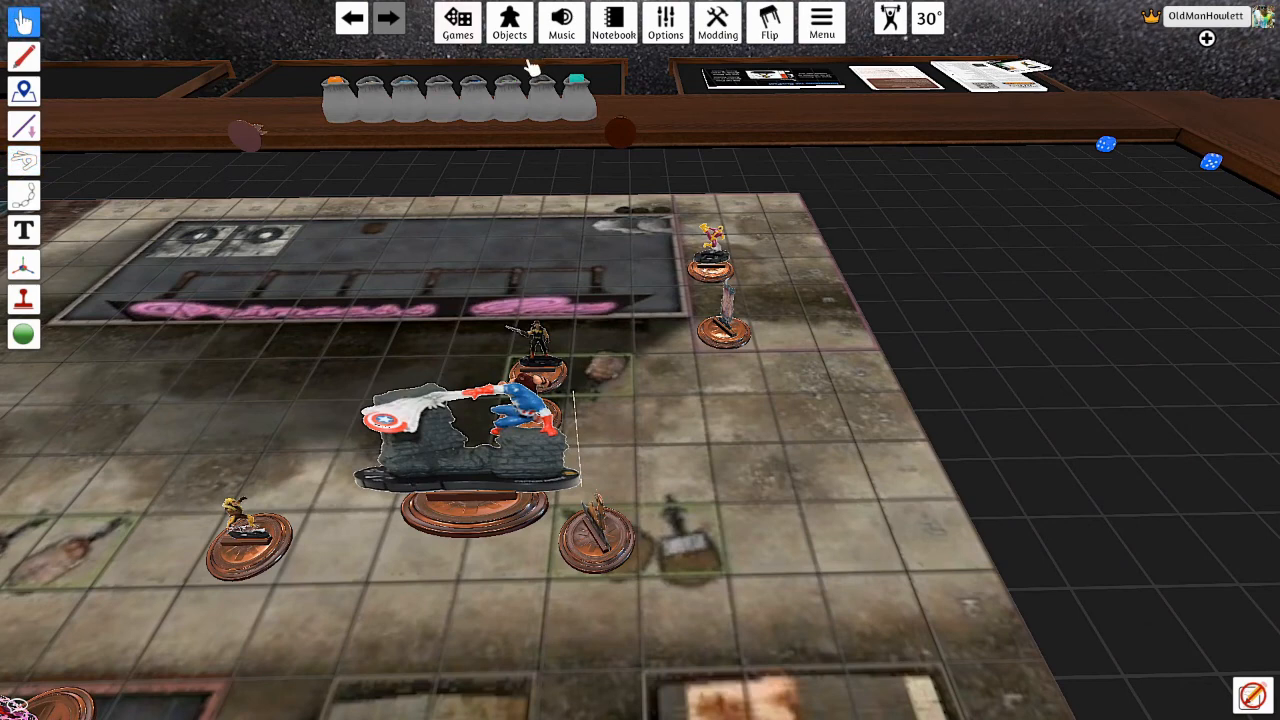
pyautogui.moveTo(250, 136)
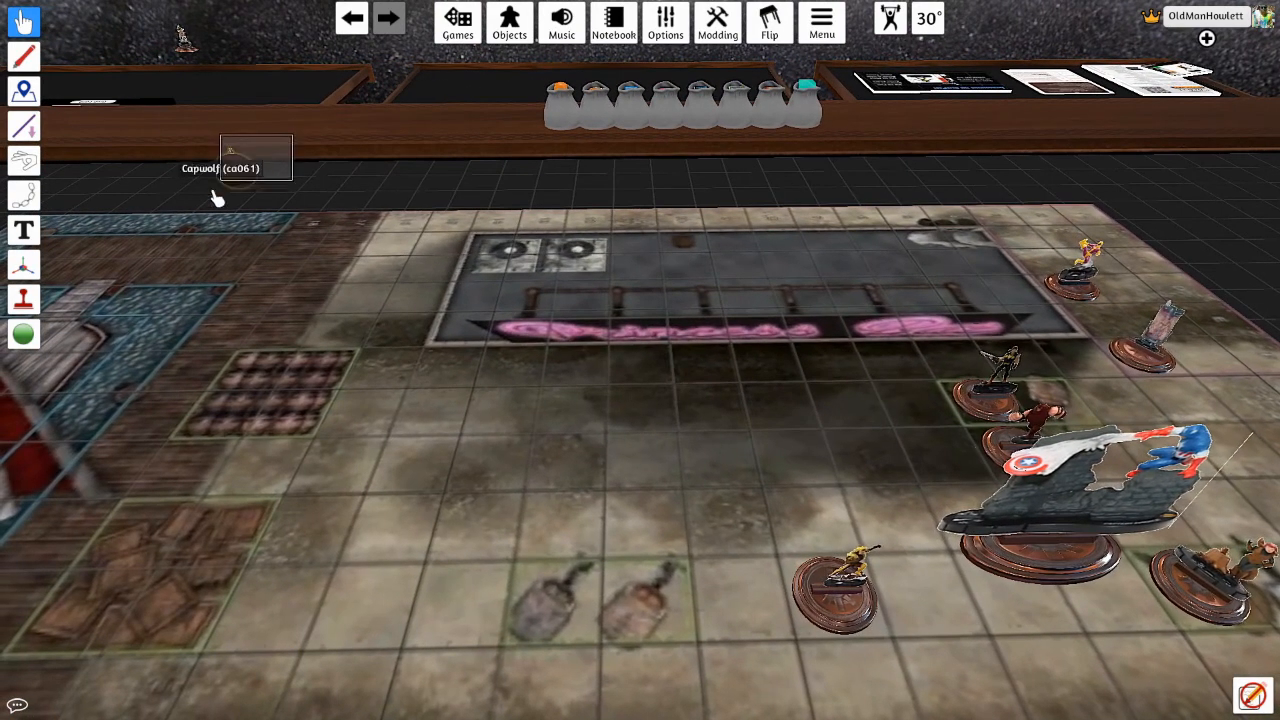
pyautogui.moveTo(256, 36)
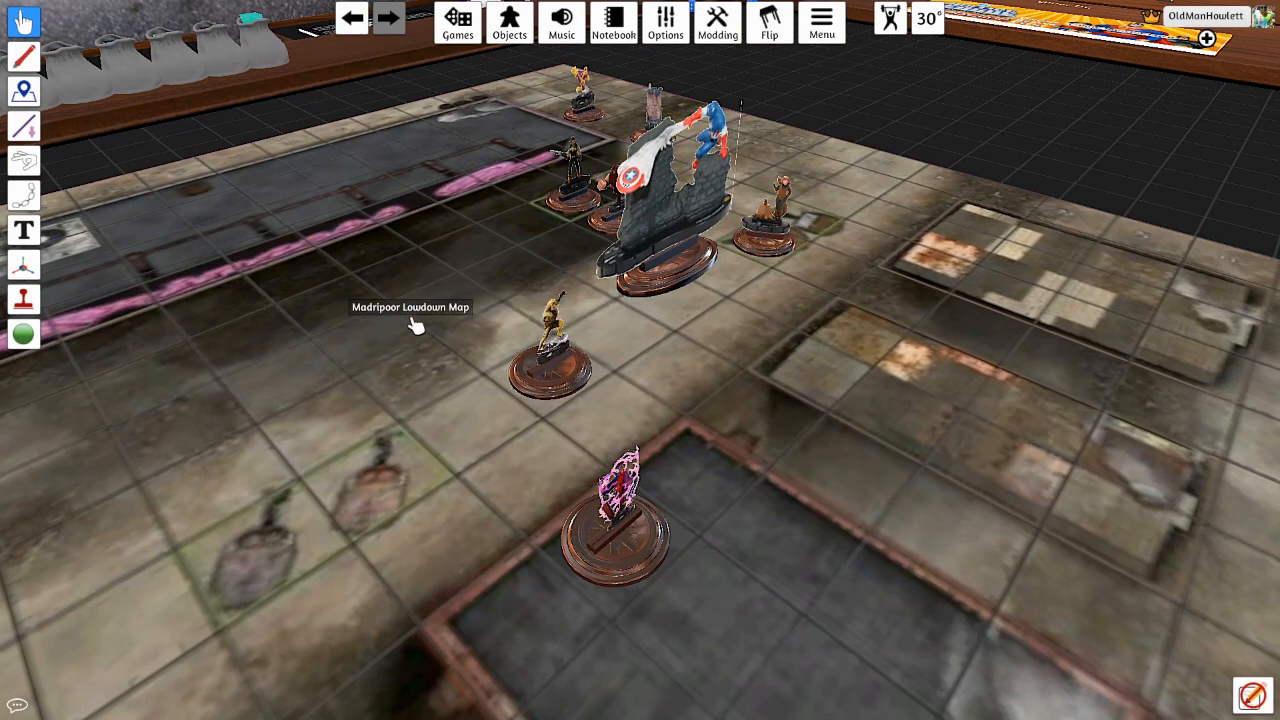
pyautogui.moveTo(470, 182)
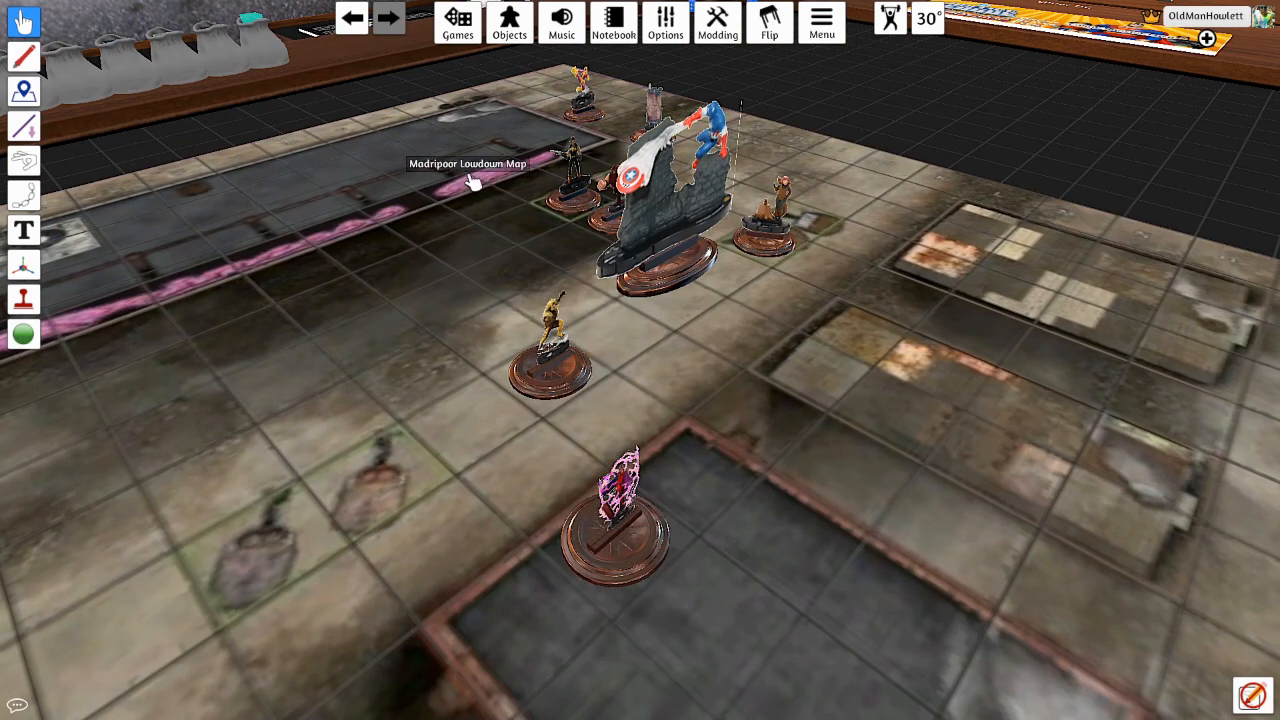
pyautogui.moveTo(676, 210)
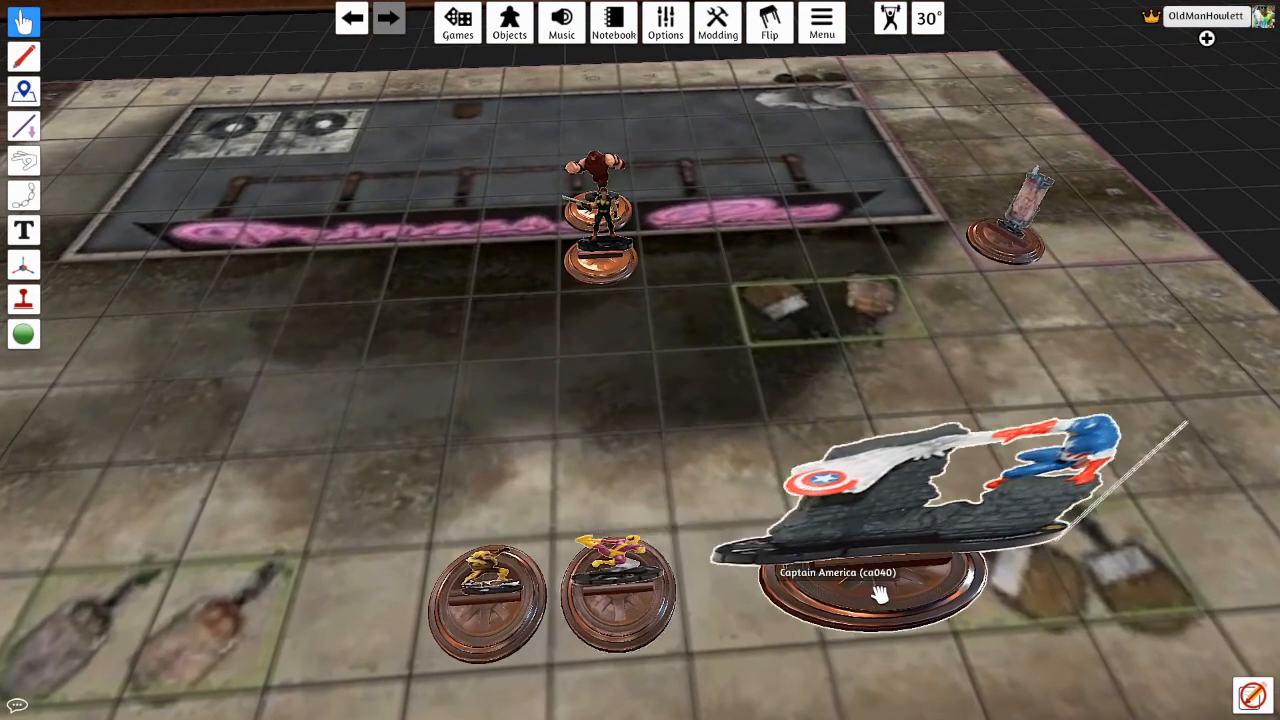
pyautogui.moveTo(490, 590)
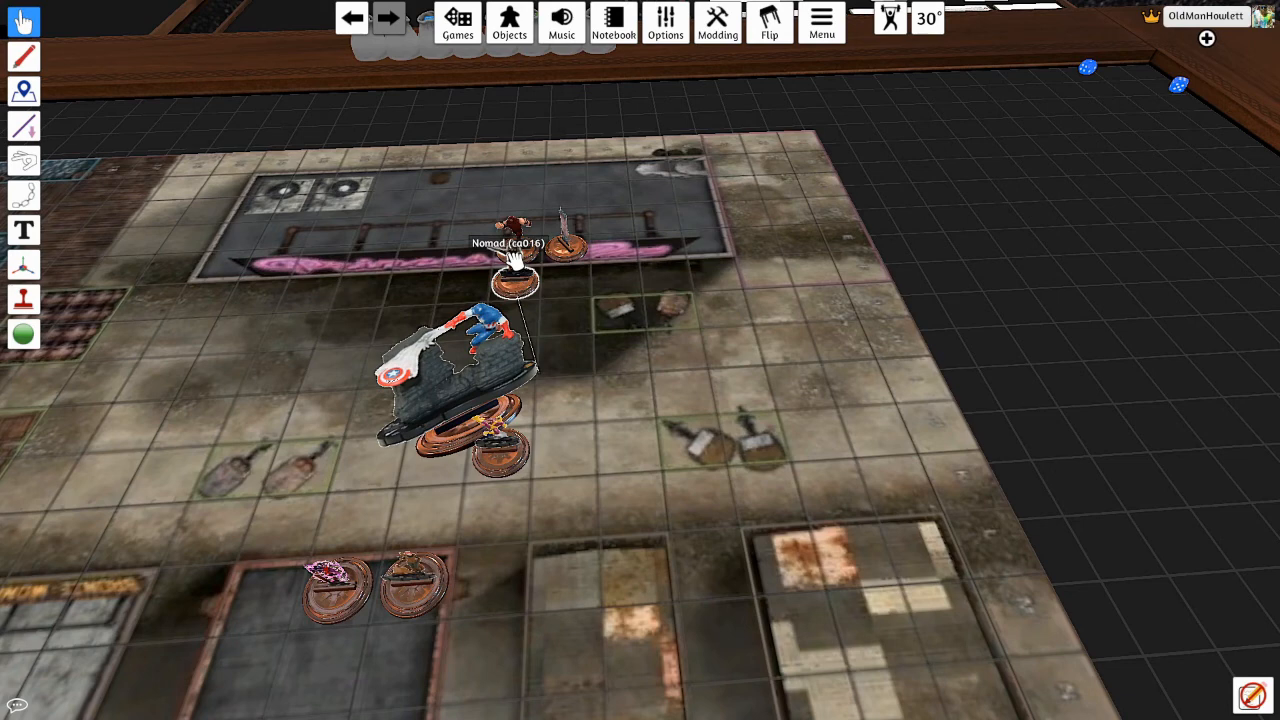
# - Lift Captain America off the street and set him on the pink-lettered building's rooftop
pyautogui.moveTo(460, 360); pyautogui.dragTo(600, 250)
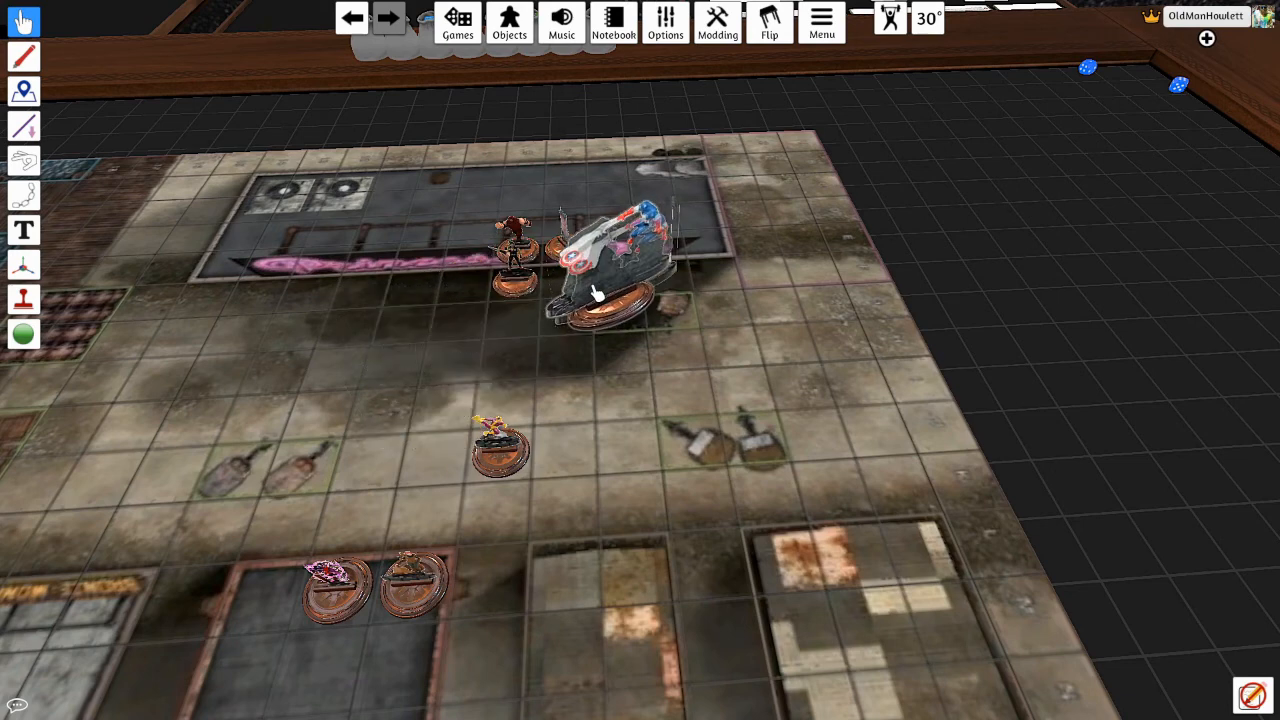
pyautogui.moveTo(610, 270); pyautogui.dragTo(470, 180)
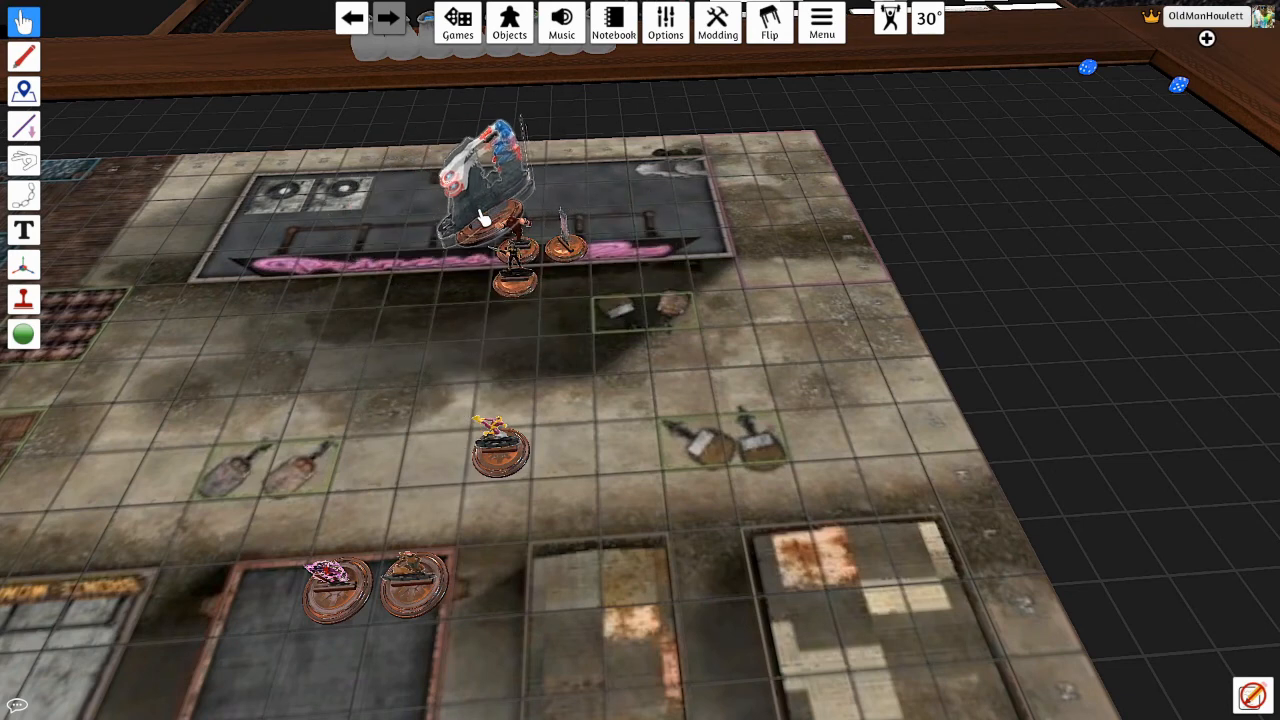
pyautogui.moveTo(440, 390)
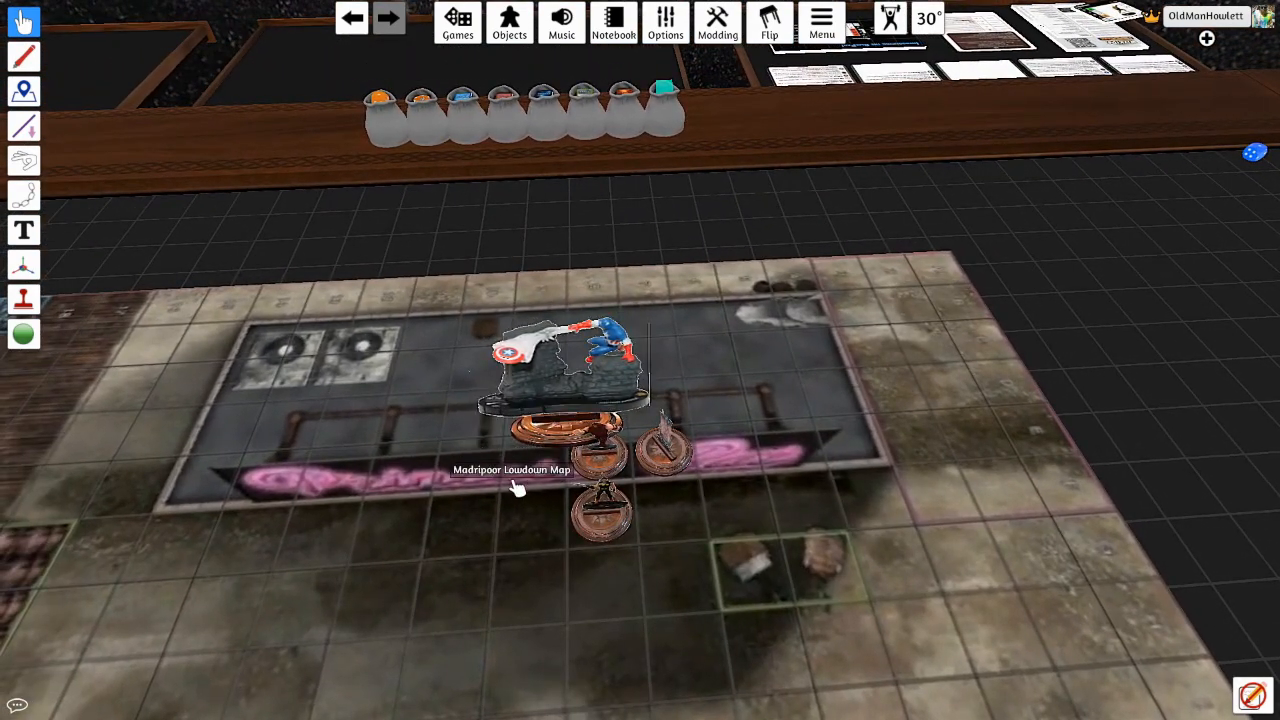
pyautogui.moveTo(390, 556)
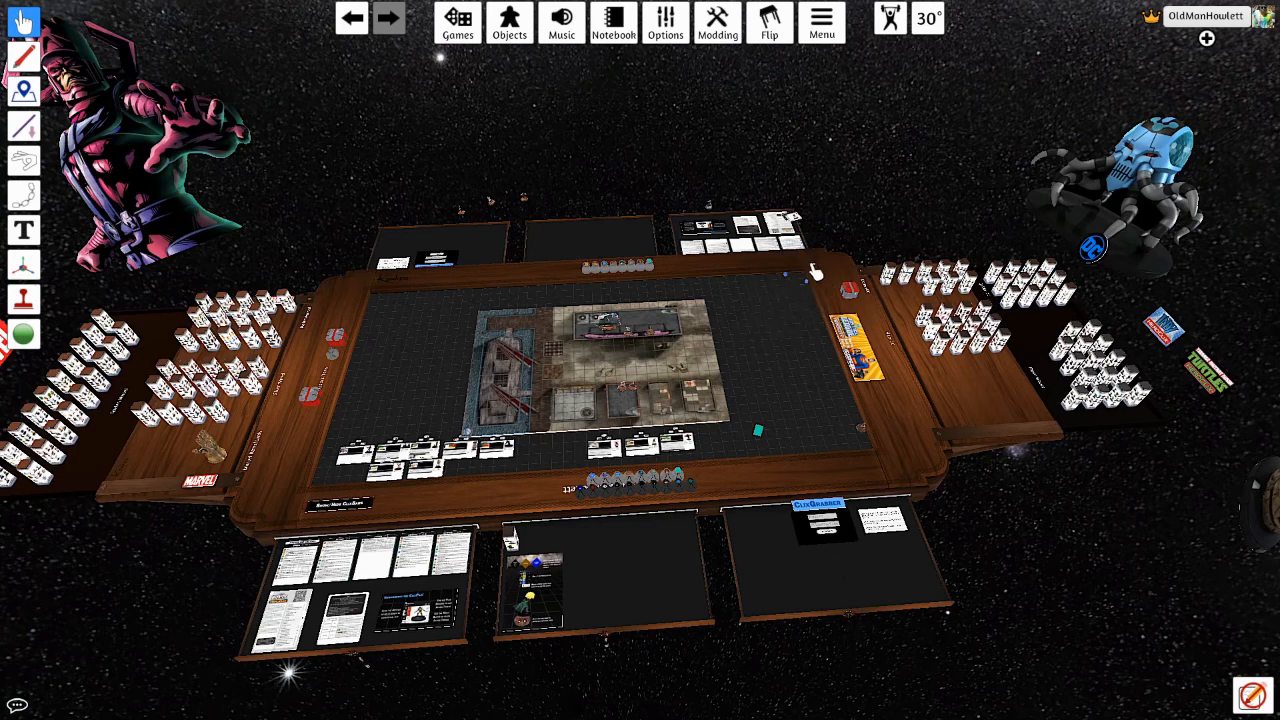
pyautogui.moveTo(804, 344)
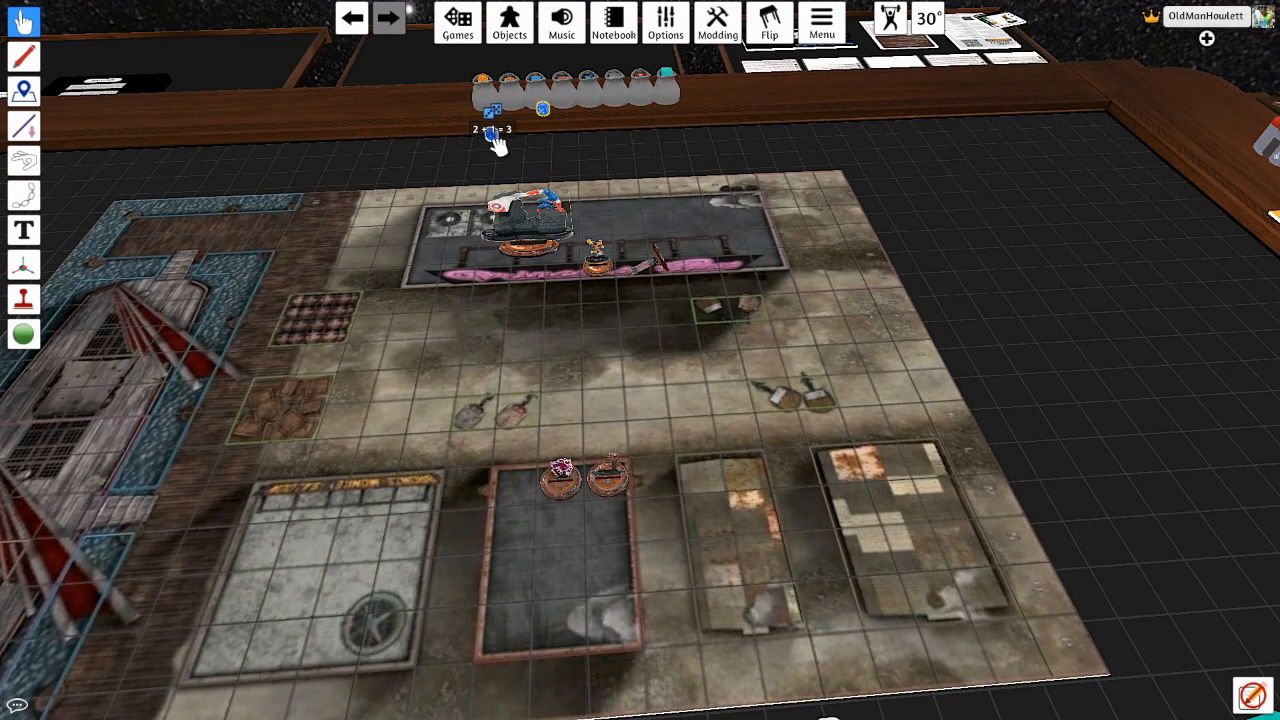
# - Roll two blue dice onto the map beside Captain America and Squirrel Girl
pyautogui.moveTo(498, 110); pyautogui.dragTo(316, 420)
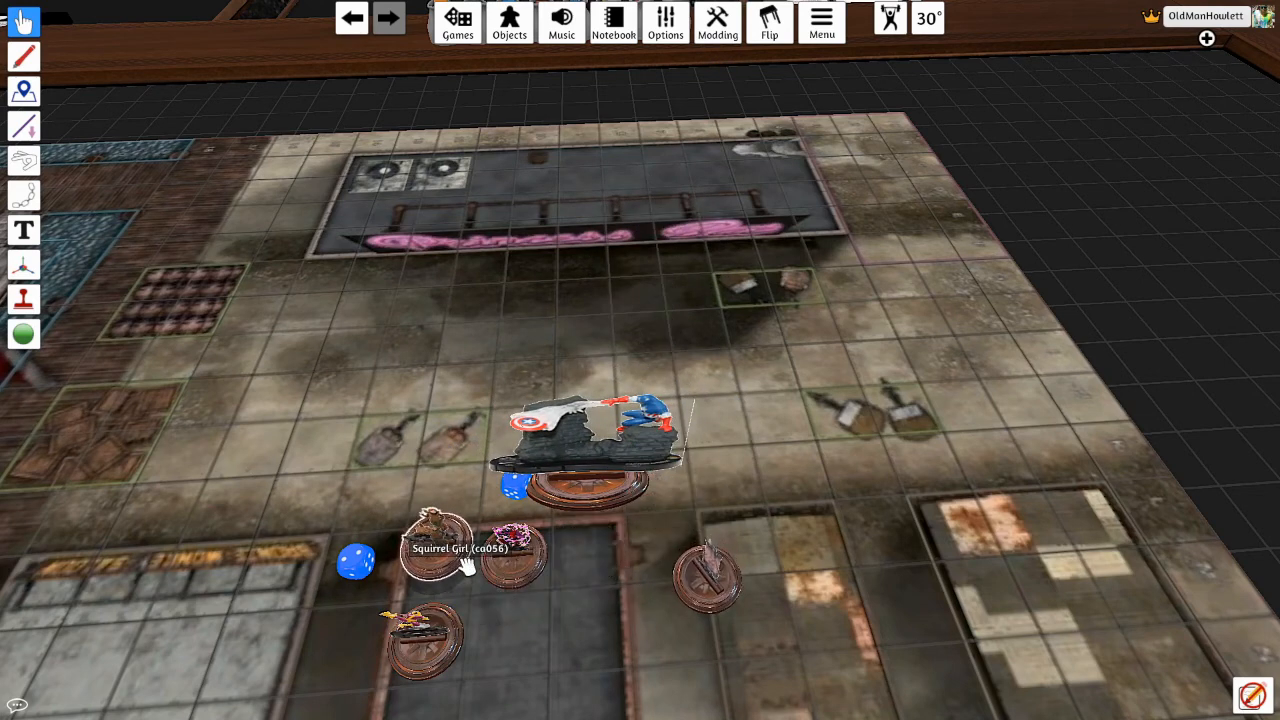
pyautogui.moveTo(744, 600)
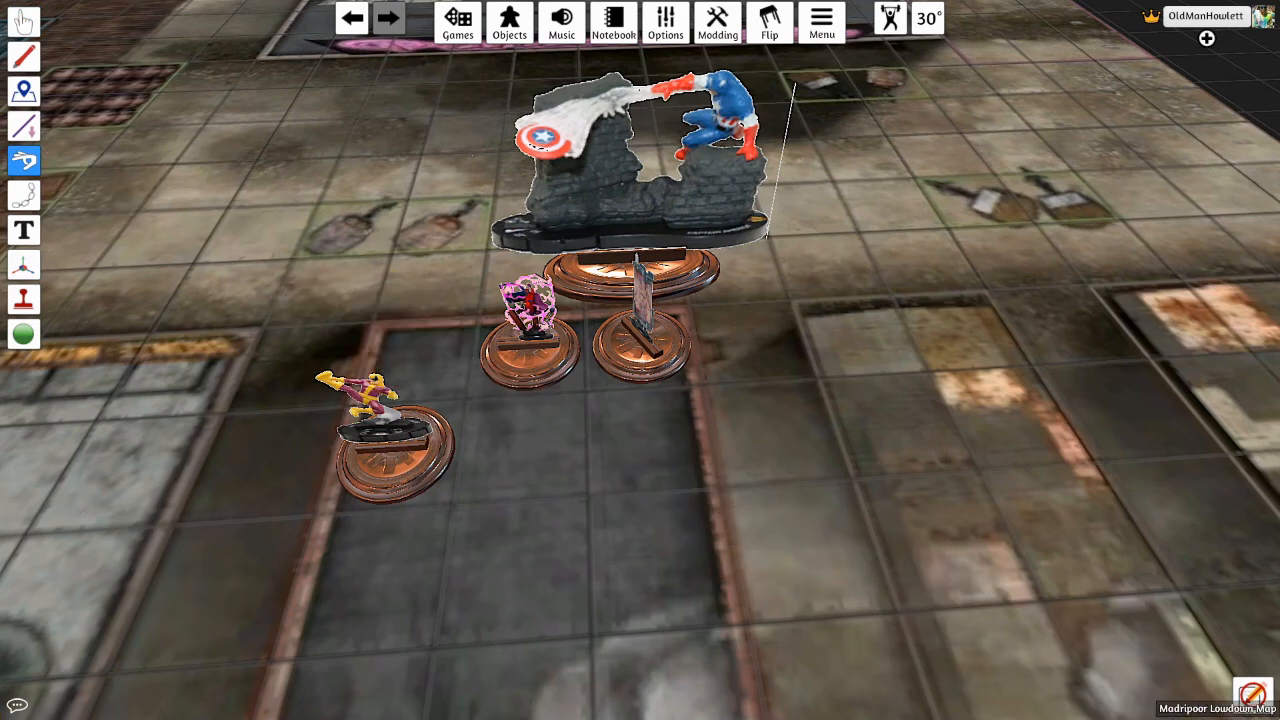
# - Move Magneto to a new spot among the figures on the dark rooftop area
pyautogui.click(24, 22)
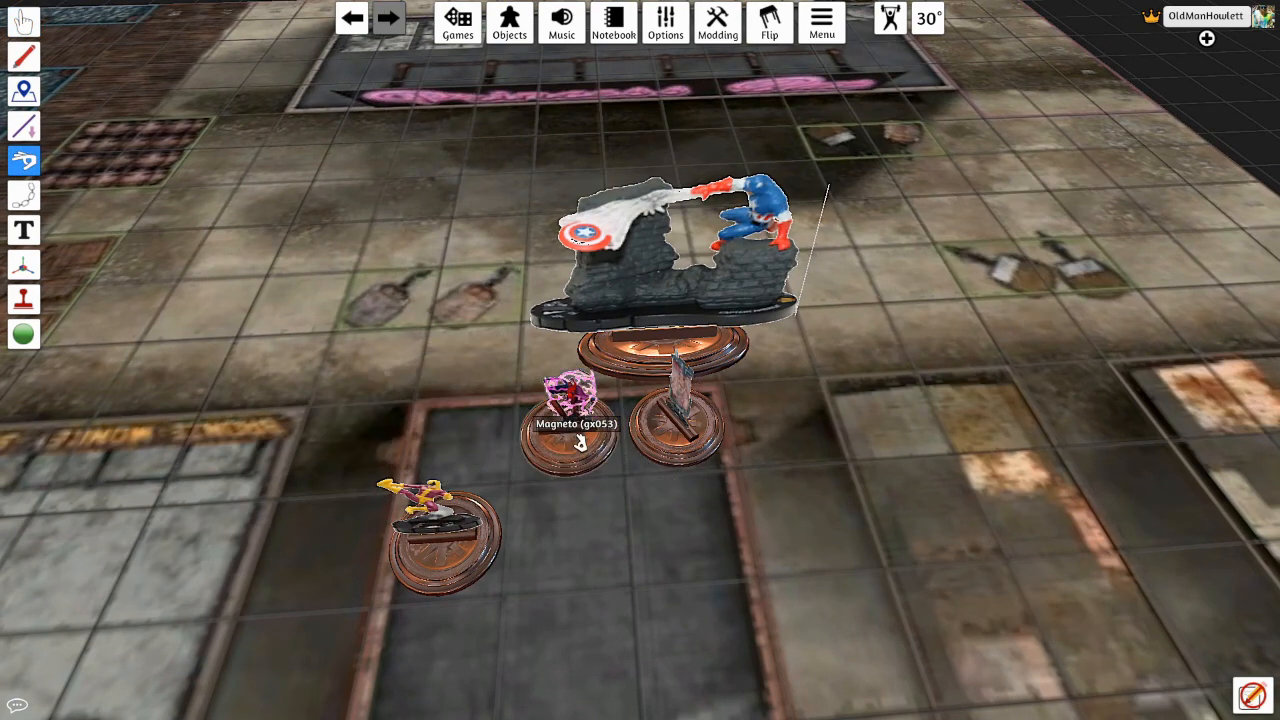
pyautogui.moveTo(436, 510); pyautogui.dragTo(564, 490)
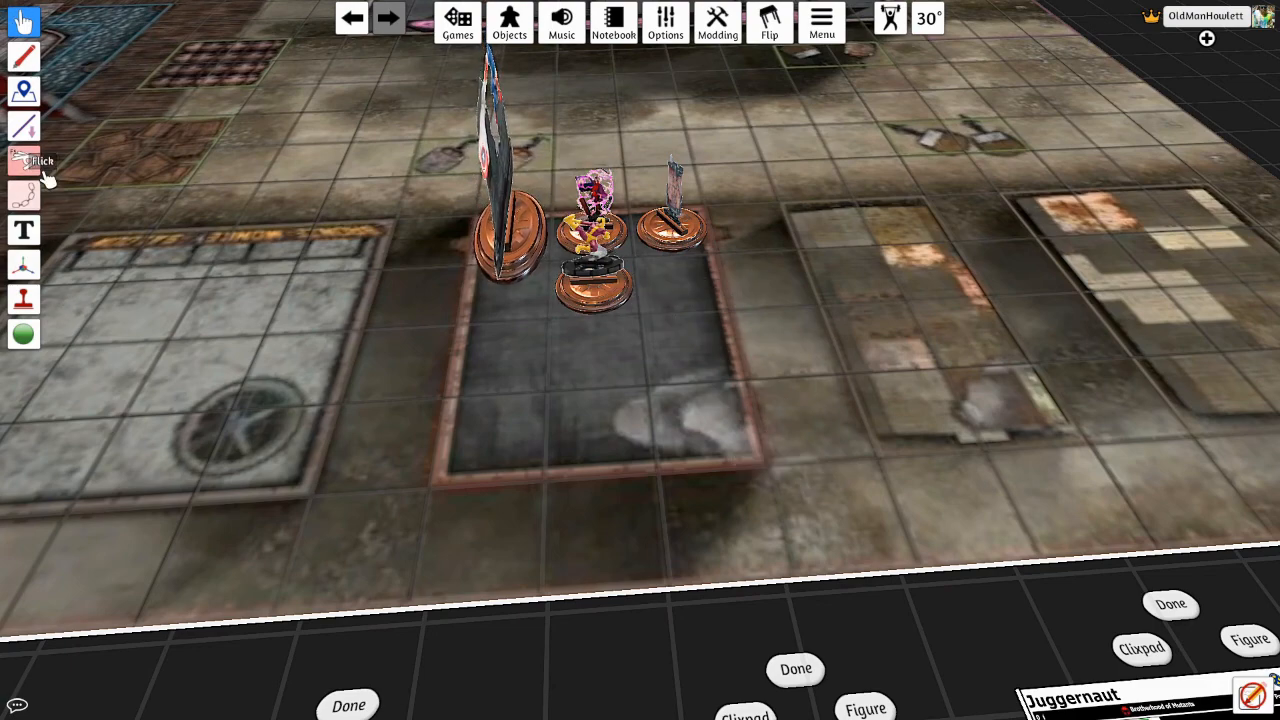
# - Pull the camera back until the whole table, cards and Madripoor map are in view
pyautogui.click(24, 160)
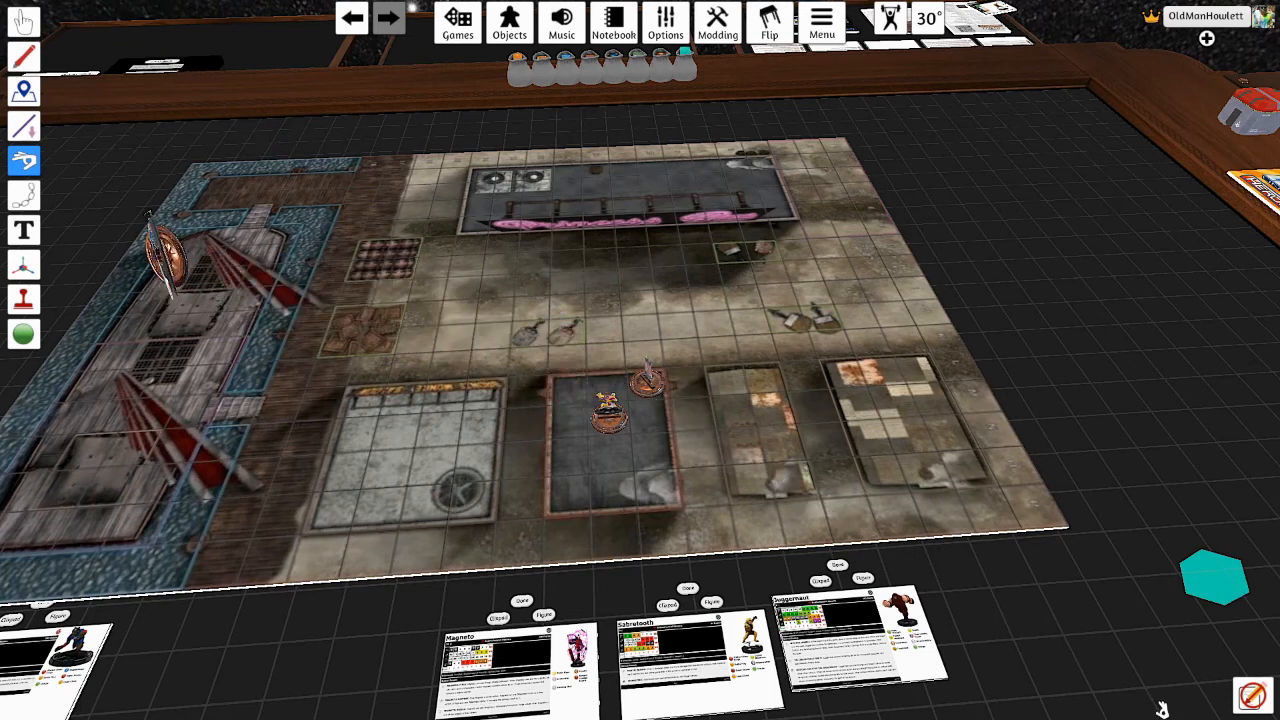
pyautogui.moveTo(284, 310)
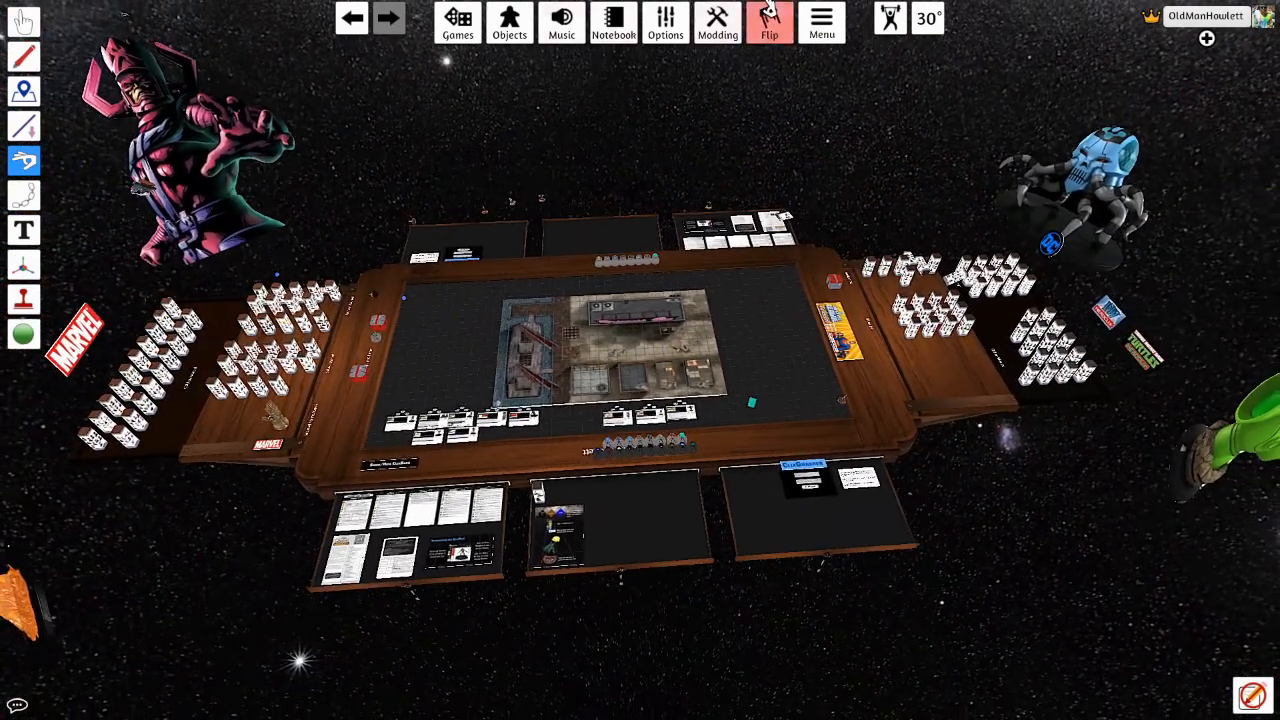
# - Flip the table from the toolbar so the figures and pieces fly off
pyautogui.click(768, 22)
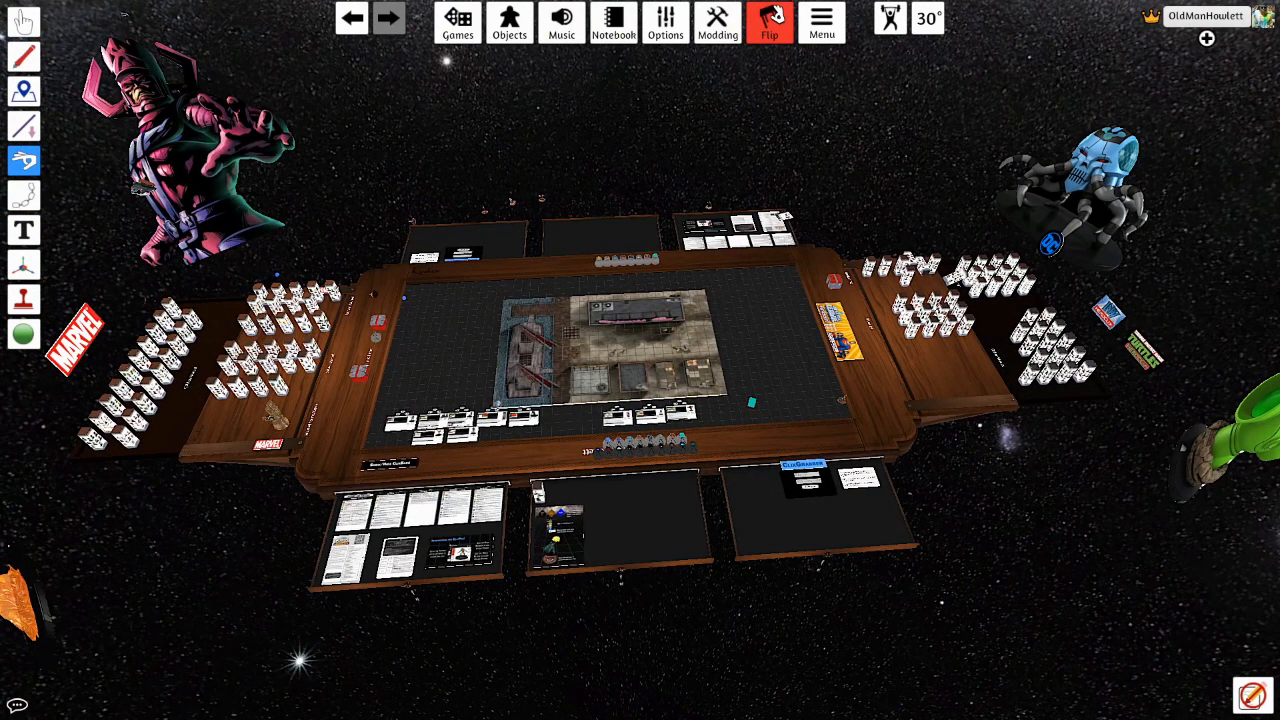
pyautogui.click(768, 22)
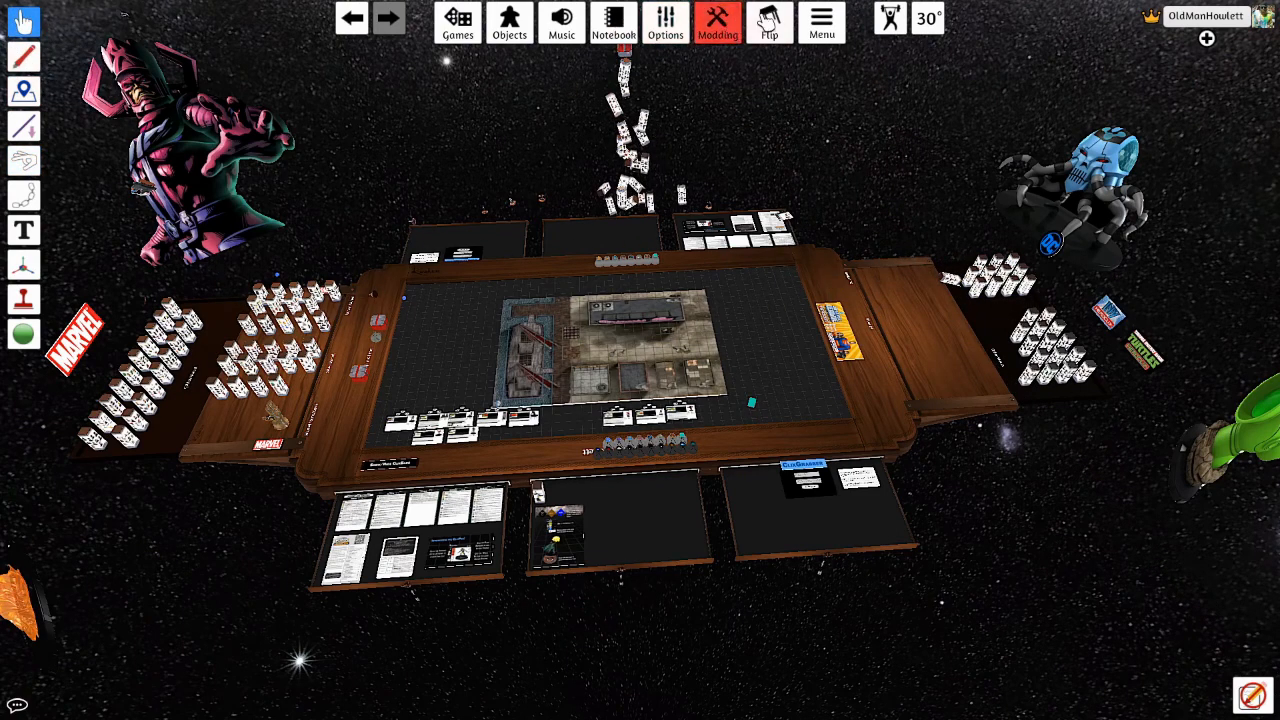
# - Flip the table four more times, leaving the empty grid board tipped upright
pyautogui.click(768, 22)
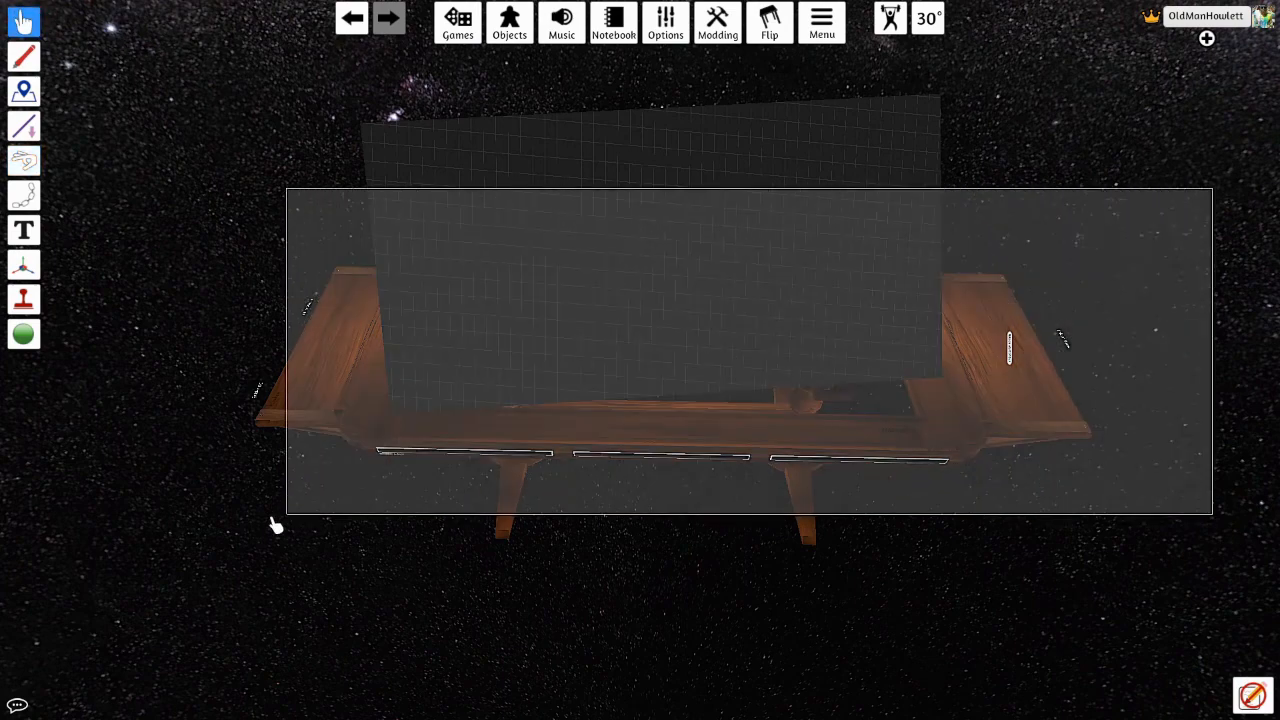
pyautogui.click(768, 22)
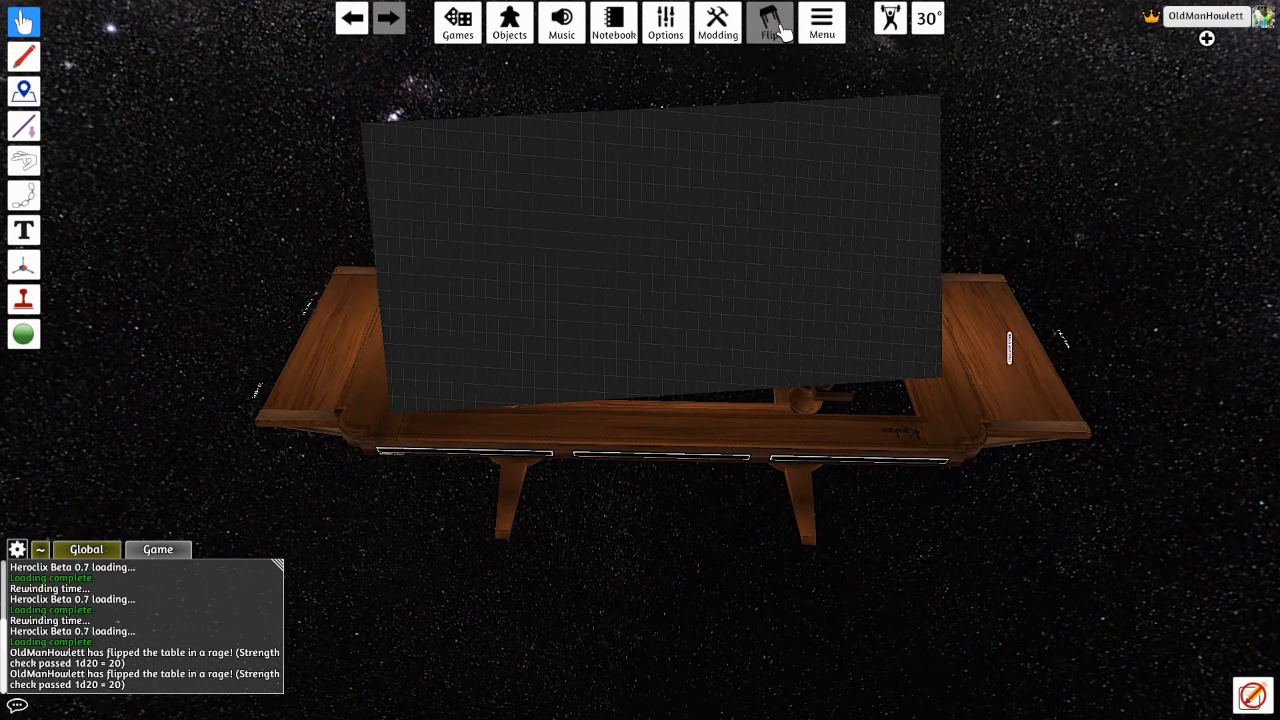
pyautogui.click(768, 22)
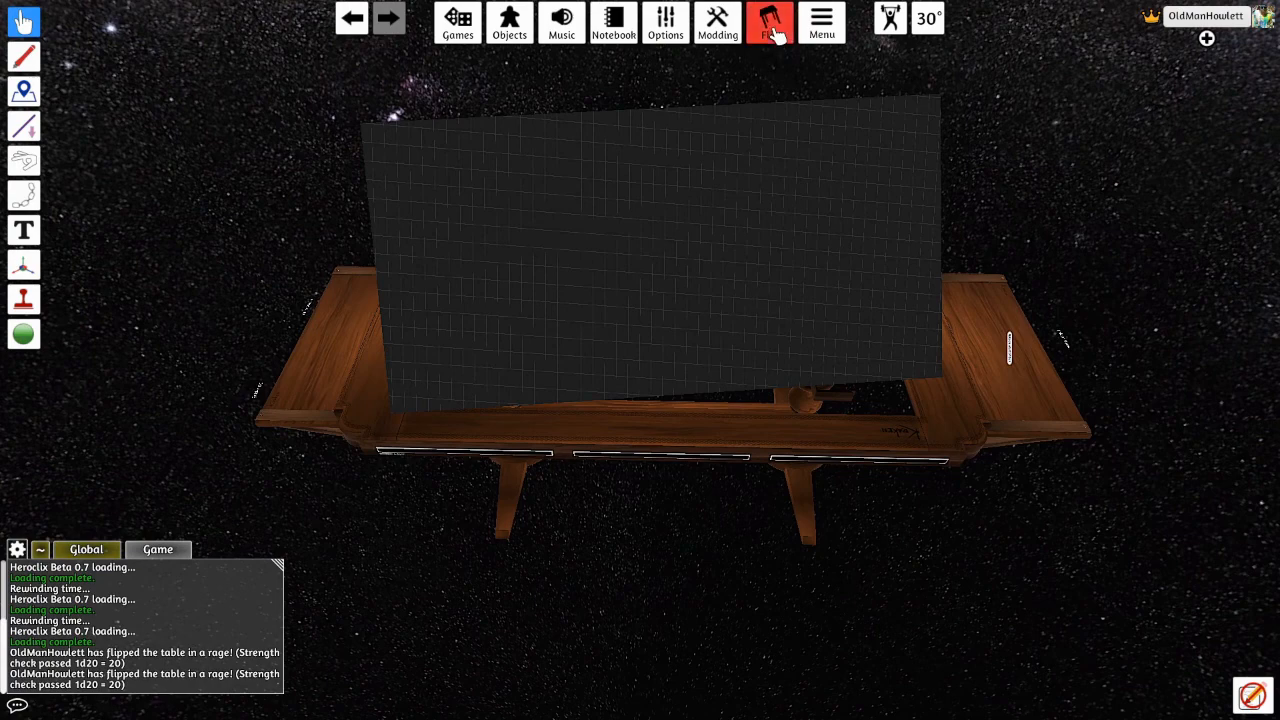
pyautogui.click(768, 22)
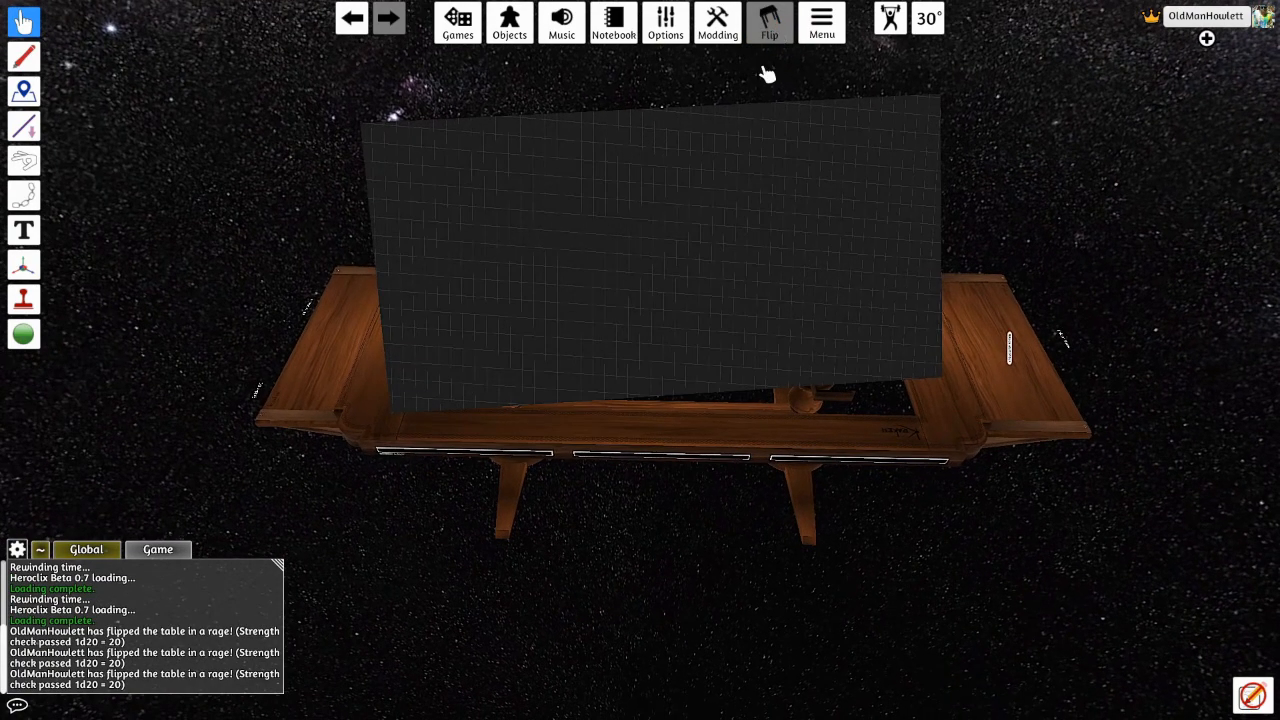
pyautogui.moveTo(730, 518)
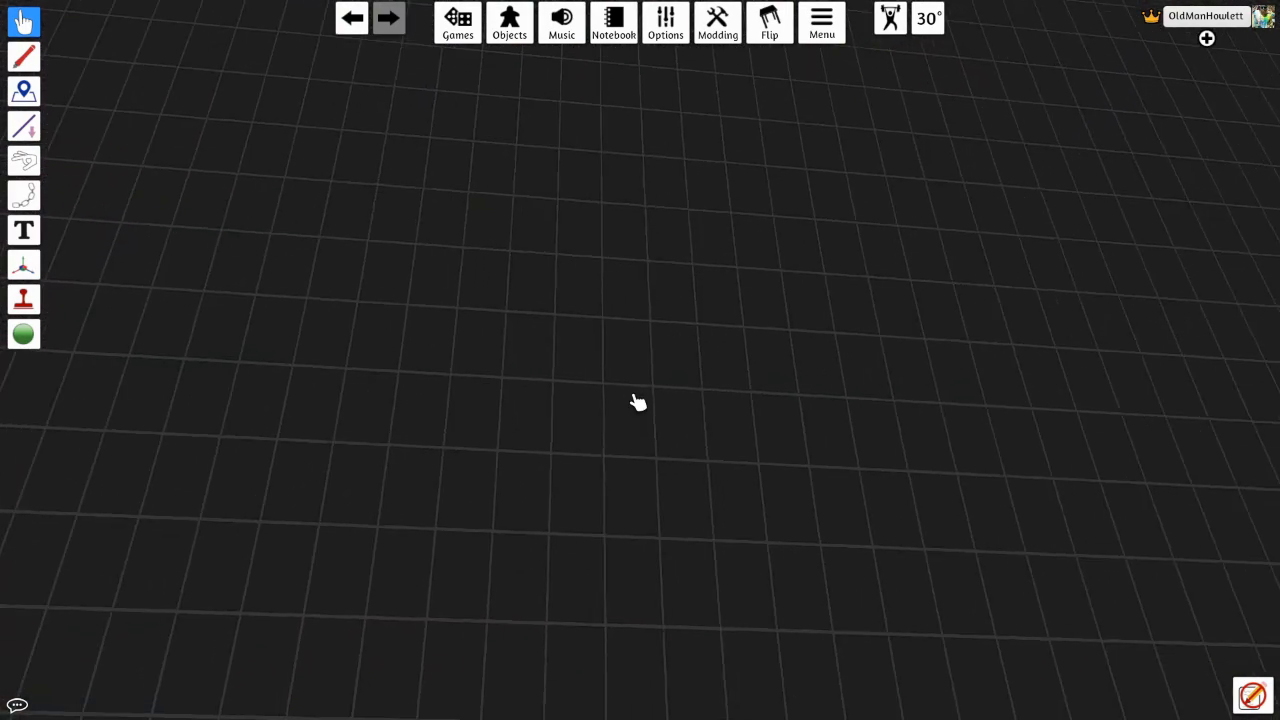
pyautogui.moveTo(1200, 448)
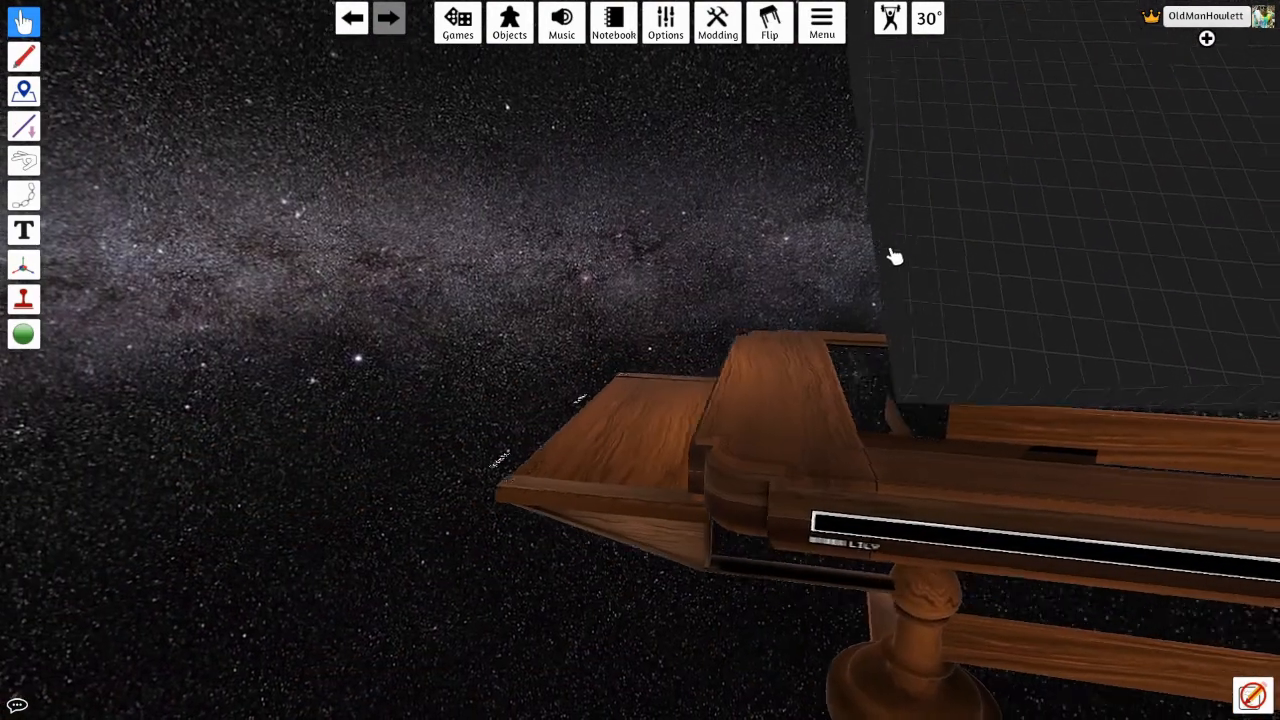
# - Flip the table three more times so the grid surface stands steeply off the frame
pyautogui.click(768, 22)
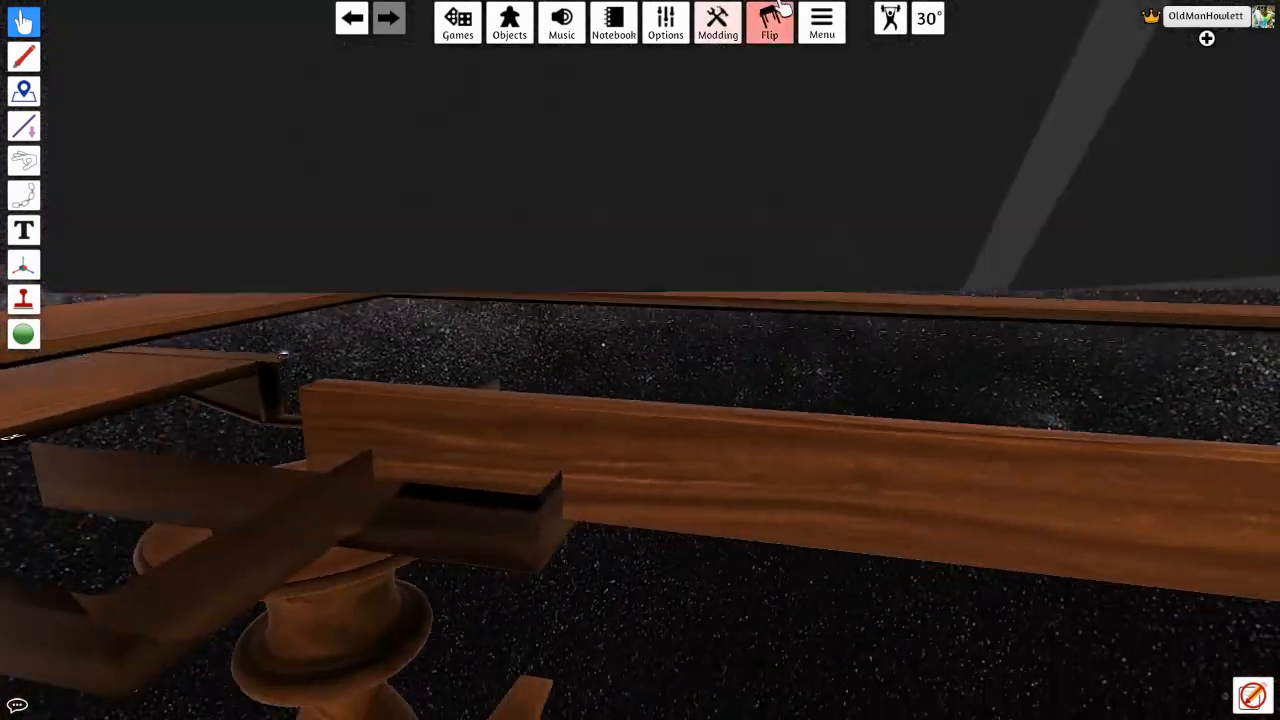
pyautogui.click(770, 20)
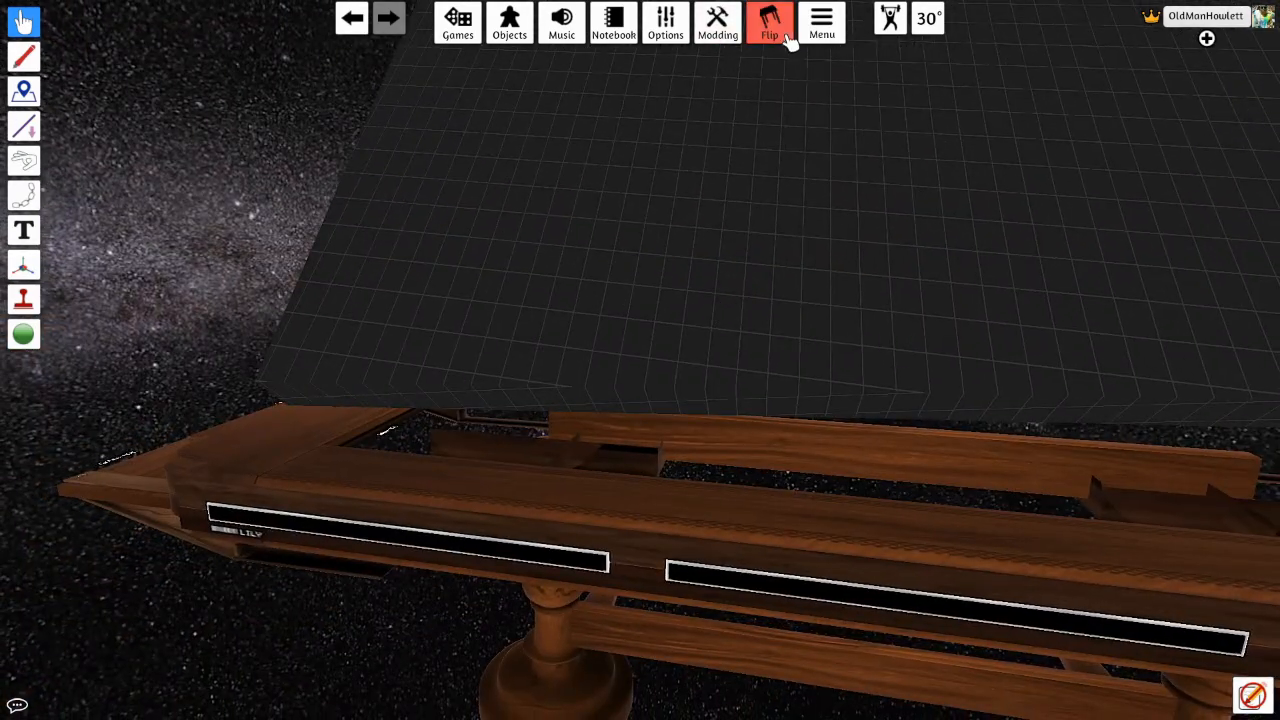
pyautogui.click(768, 22)
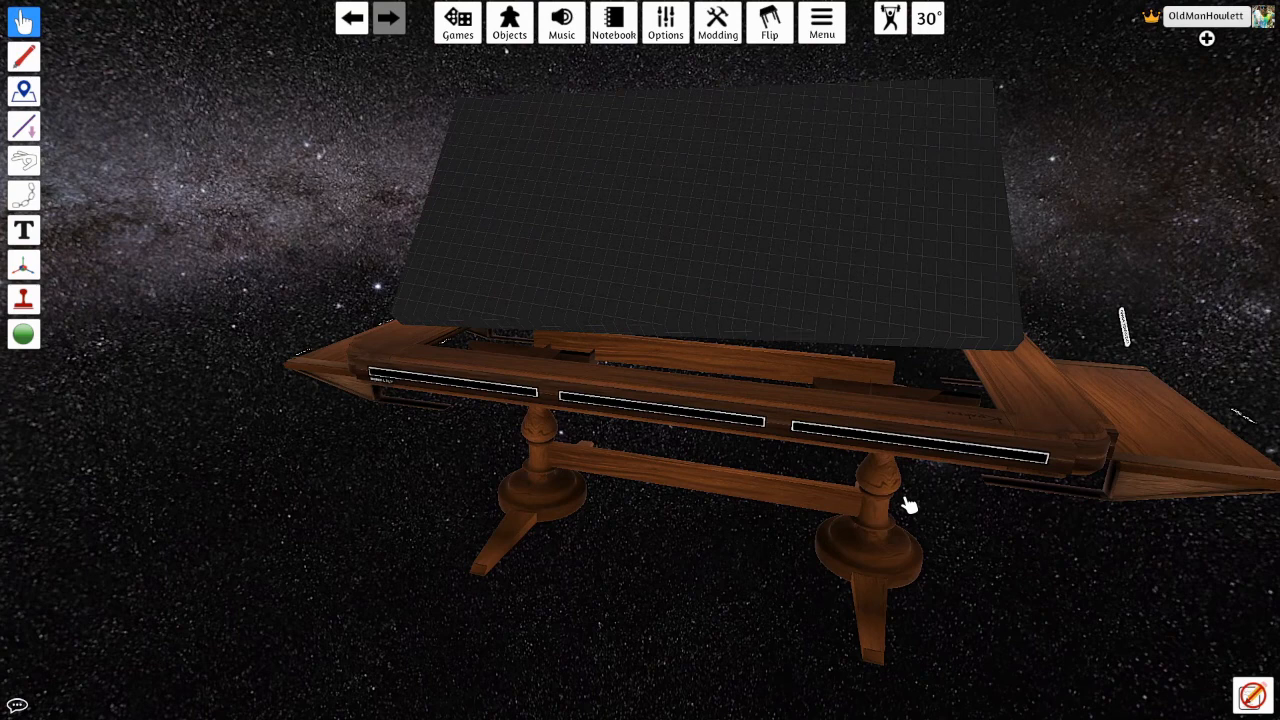
pyautogui.moveTo(560, 490)
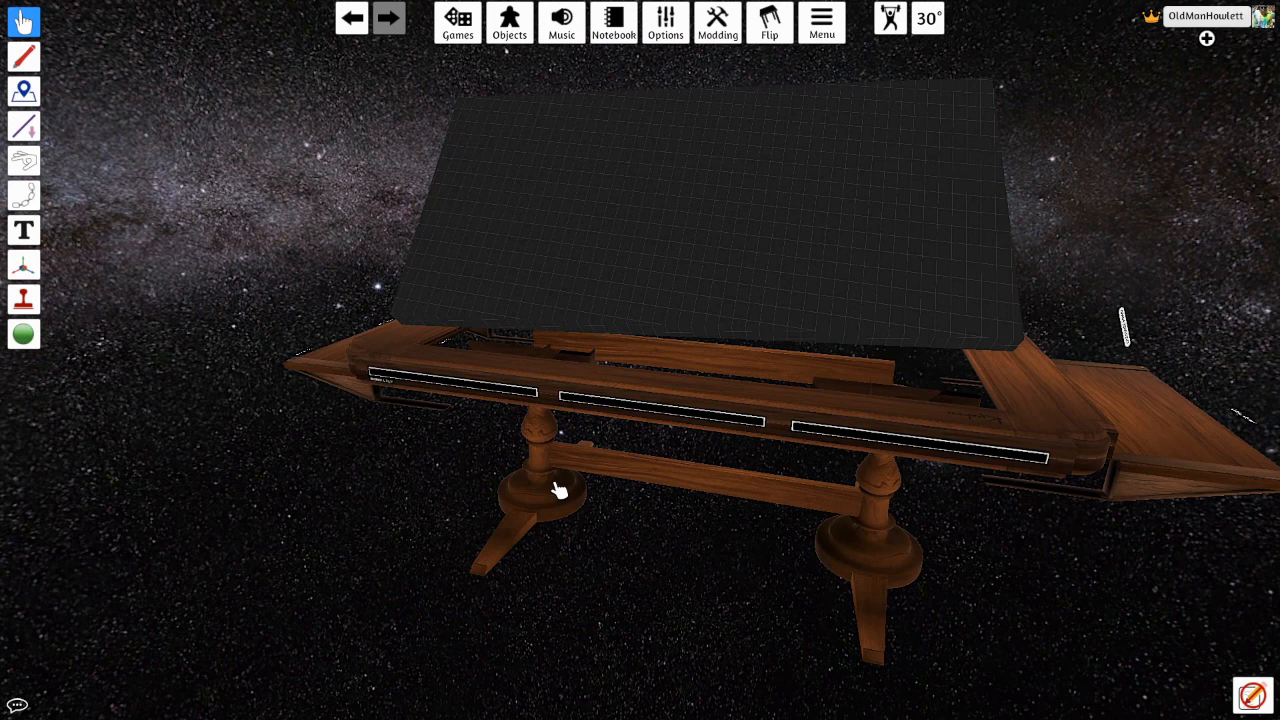
pyautogui.moveTo(478, 458)
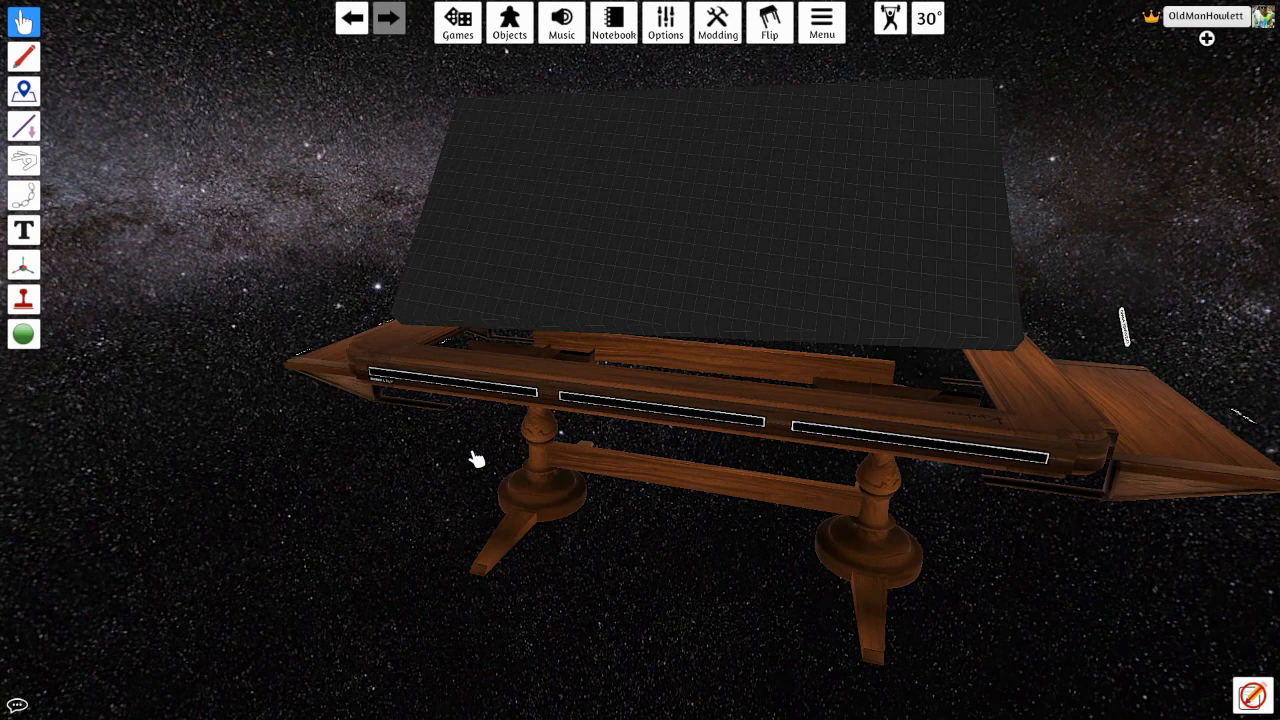
pyautogui.moveTo(584, 384)
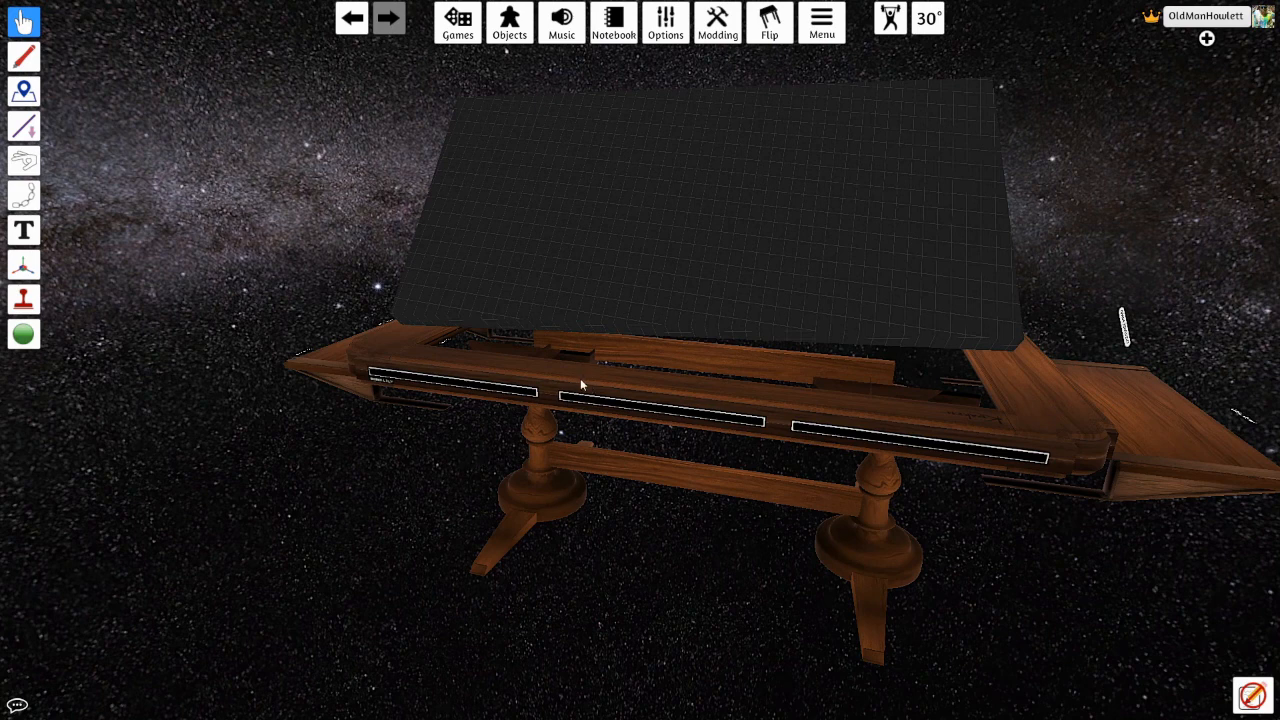
pyautogui.moveTo(640, 276)
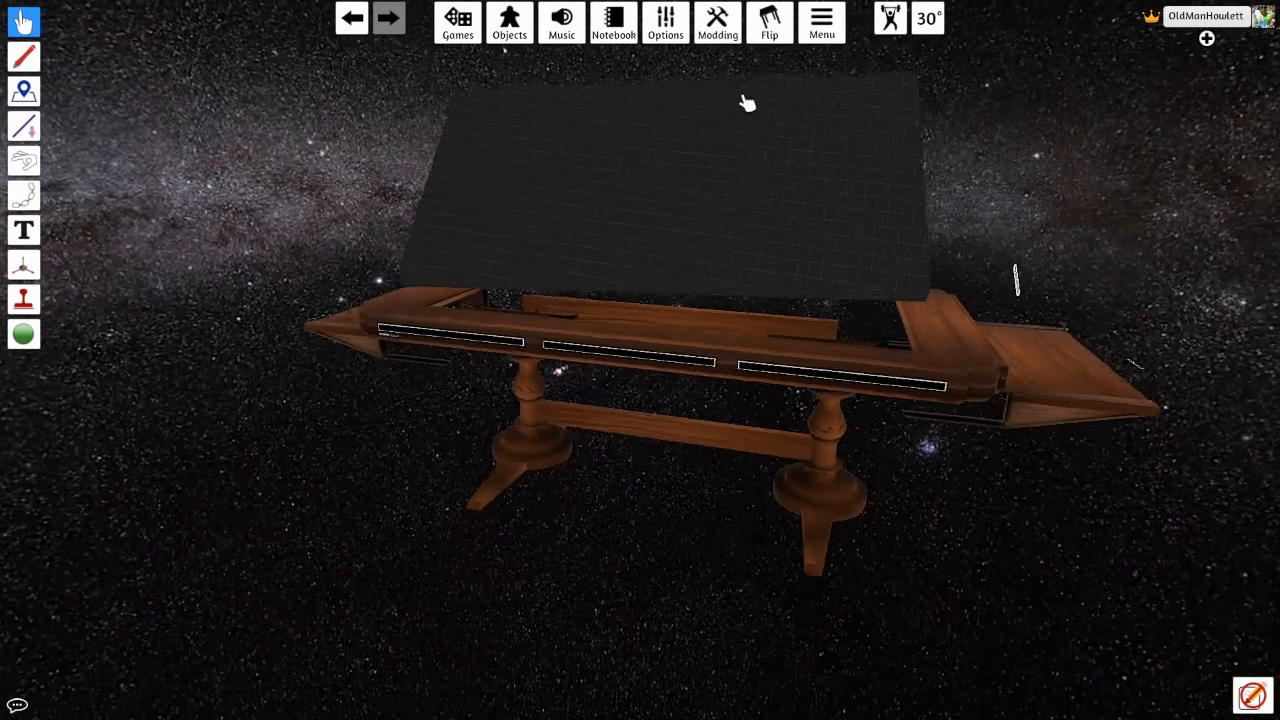
# - Bring up the Games and Objects menus to reach the Tables catalogue
pyautogui.click(456, 22)
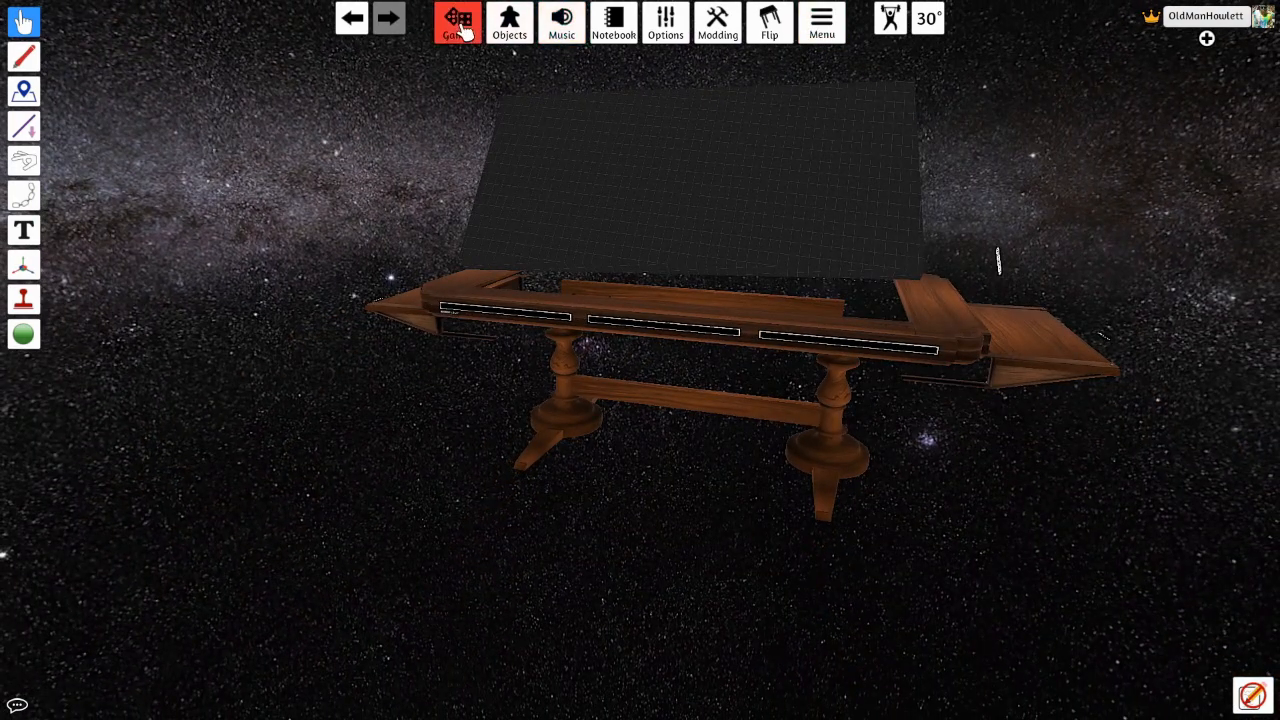
pyautogui.click(508, 22)
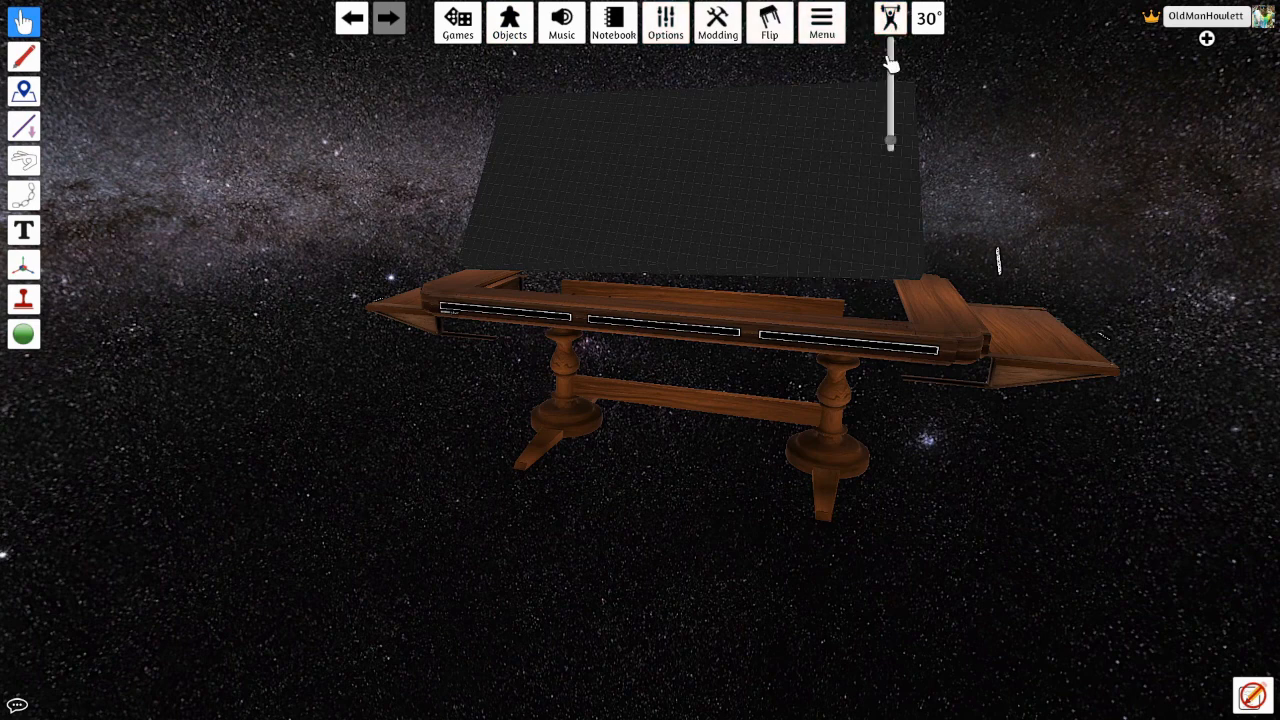
pyautogui.click(508, 22)
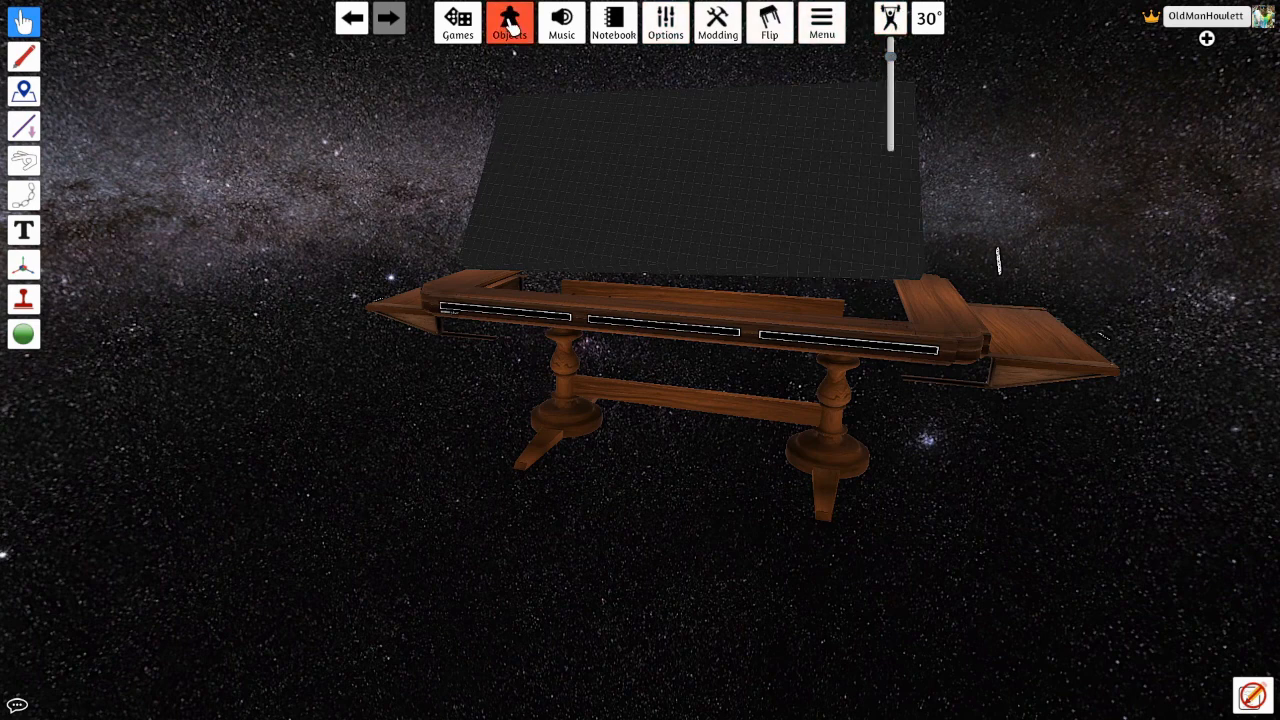
pyautogui.click(508, 22)
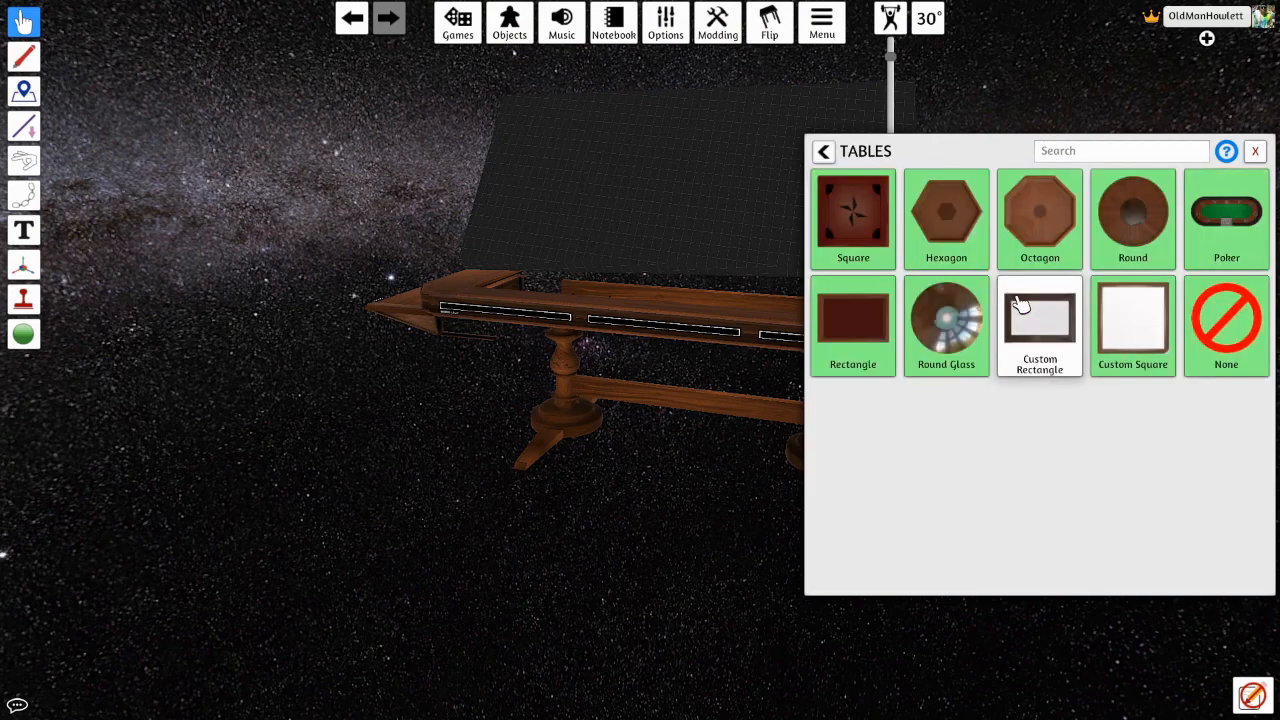
# - Pick a wooden-rimmed table from the catalogue and view the player's photo board
pyautogui.click(944, 210)
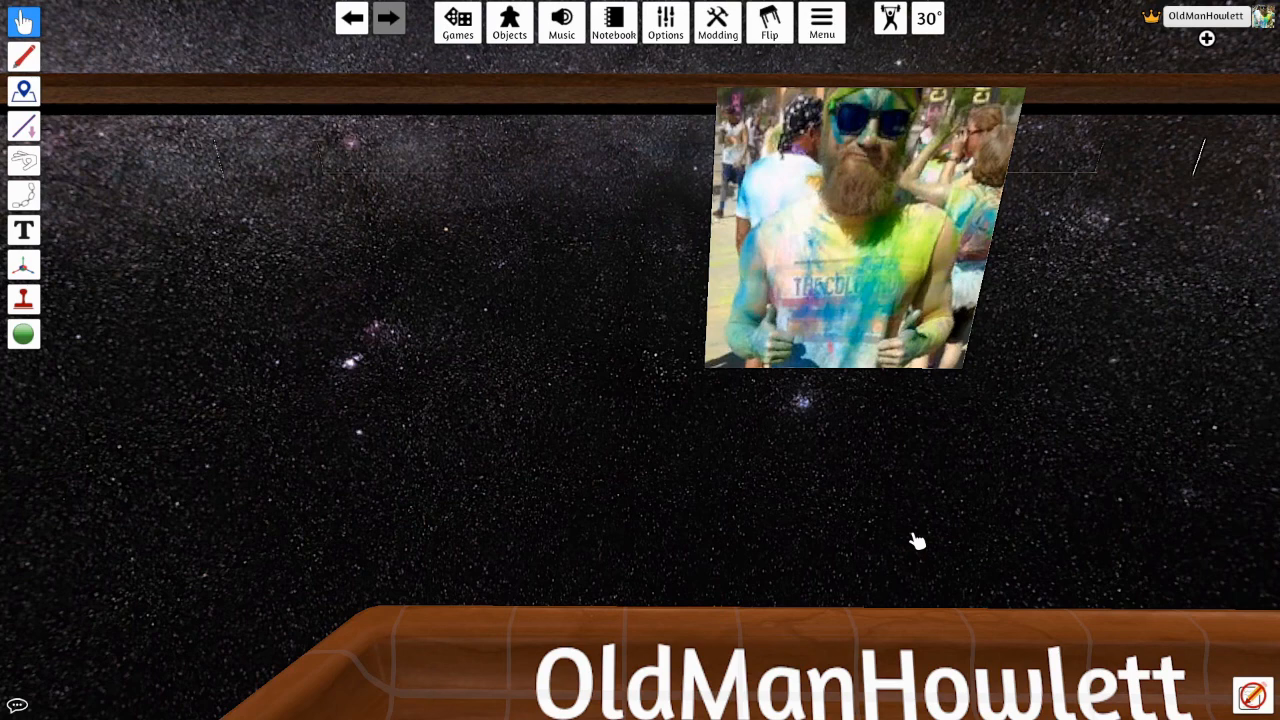
pyautogui.moveTo(912, 540)
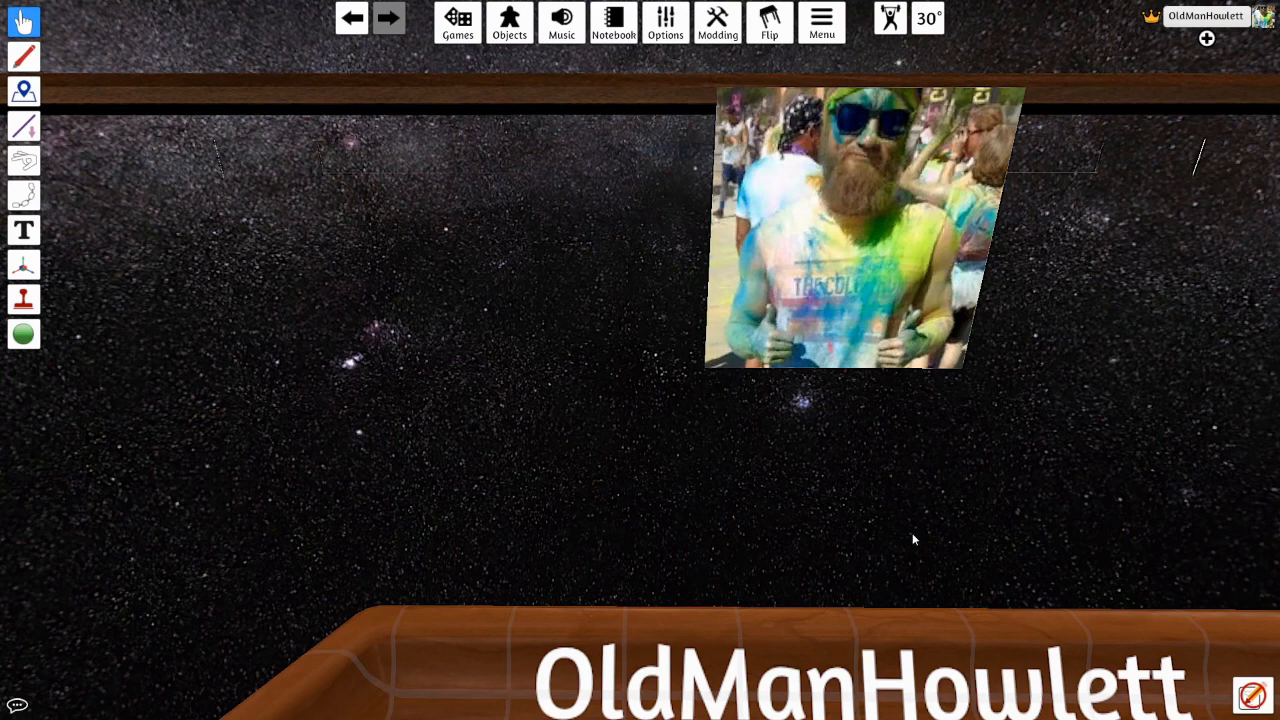
pyautogui.moveTo(824, 596)
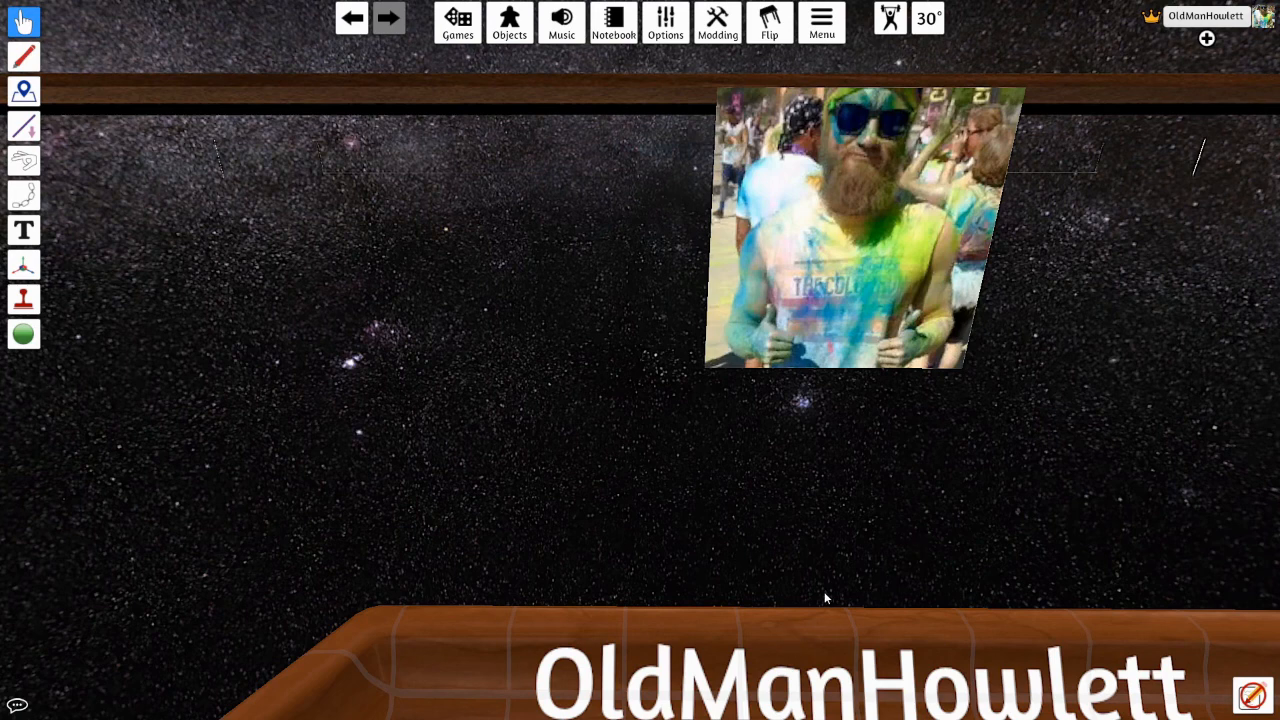
pyautogui.moveTo(830, 590)
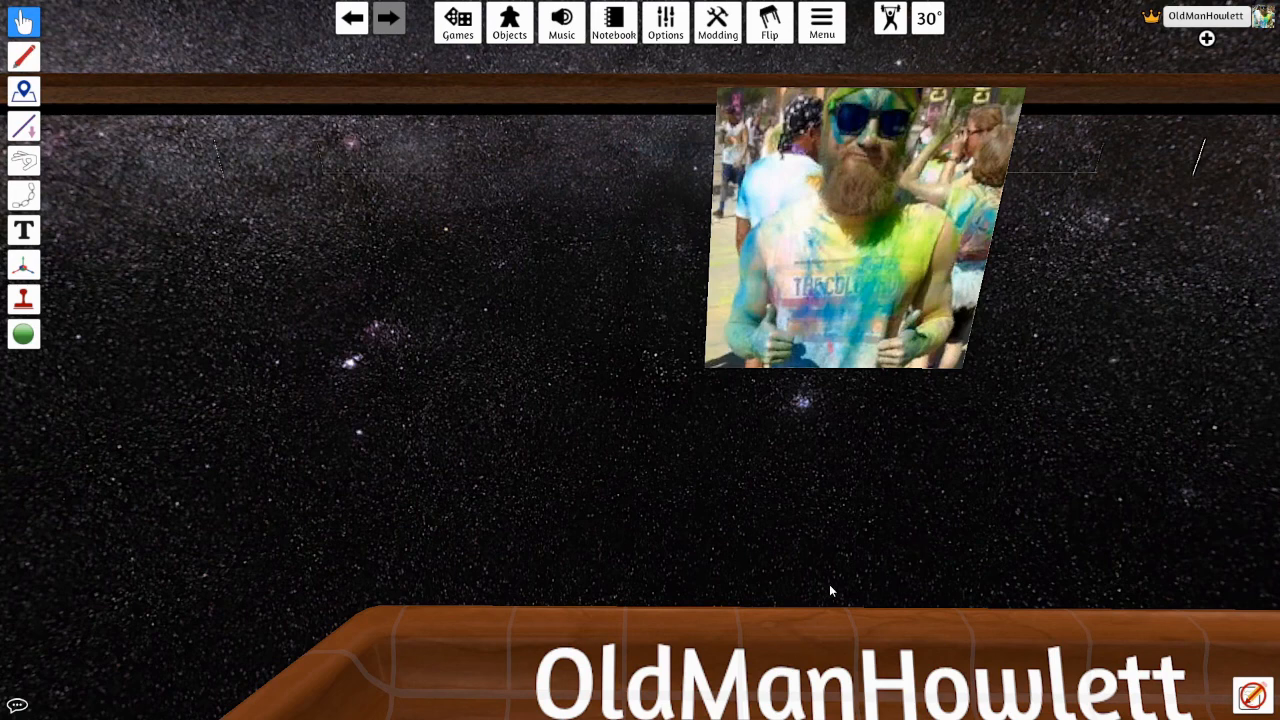